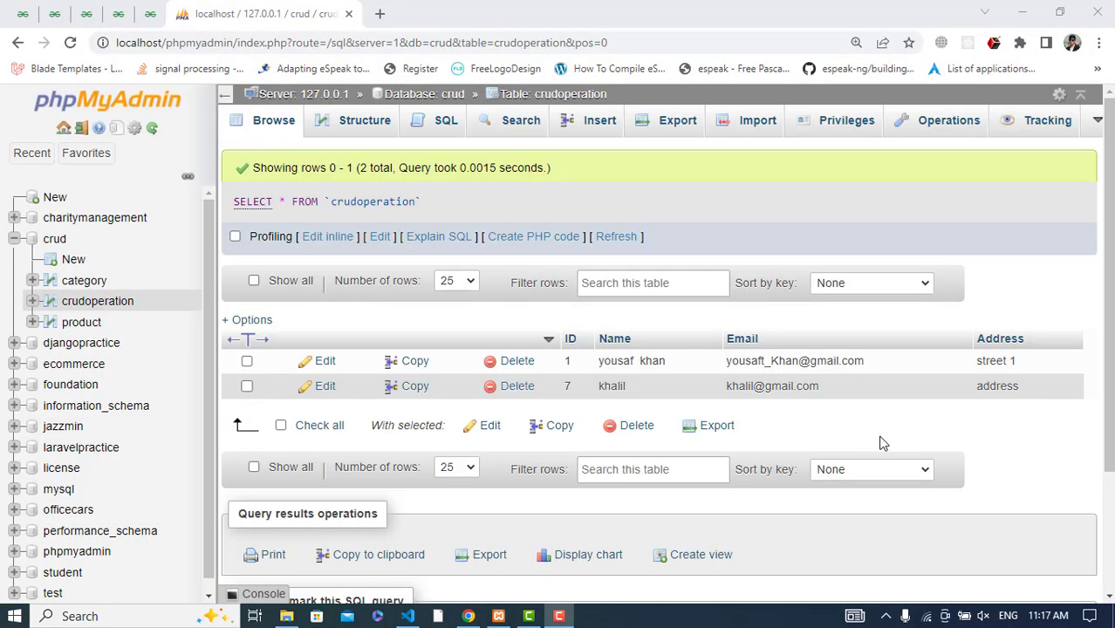
mouse_move(551, 374)
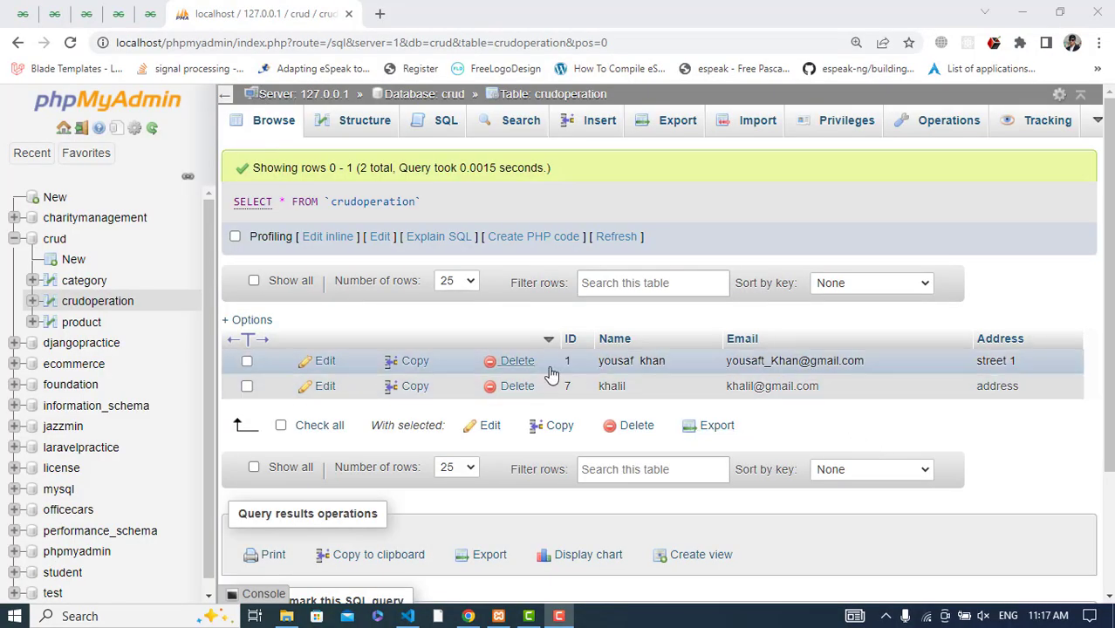
- Check the local servers are running, then browse File Explorer to the xampp folder on C:
click(408, 616)
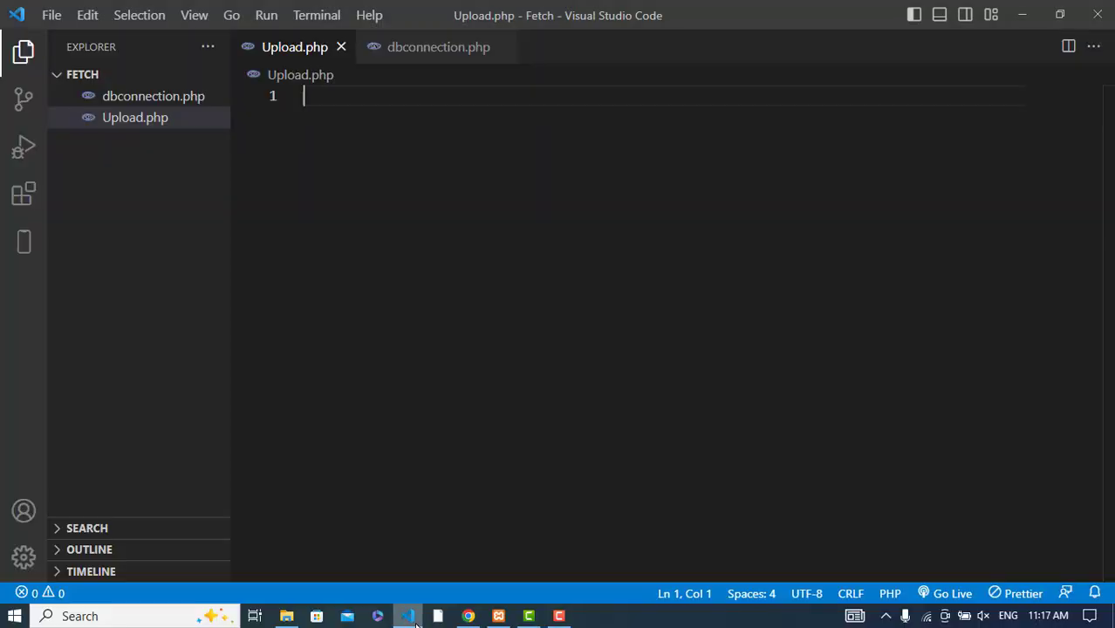
click(499, 615)
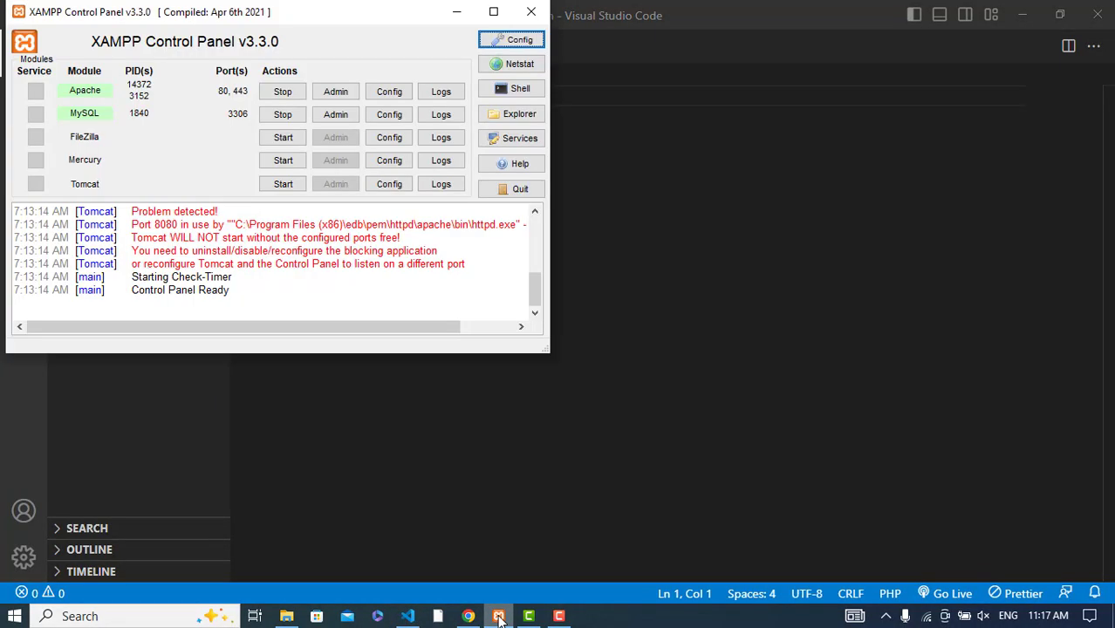
mouse_move(453, 41)
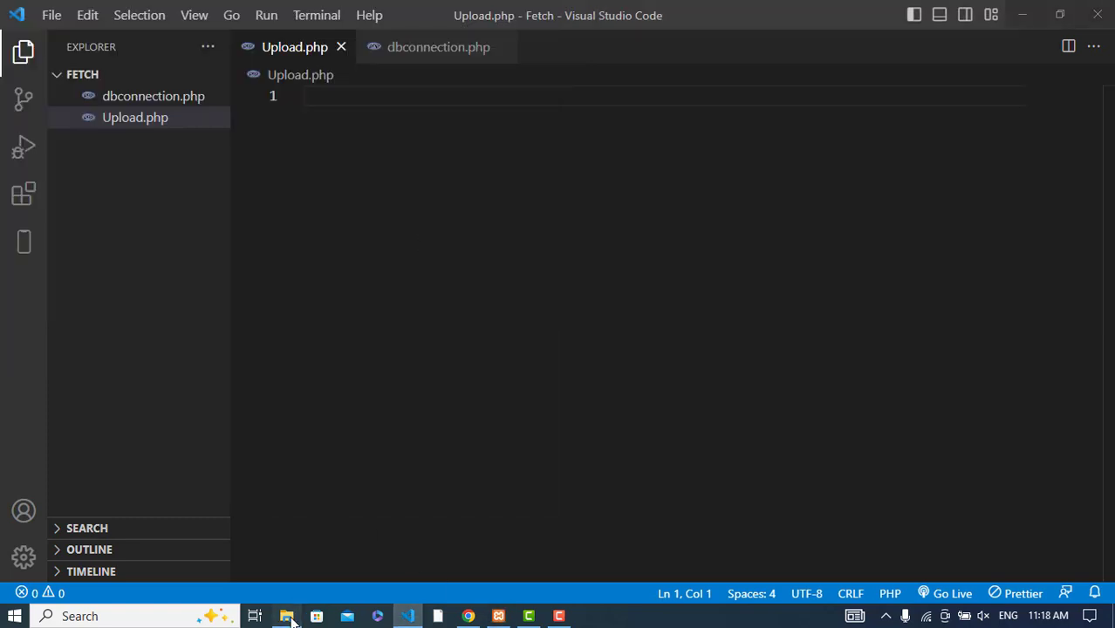
click(285, 616)
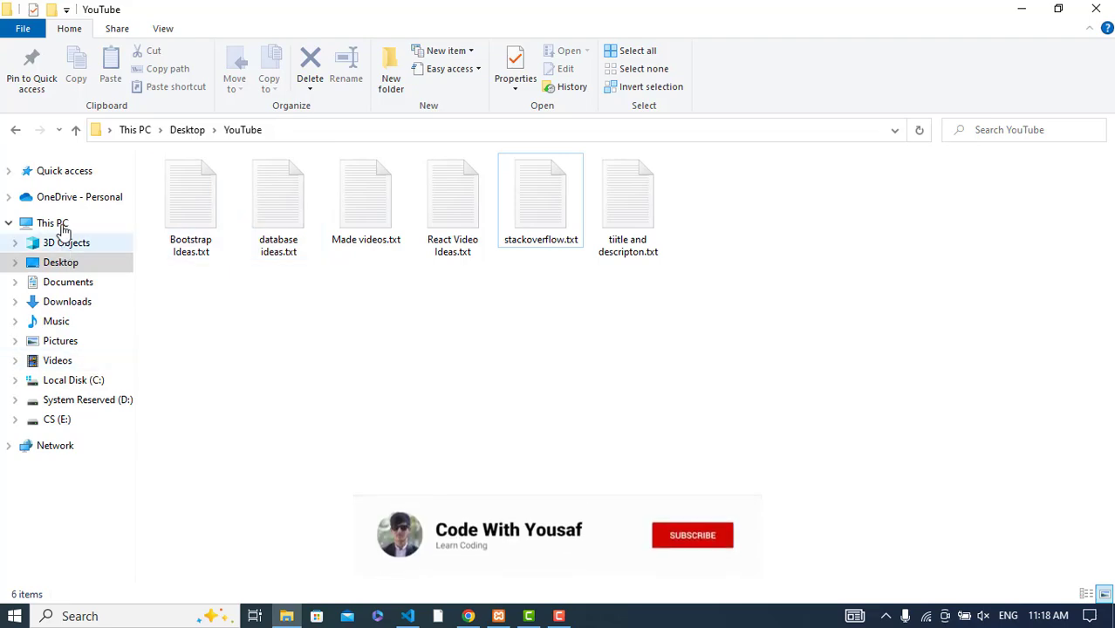
click(52, 223)
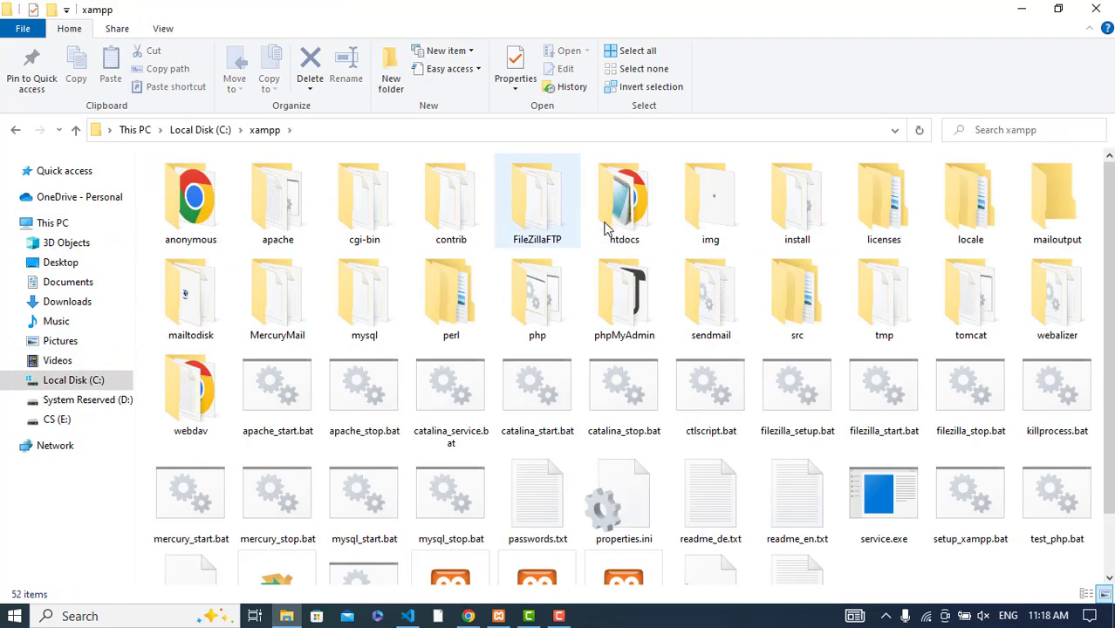
- Enter htdocs > Fetch and select Upload.php beside dbconnection.php
double_click(624, 196)
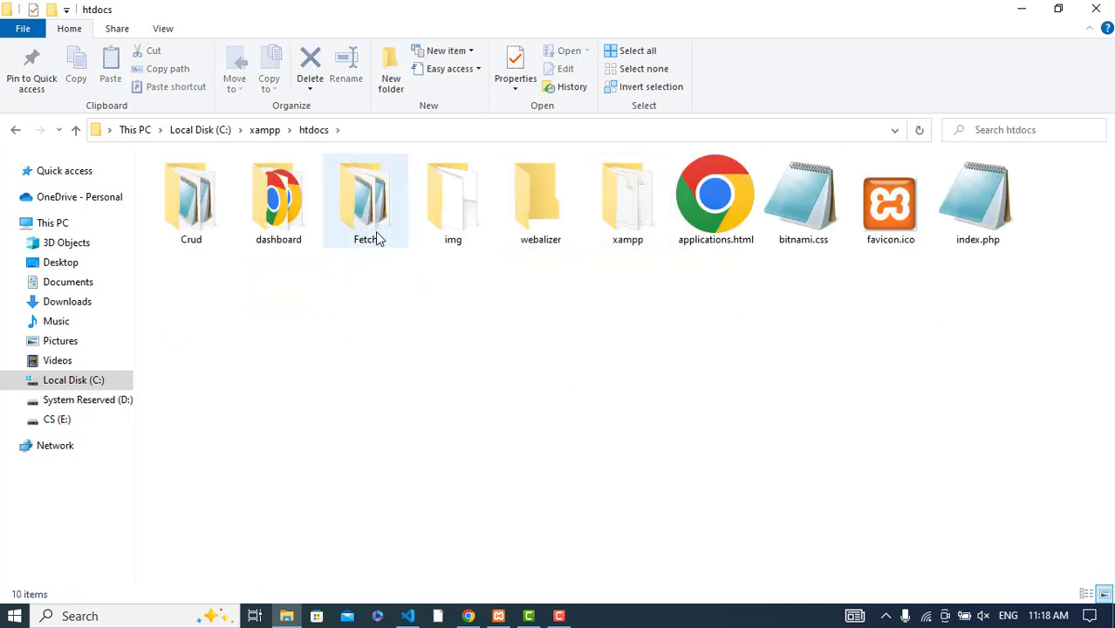
double_click(364, 195)
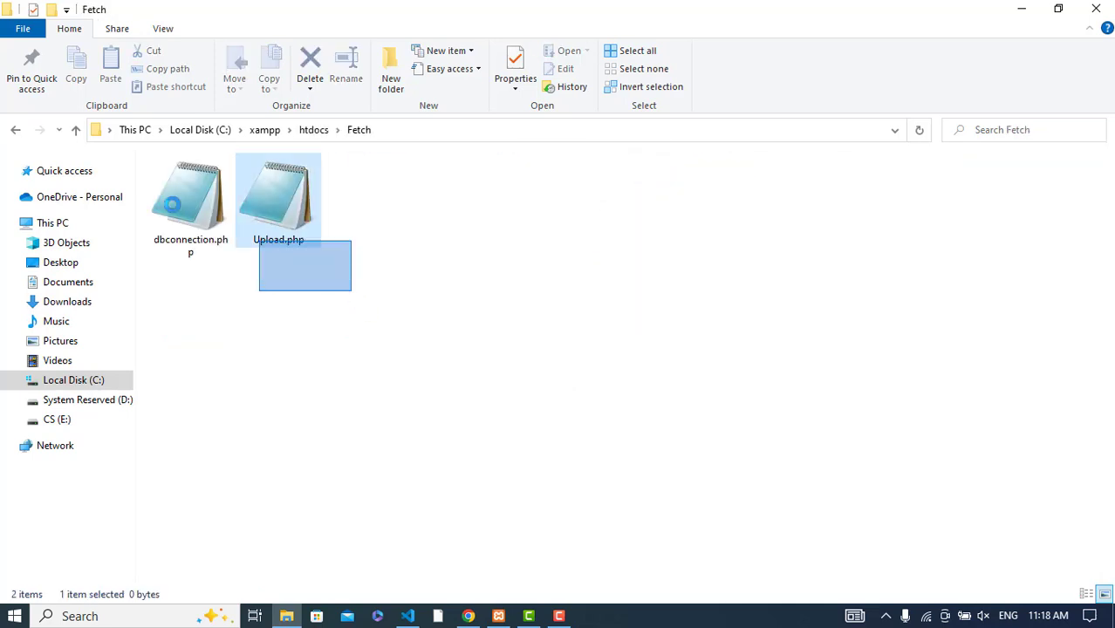
click(467, 528)
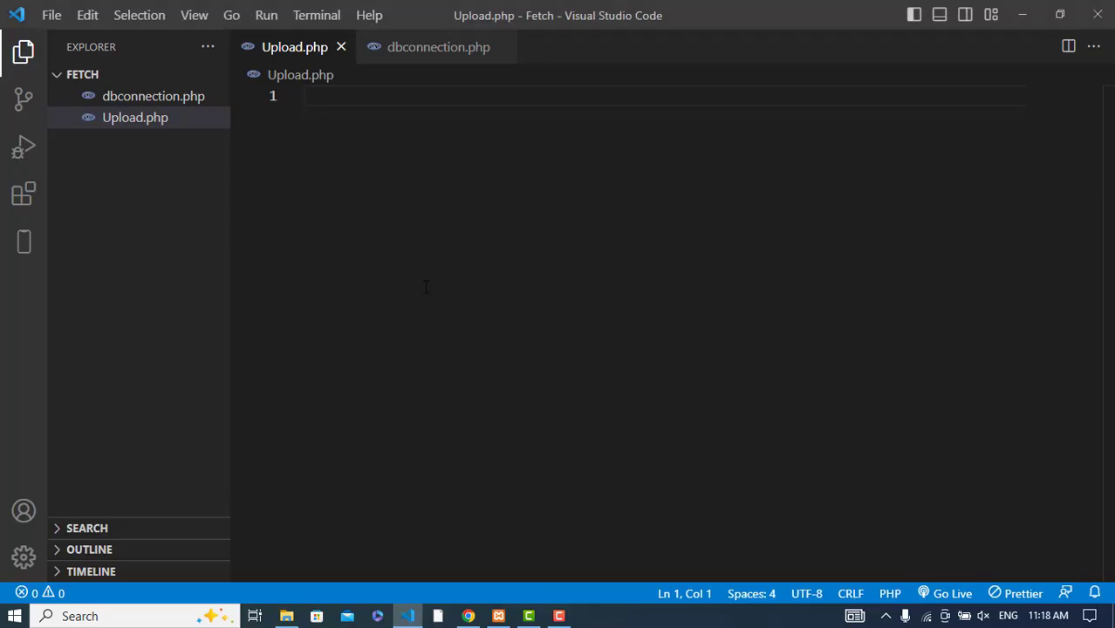
mouse_move(405, 72)
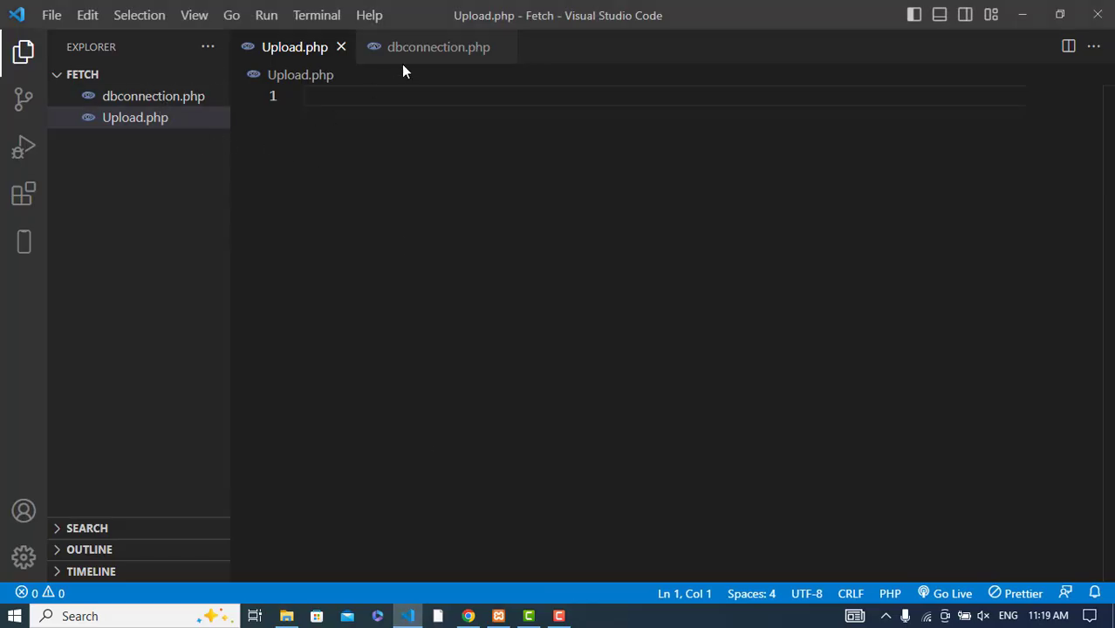
- Start dbconnection.php with an empty <?php ?> block
click(438, 45)
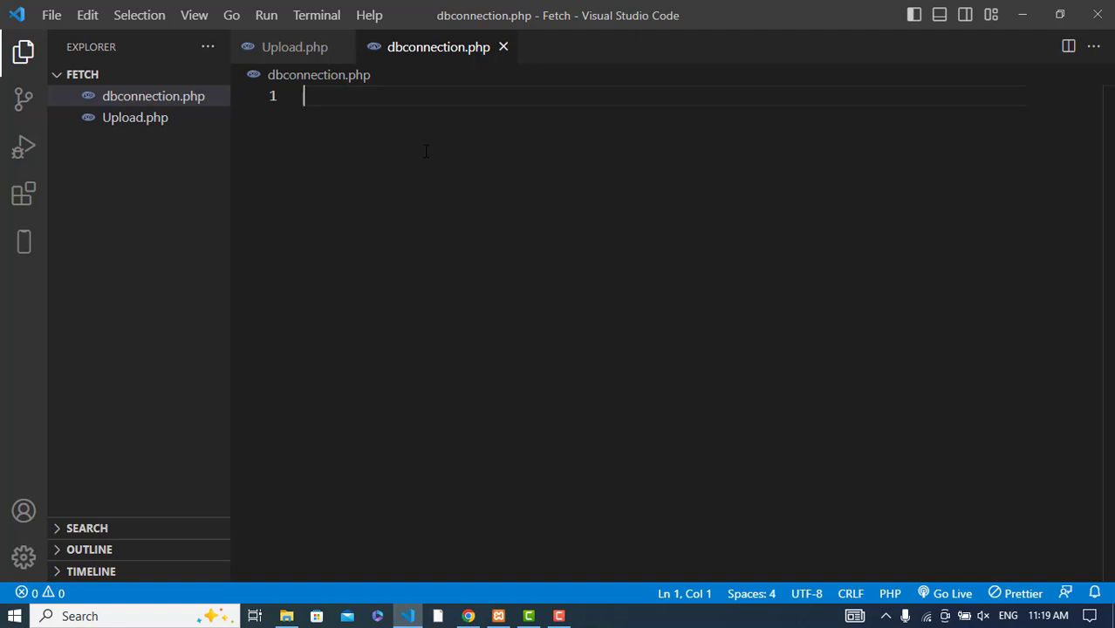
text(<?php)
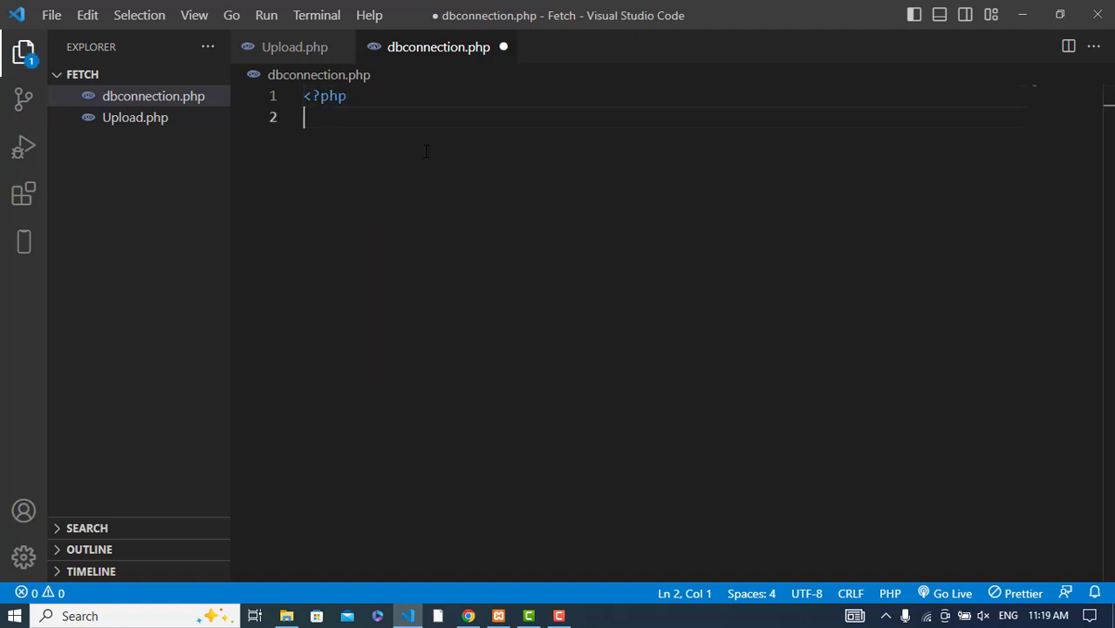
text(?>)
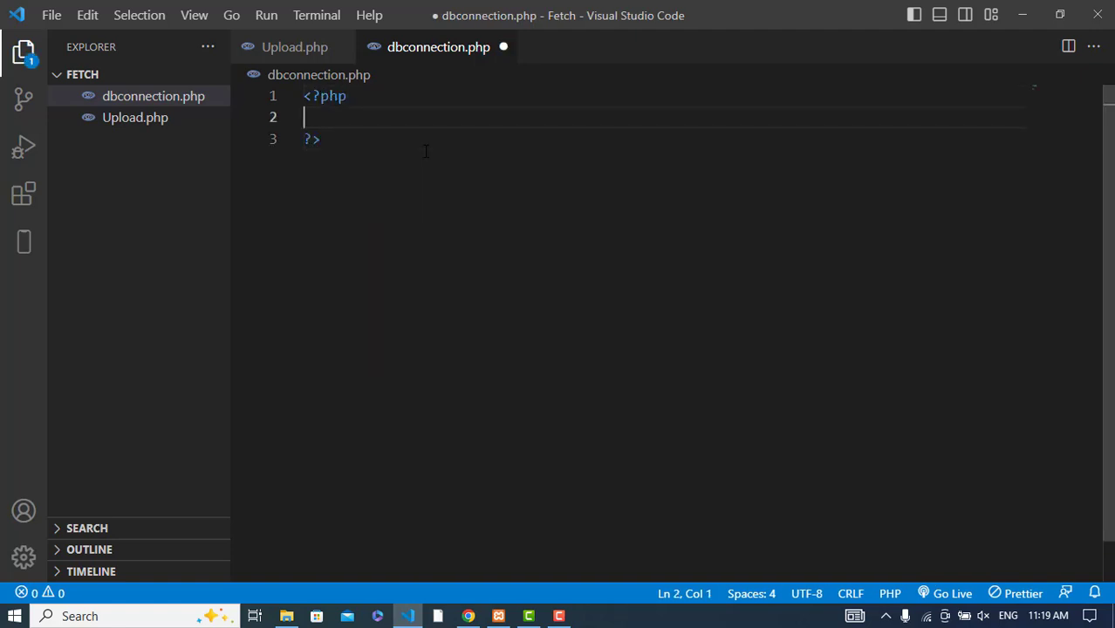
key(Tab)
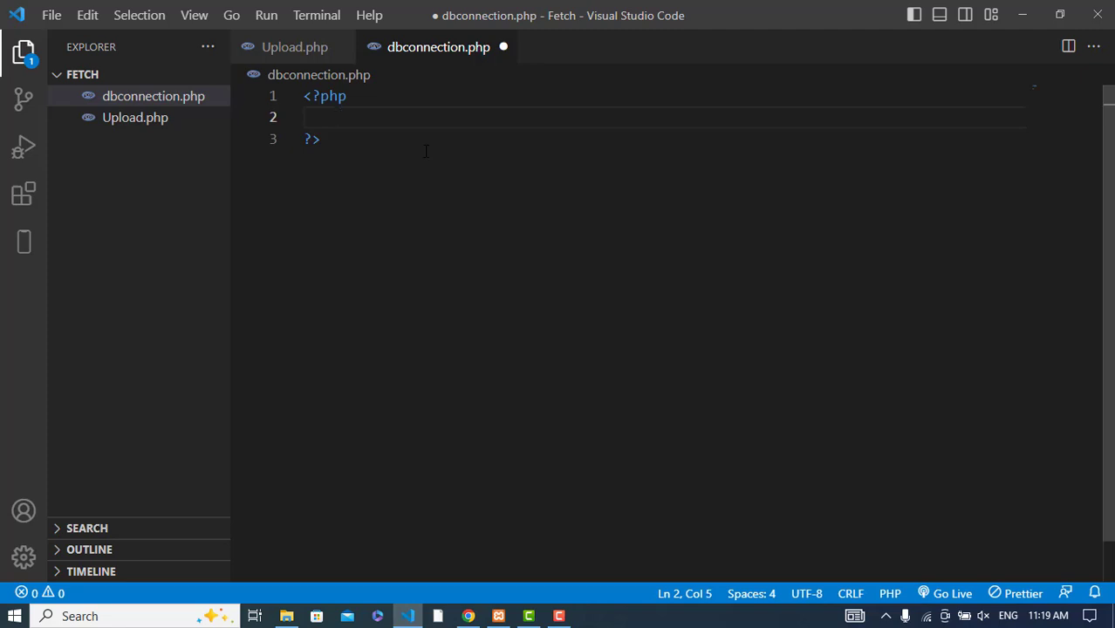
- Write $con = mysqli_connect("localhost", "root", "", "crud")
text($con = m)
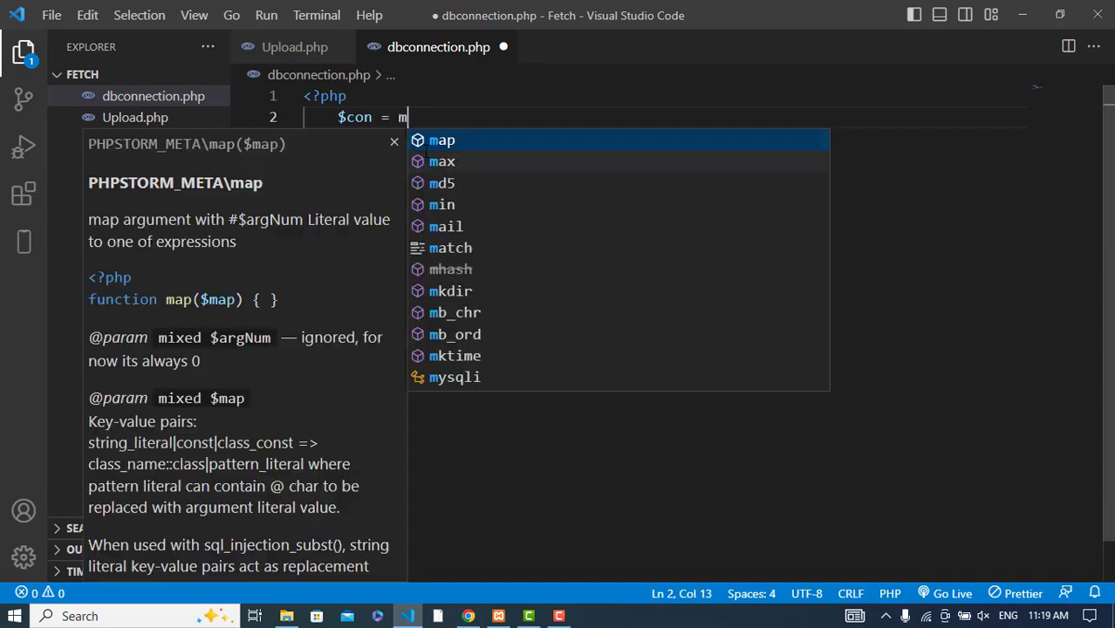
text(ysqli_q)
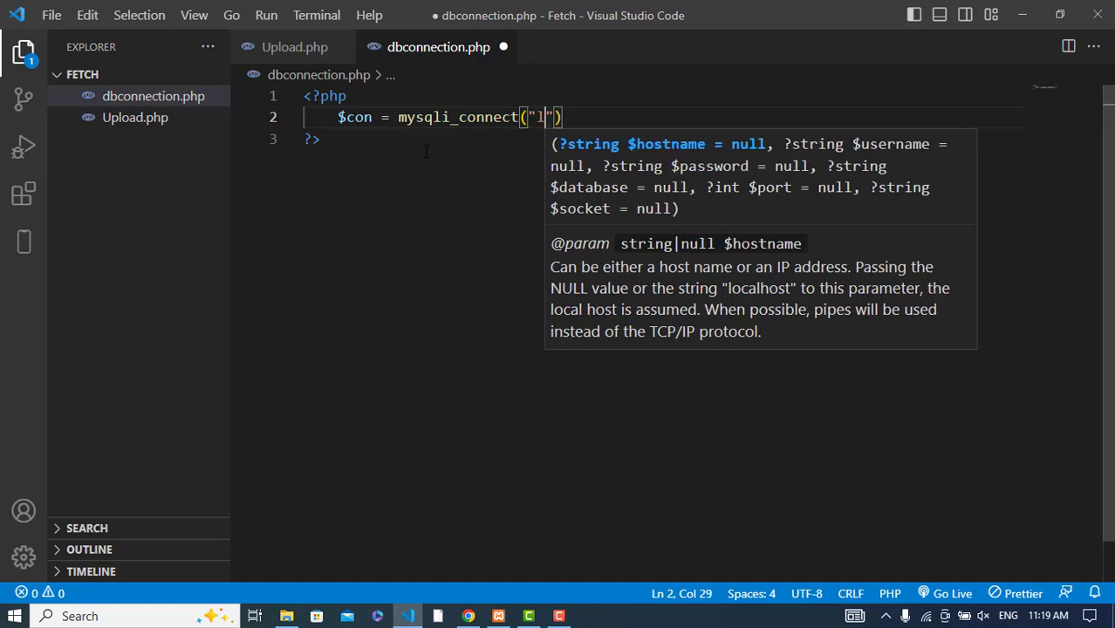
text(ocalhost)
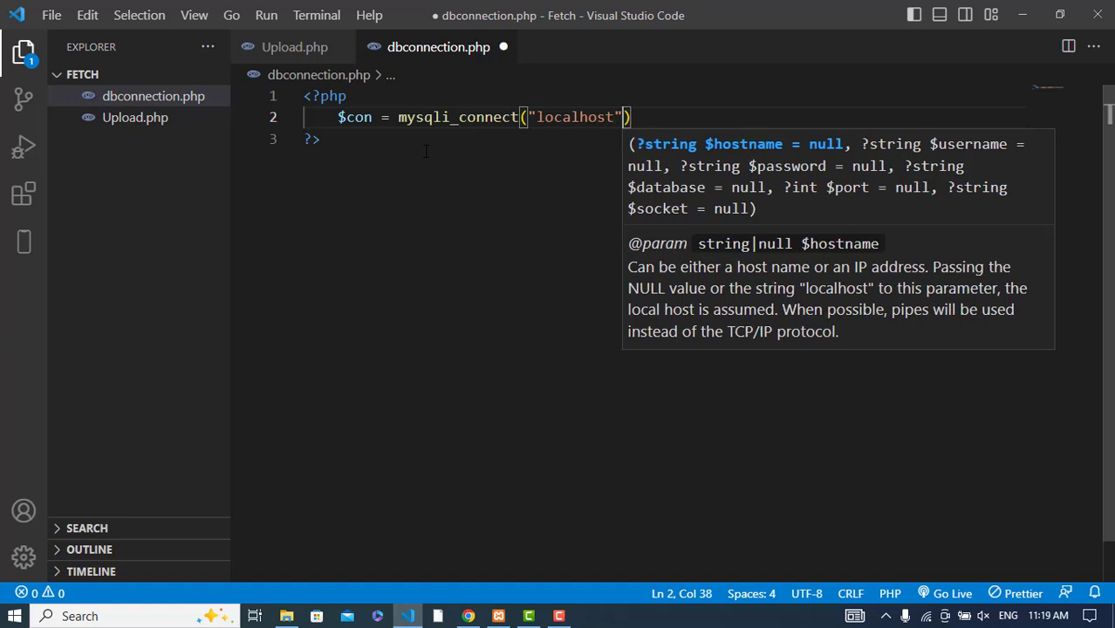
text(, "")
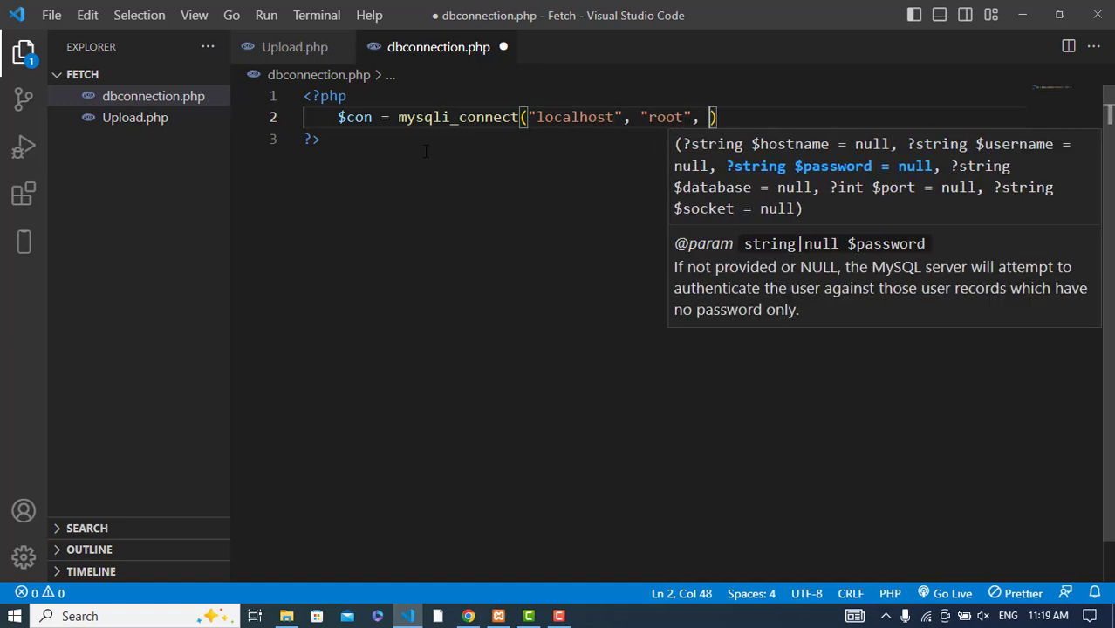
text("")
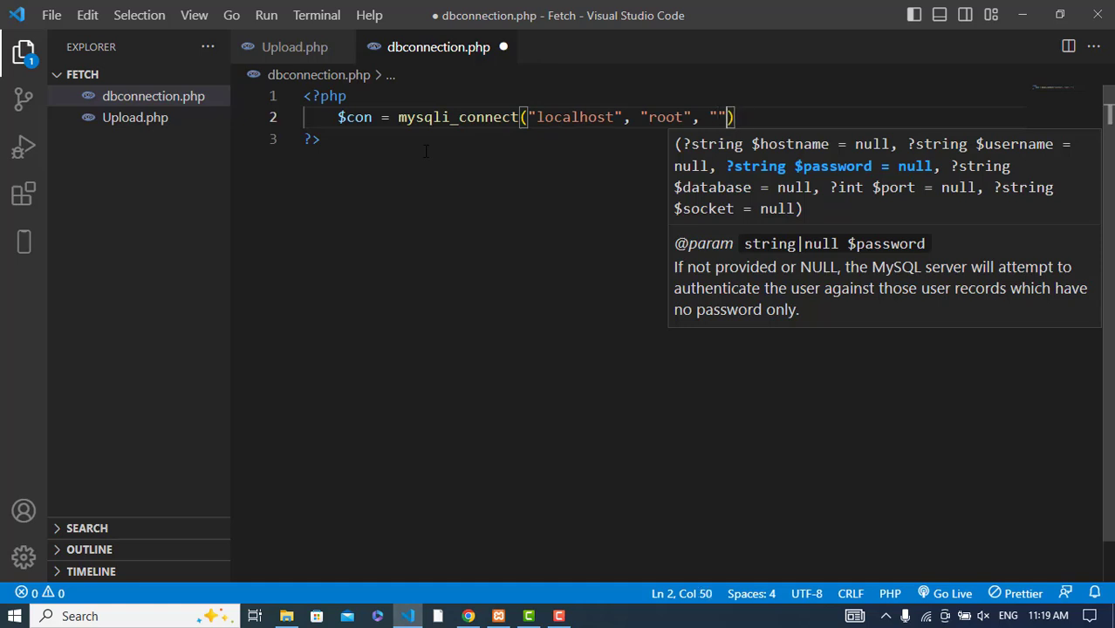
text(, "")
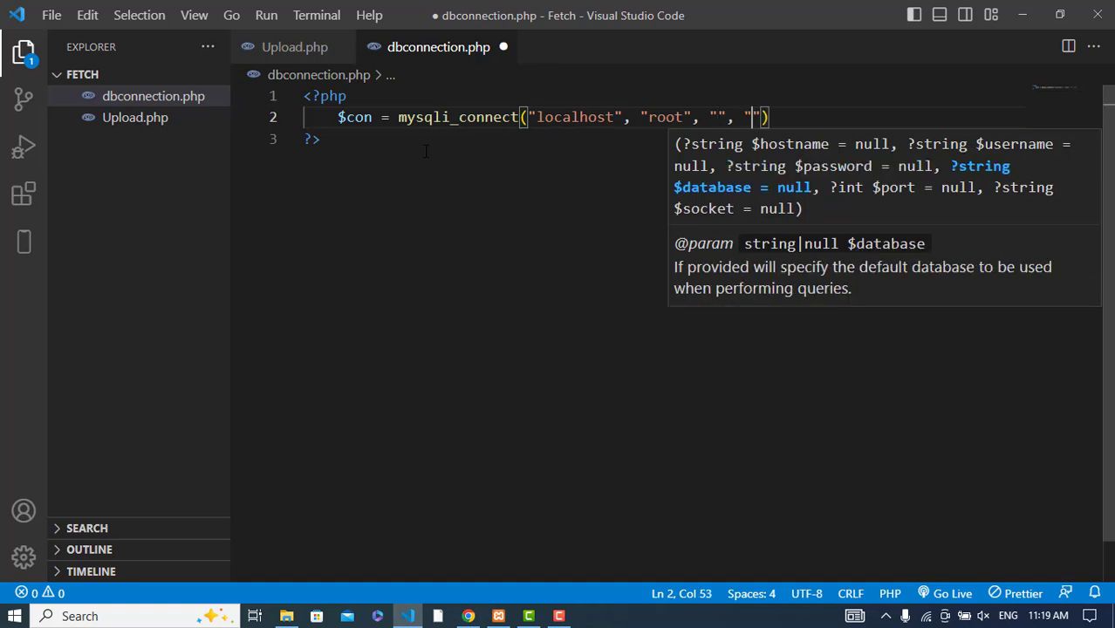
text(crud)
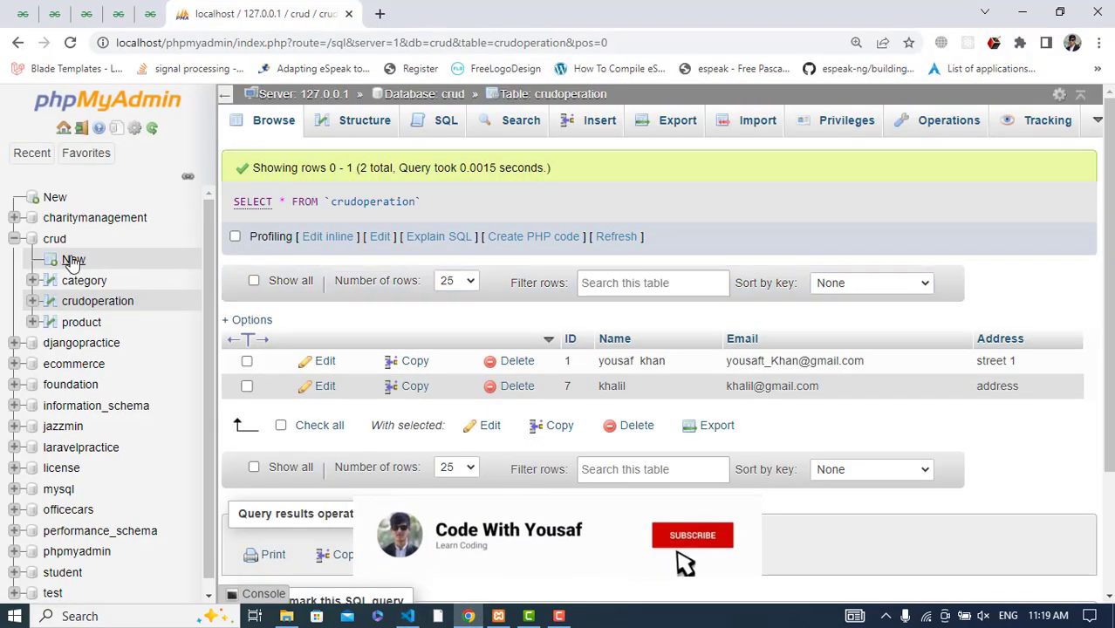
click(690, 534)
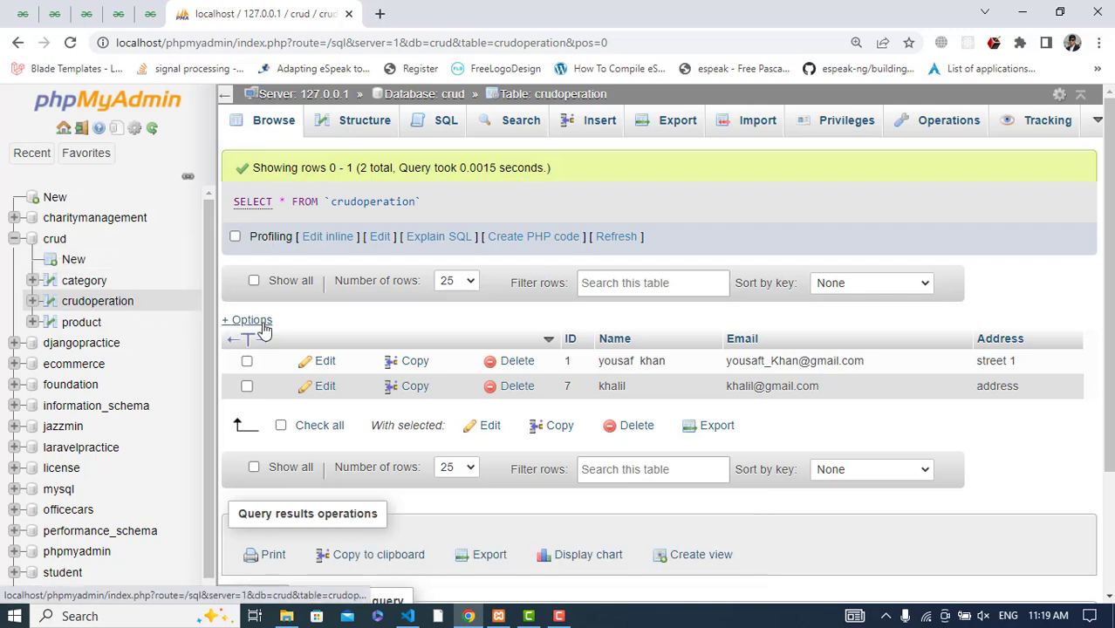
mouse_move(615, 359)
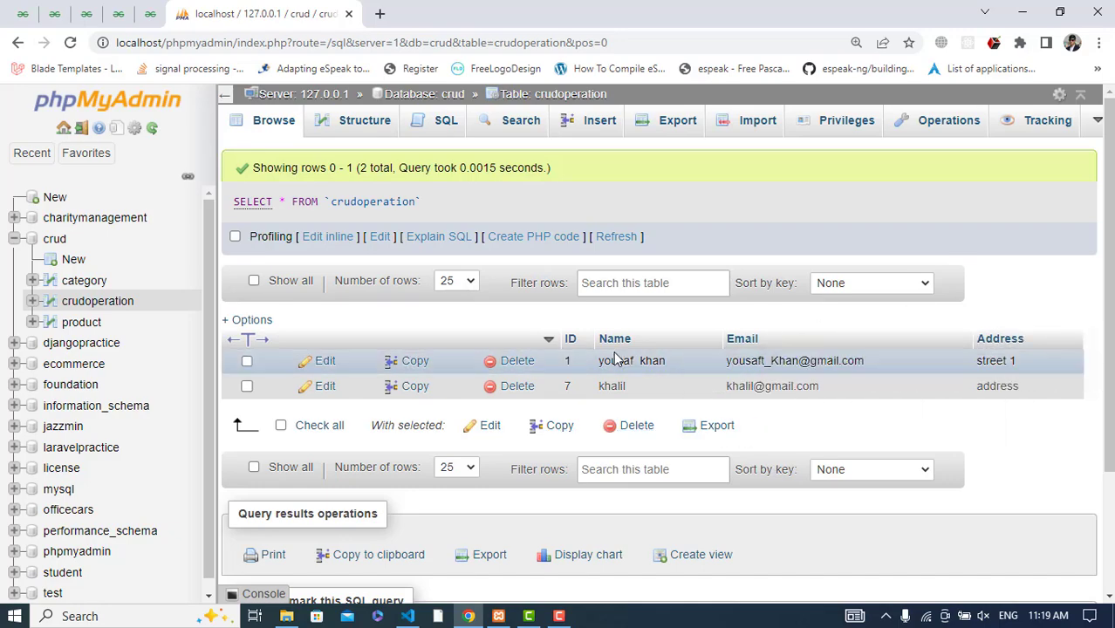
click(405, 616)
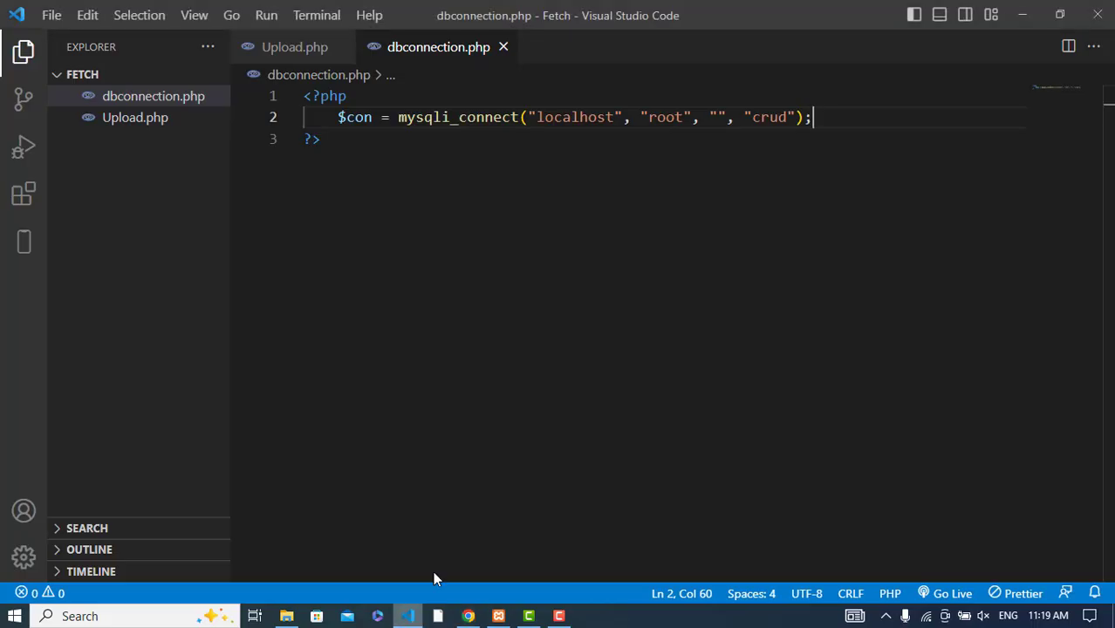
- Add an if ($con === false) check after the connection
text(if()
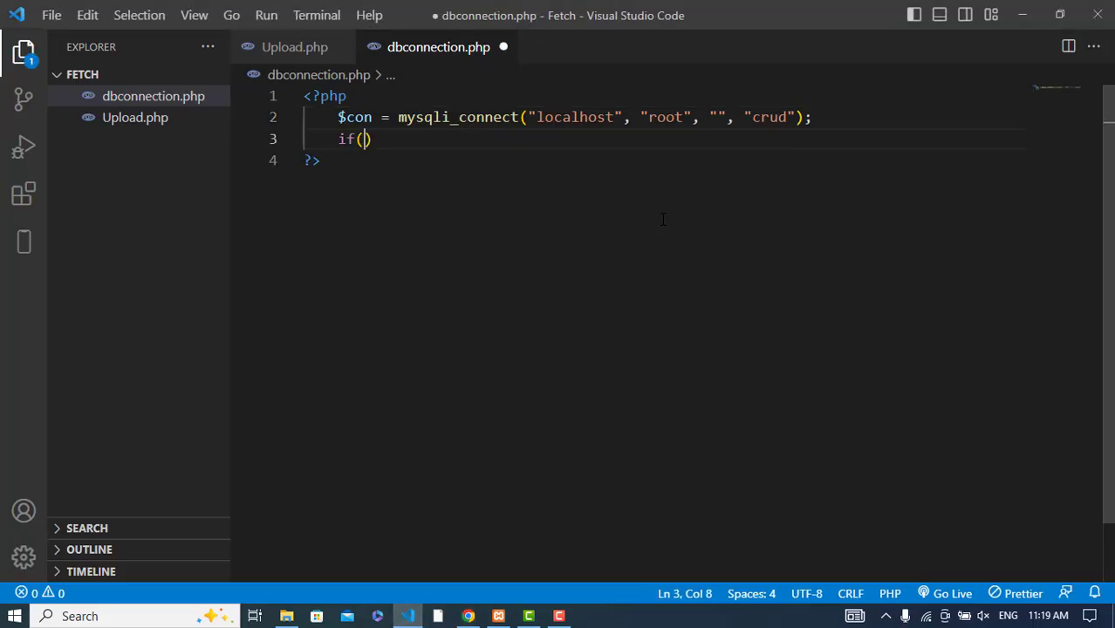
text($con)
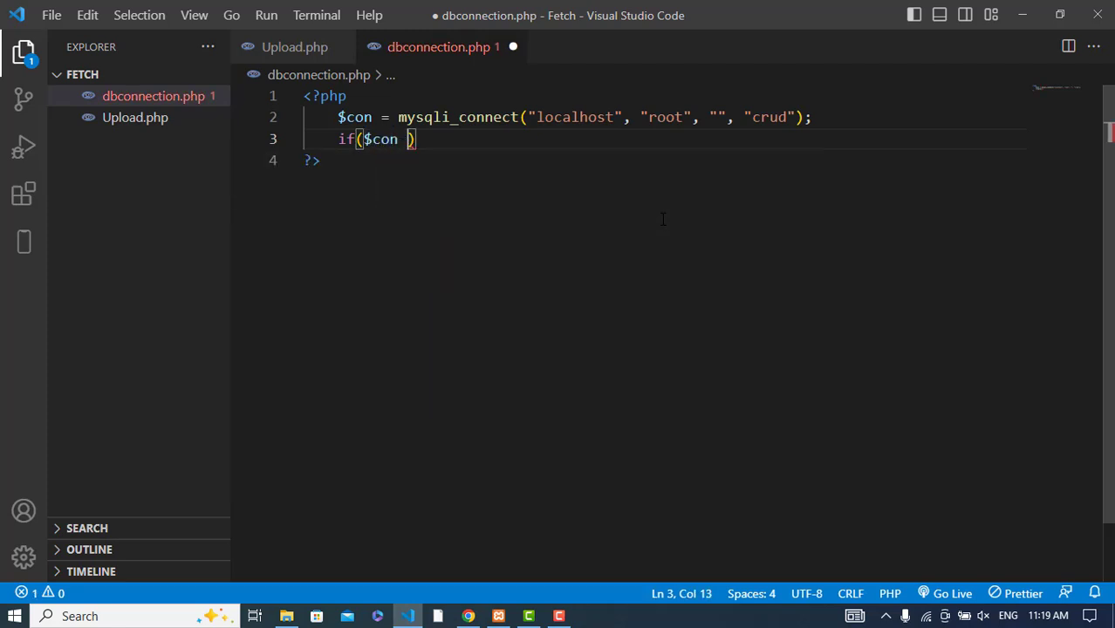
text(=== false)
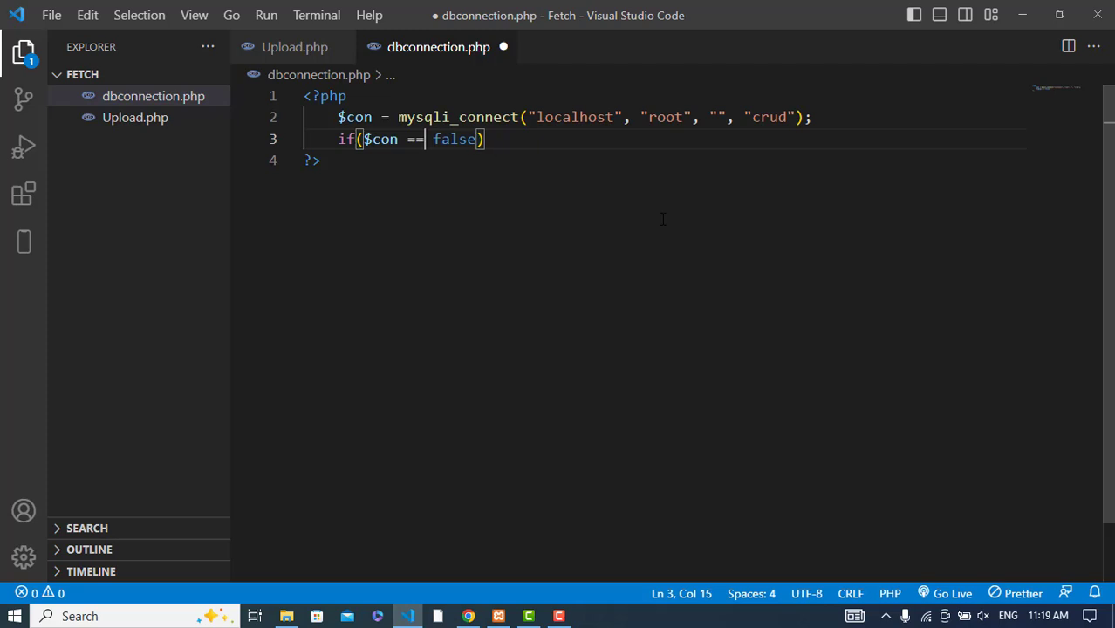
text({)
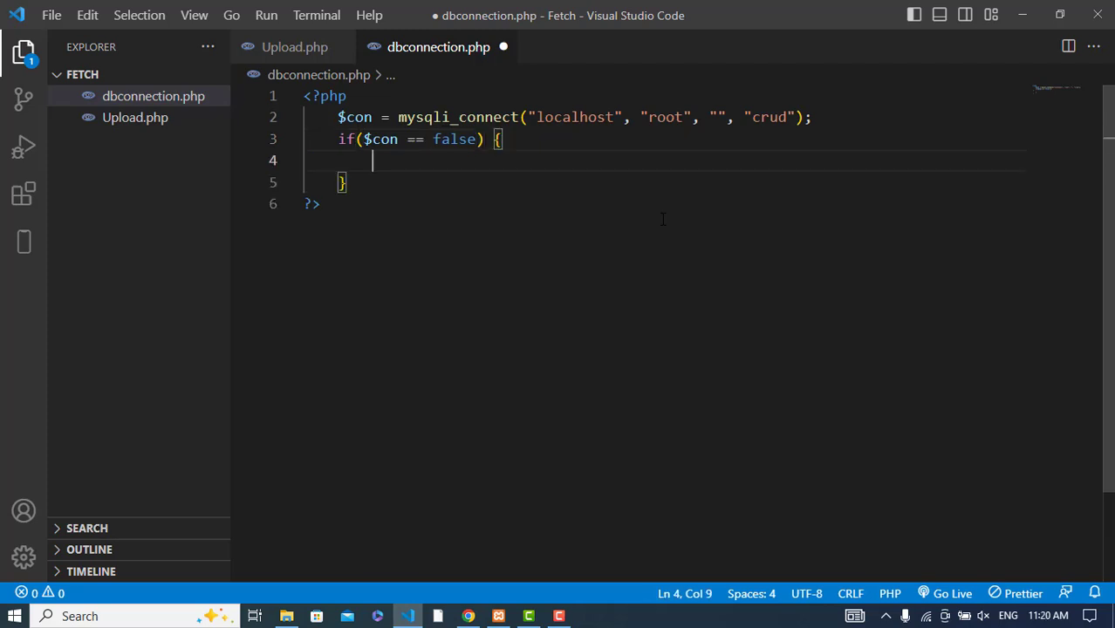
- Inside it, die with "Connection Error" concatenated with mysqli_connect_error()
text(die("C")
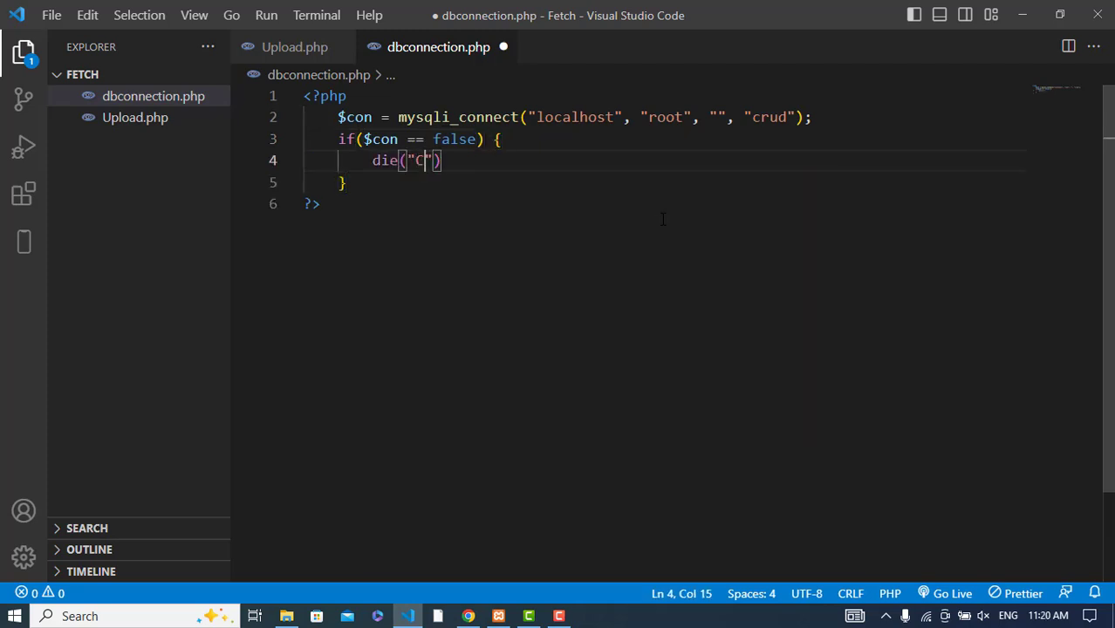
text(onnection)
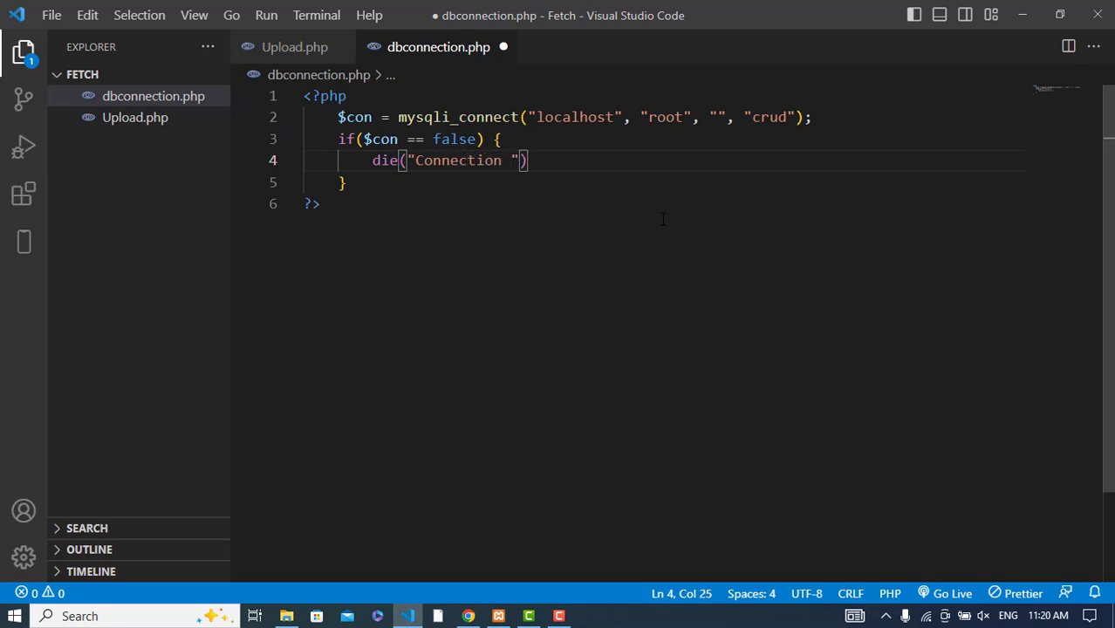
text(Error)
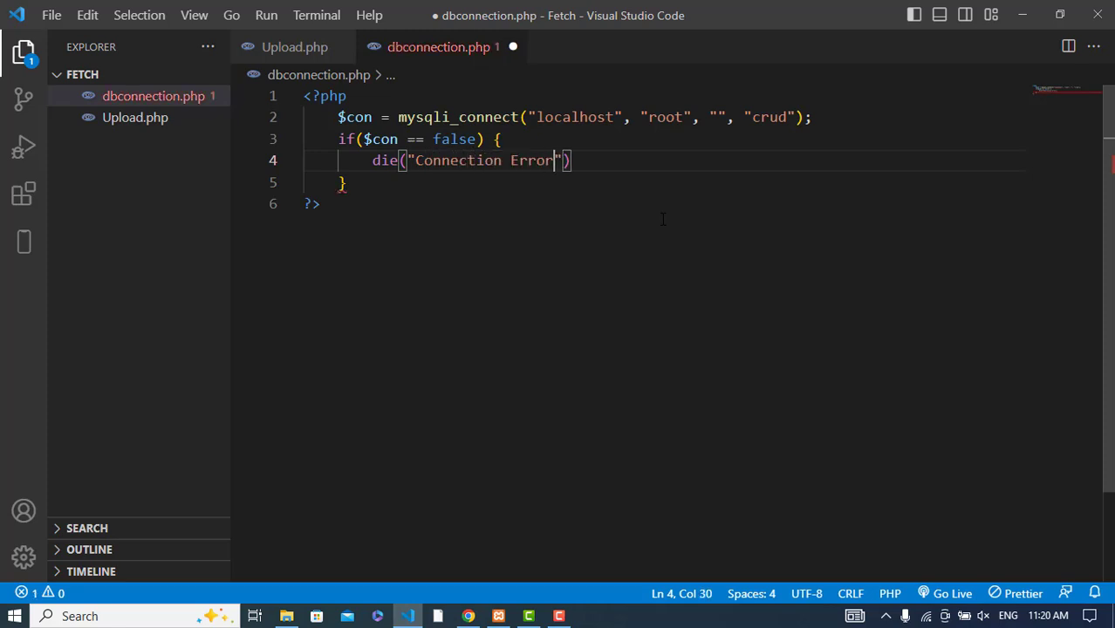
text(.)
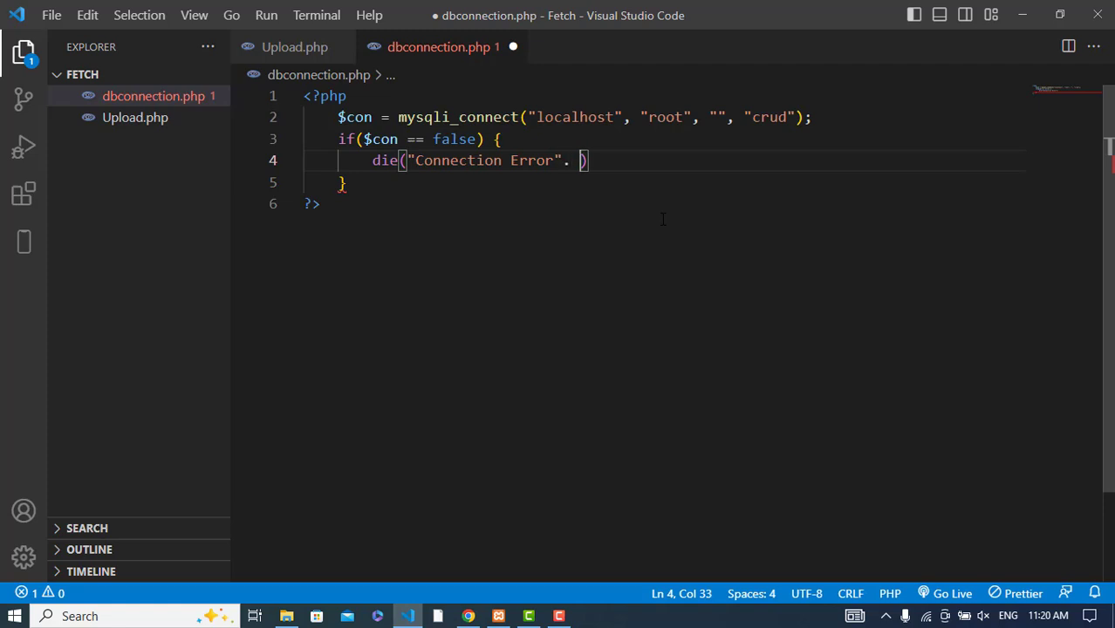
text(mysqli)
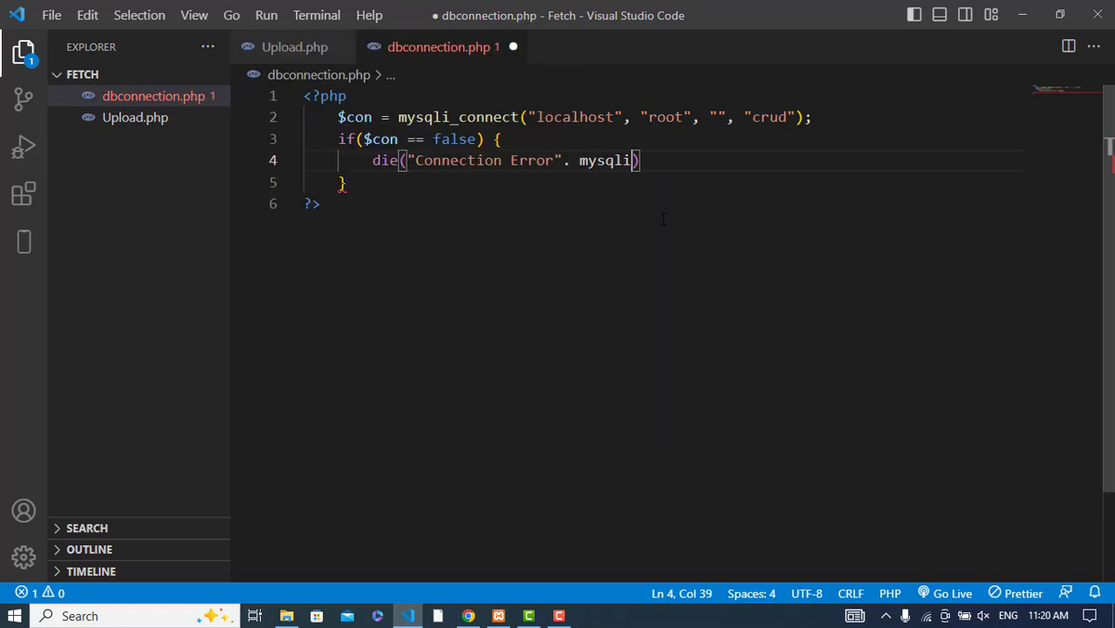
text(_connect_error()
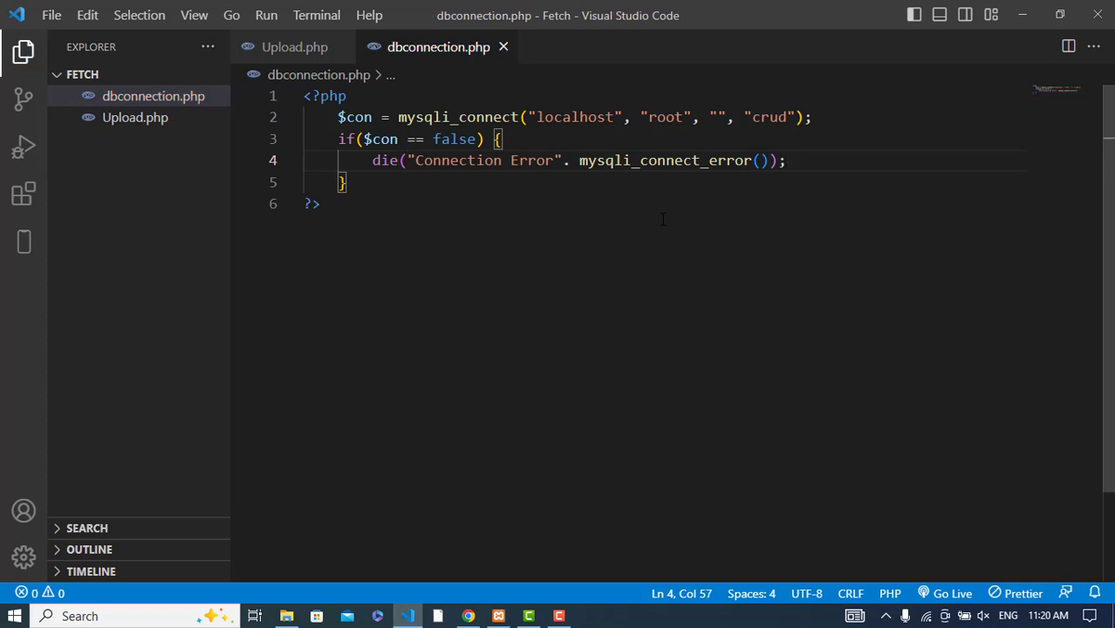
mouse_move(558, 262)
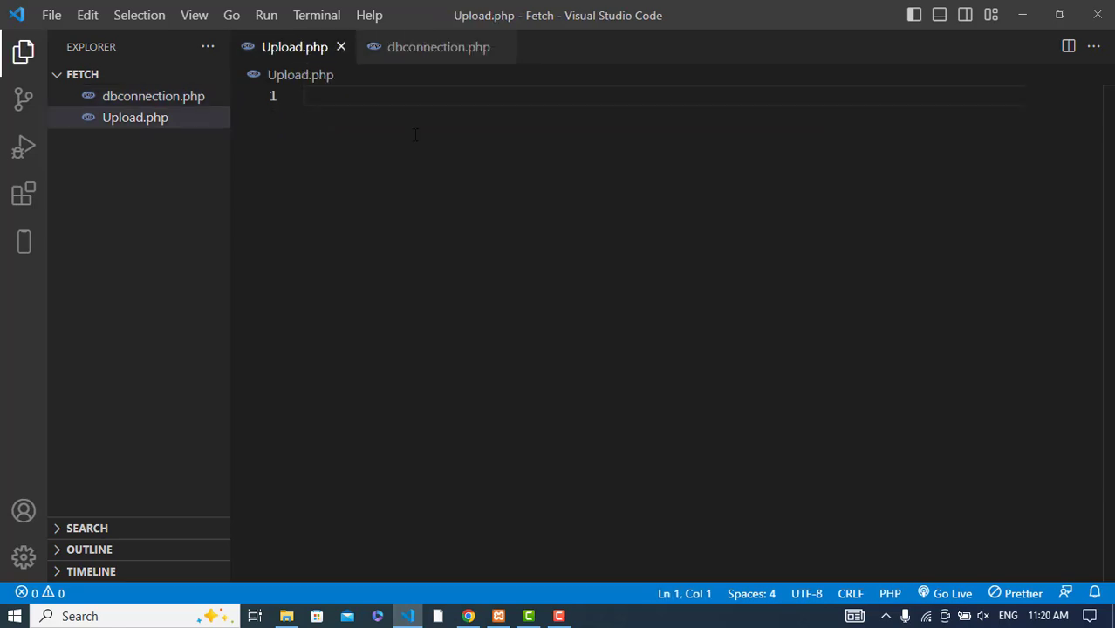
- Fill Upload.php with HTML boilerplate titled Insert Data to Db using PHP
key(Enter)
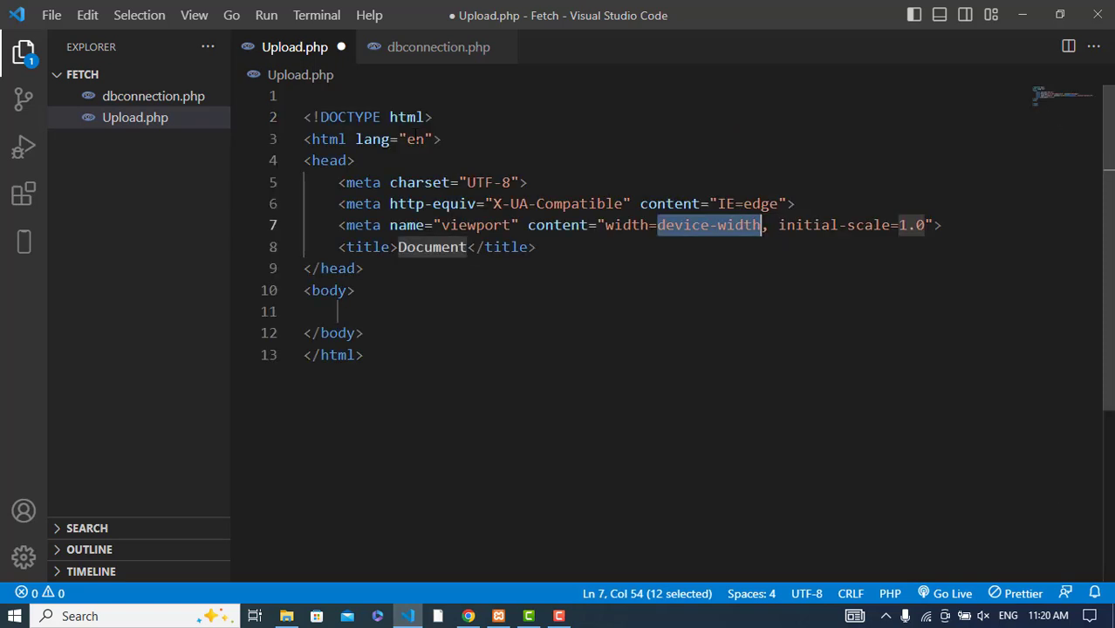
double_click(430, 247)
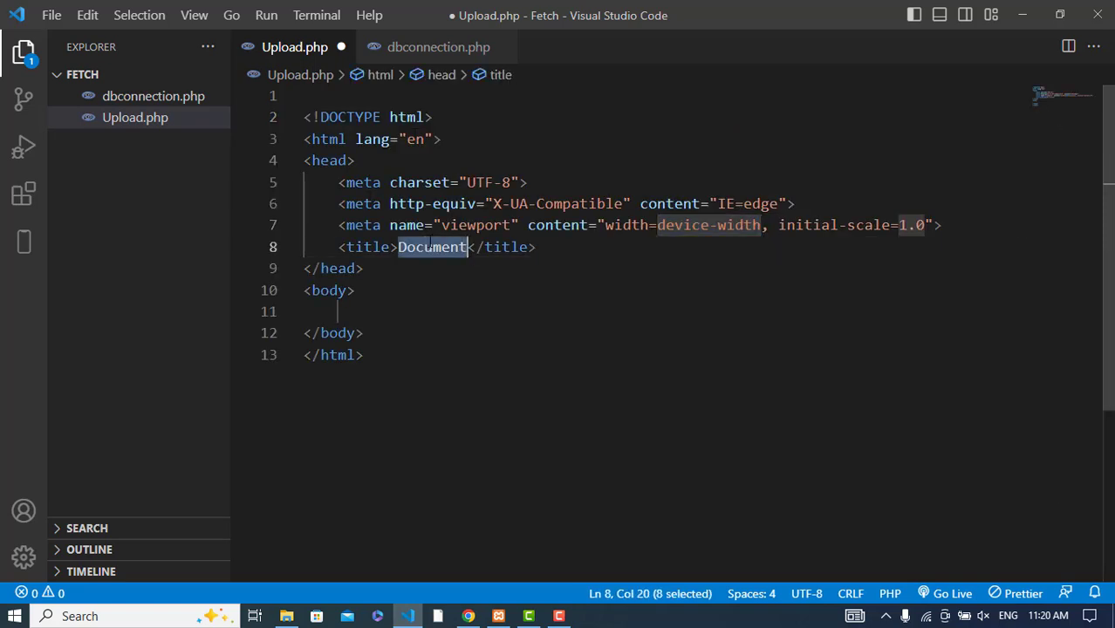
text(Insert Data to Db using PHP)
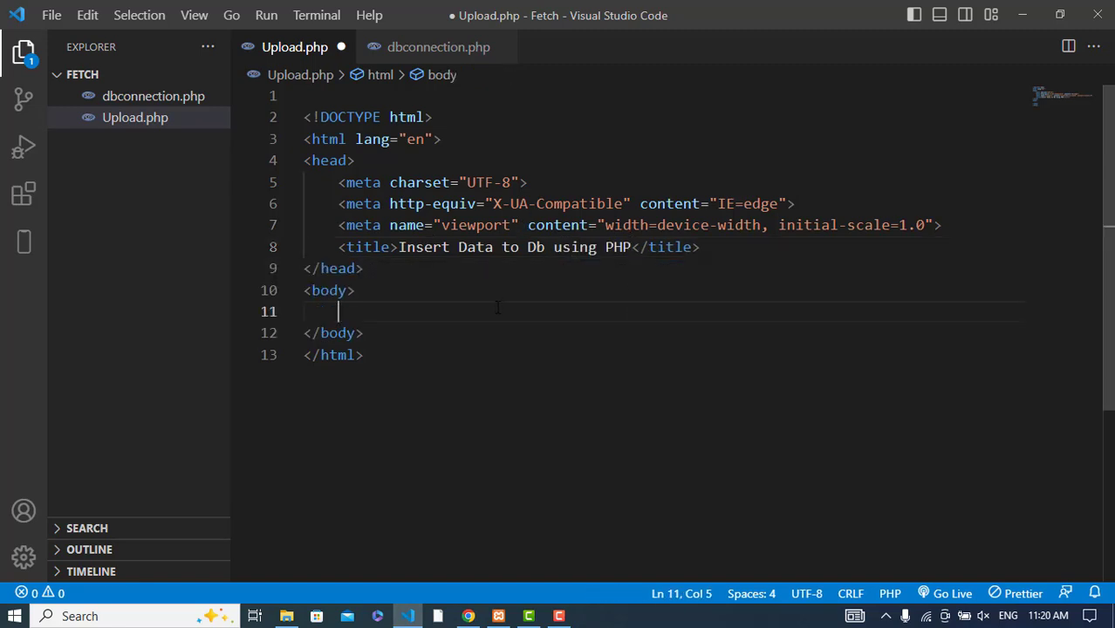
- Add a div wrapping an empty form in the body
text(<div>)
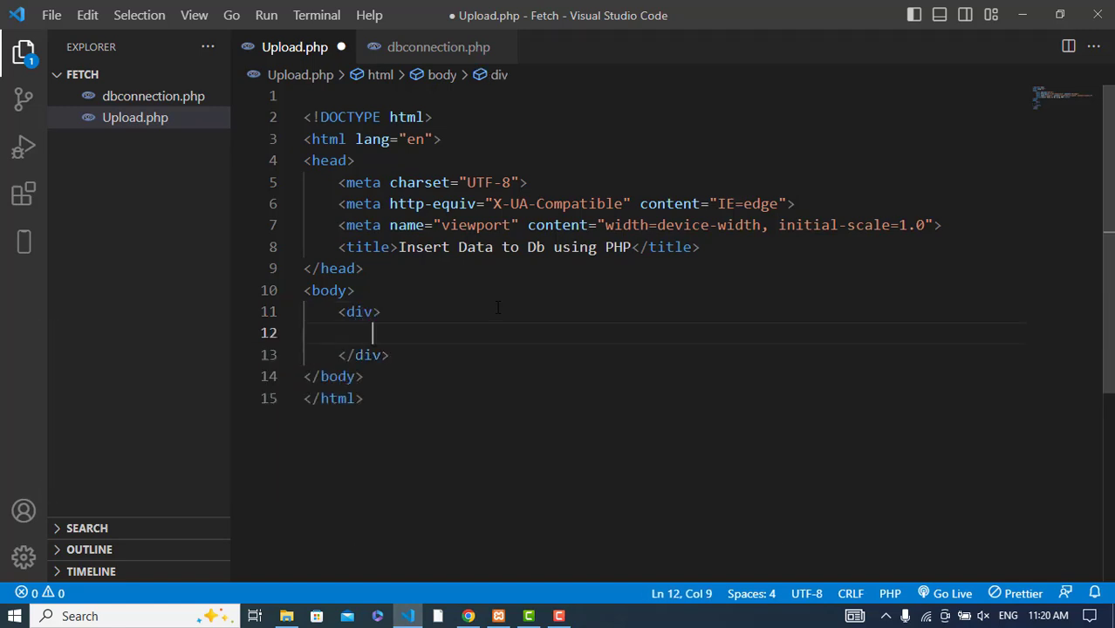
text(<d)
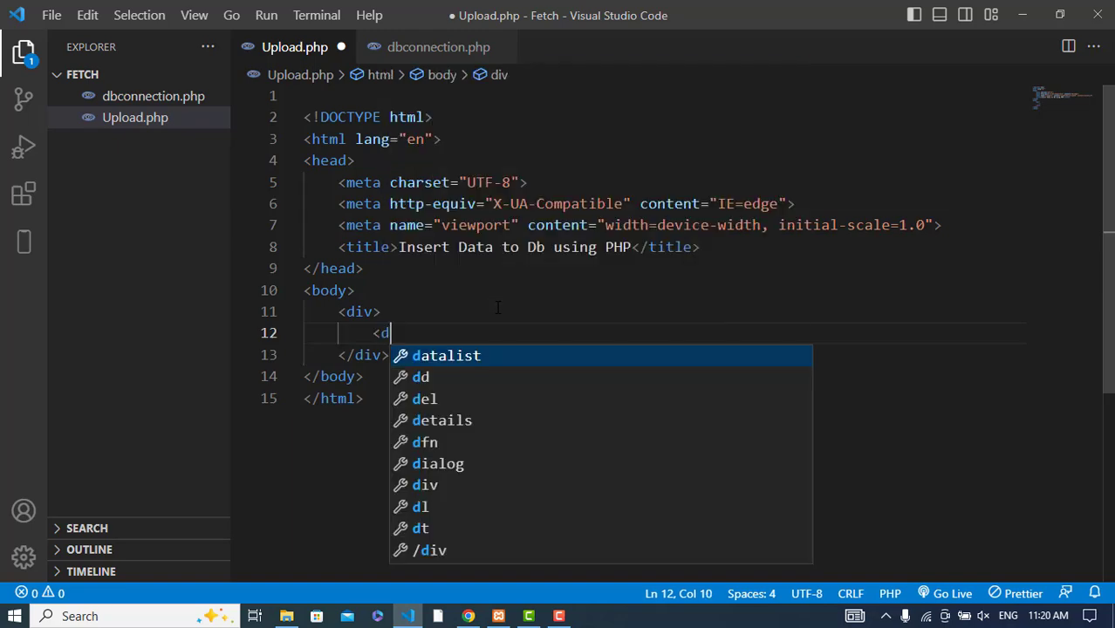
text(form>)
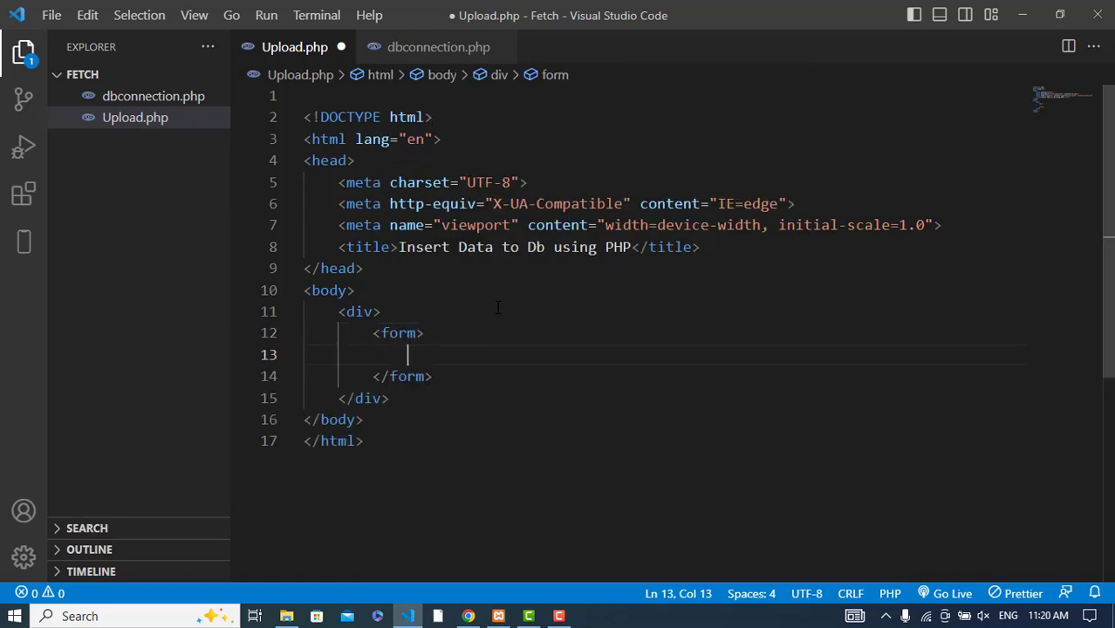
text(class="")
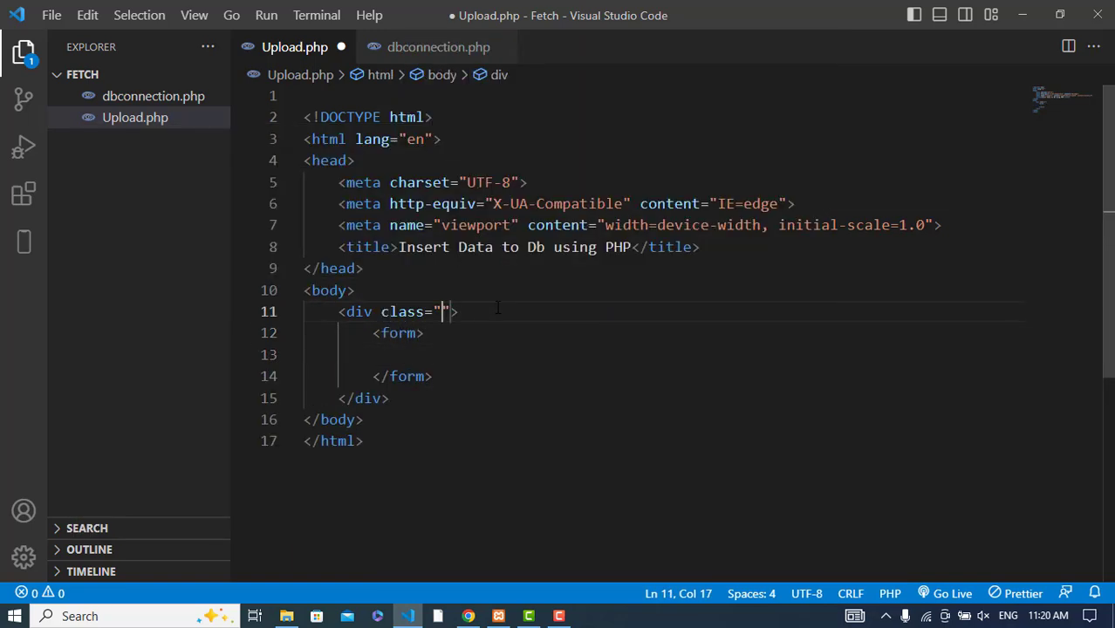
text(ma)
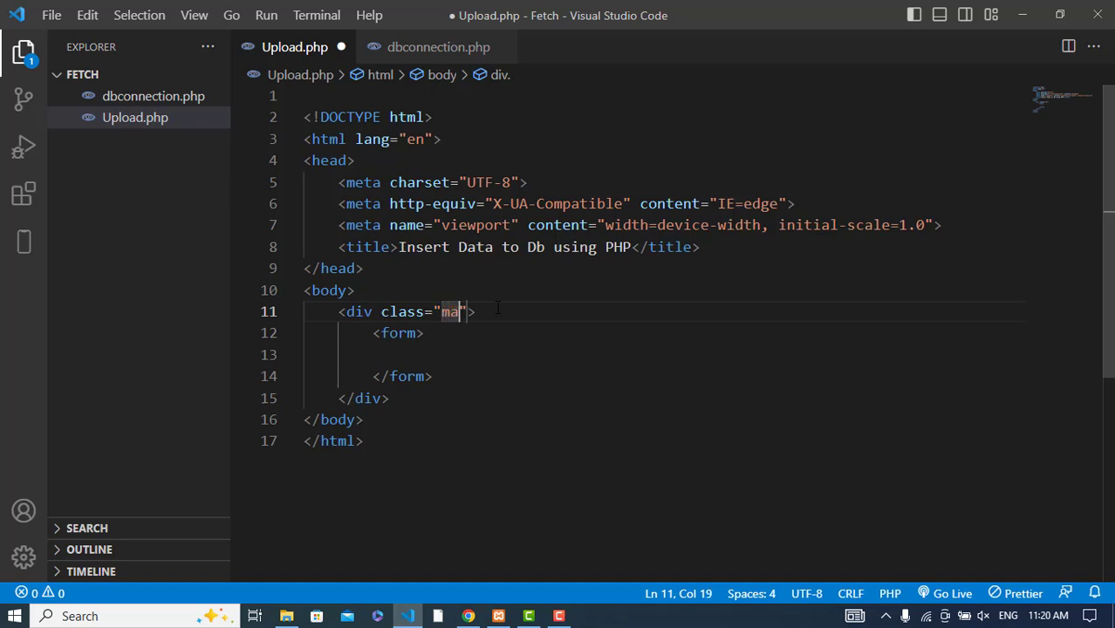
text(rgin)
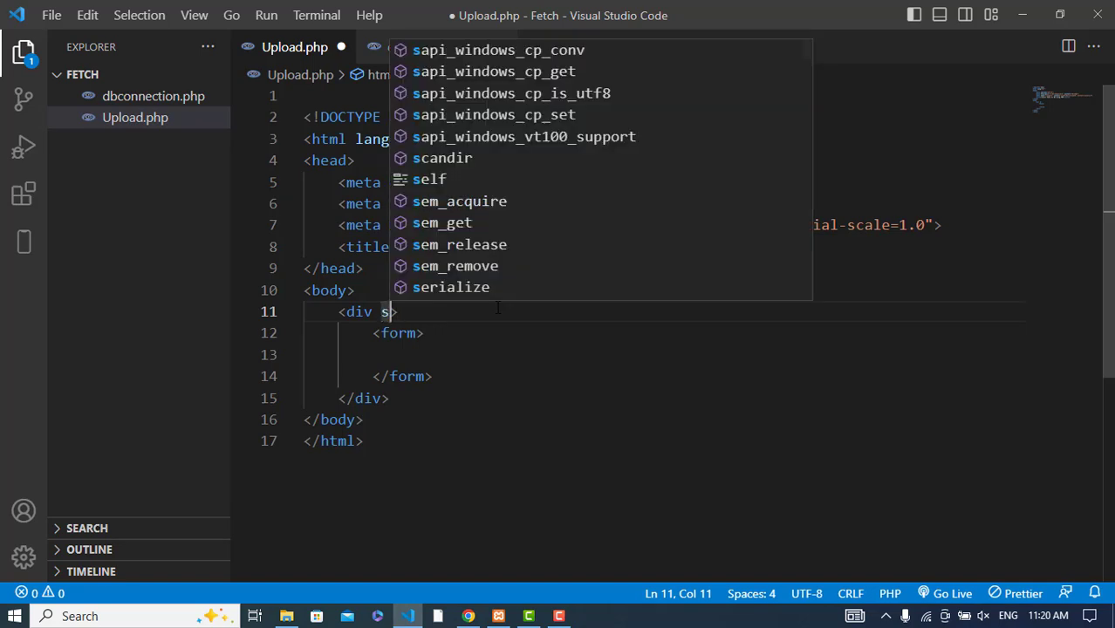
- Style the div with an auto-margin of a few pixels
text(tyle)
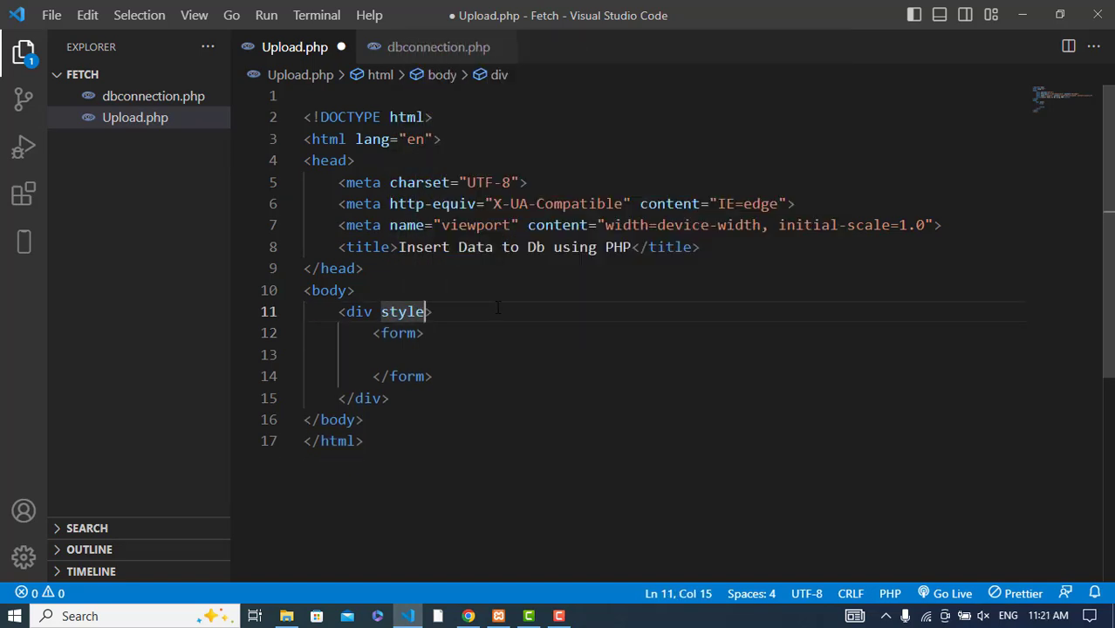
text(="margin)
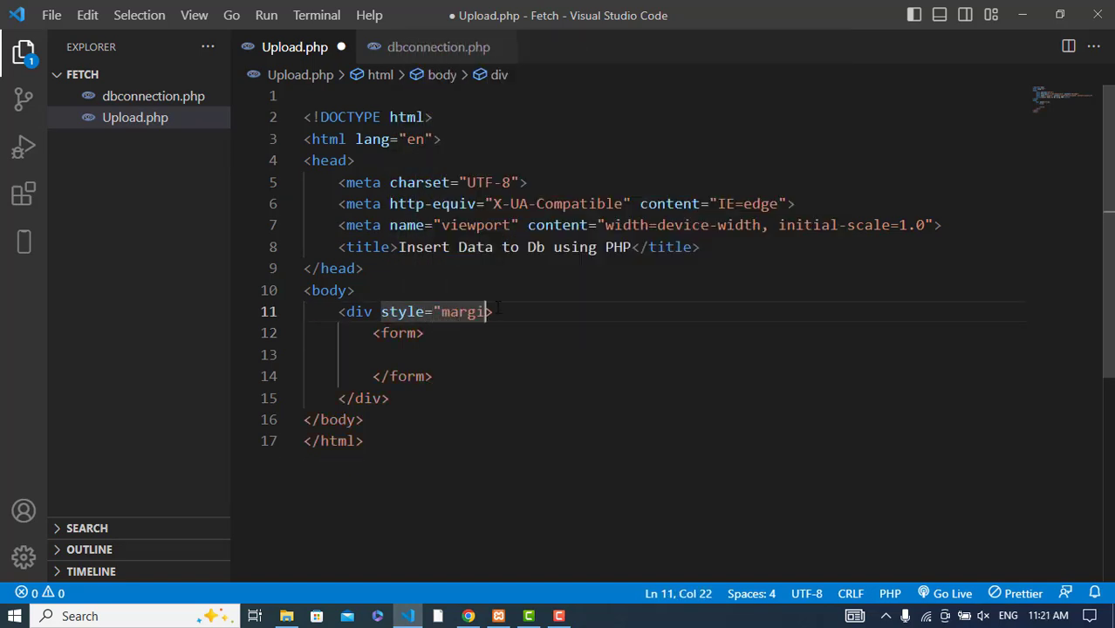
text(:)
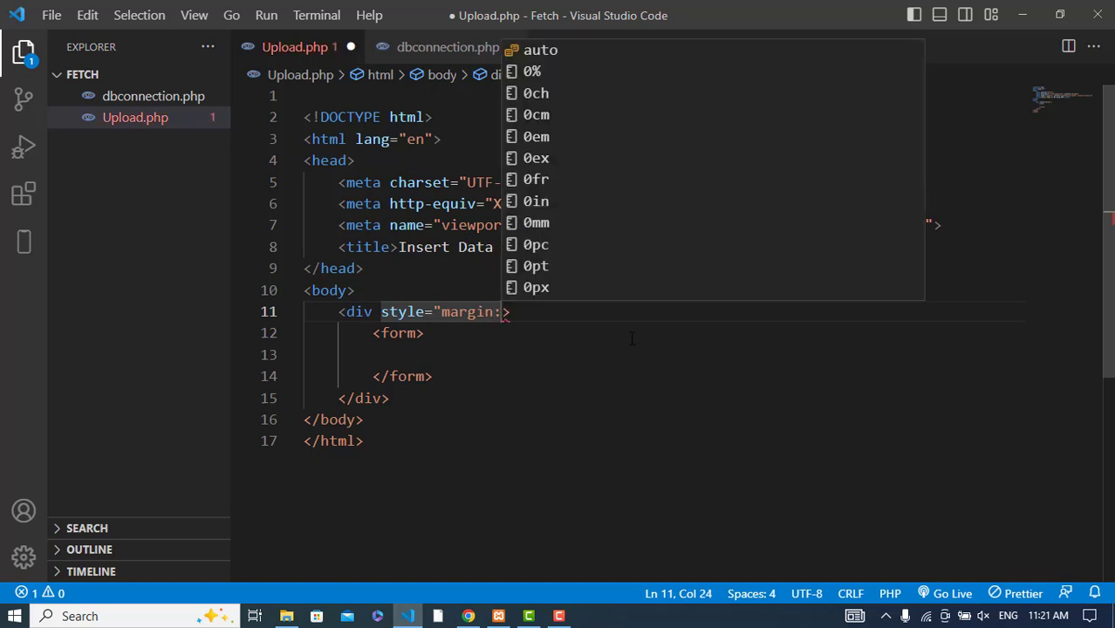
text(0)
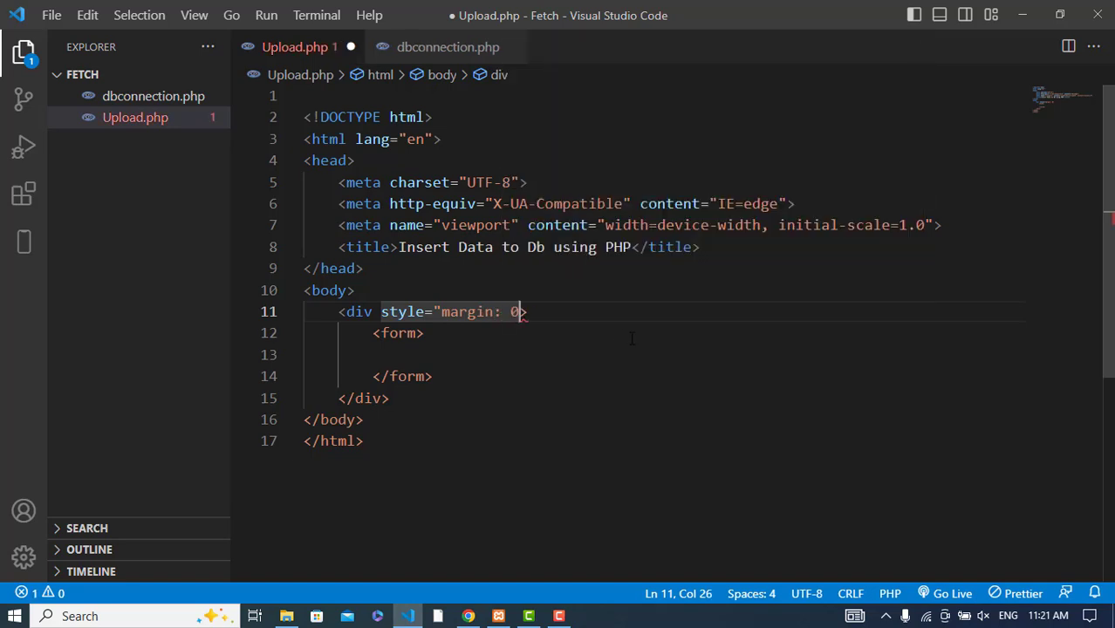
text(px)
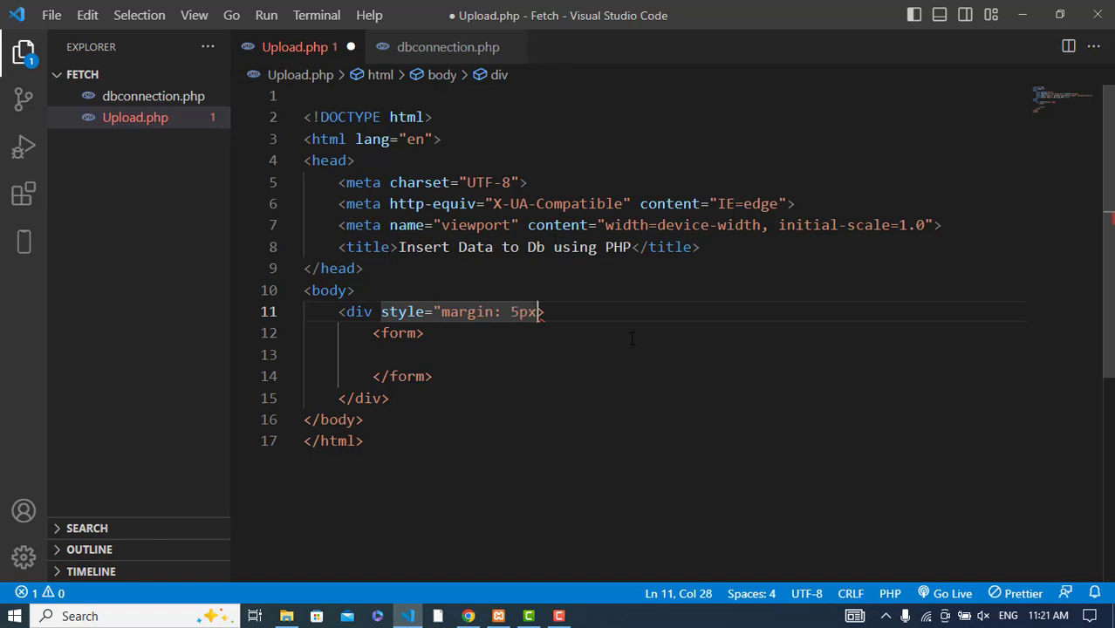
text(auto)
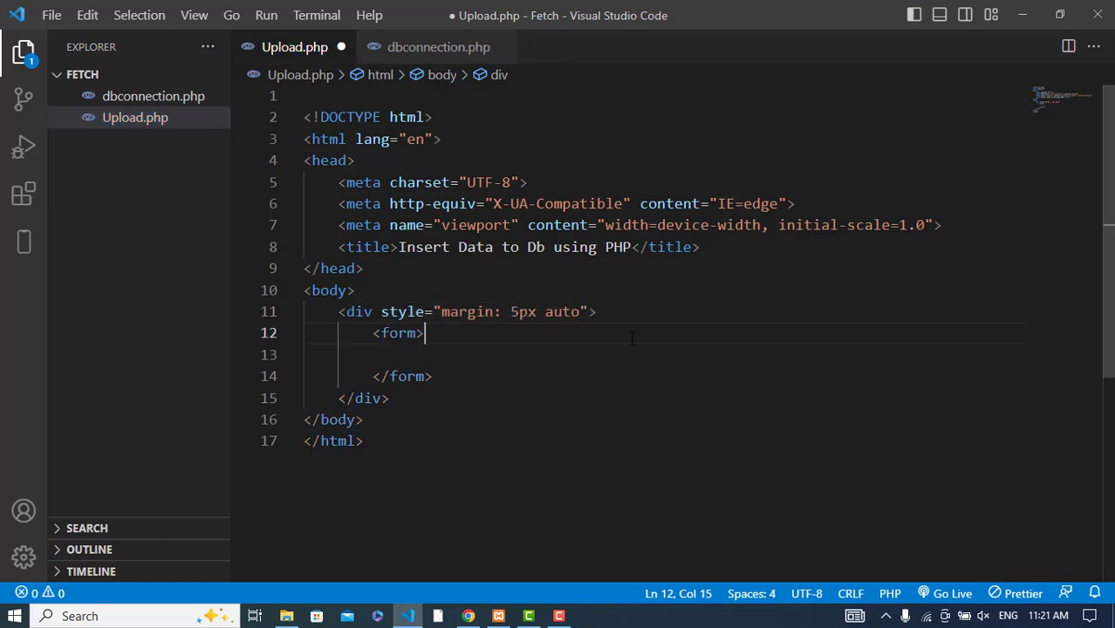
- Add a text input named name with placeholder Enter name, followed by a line break
text(<)
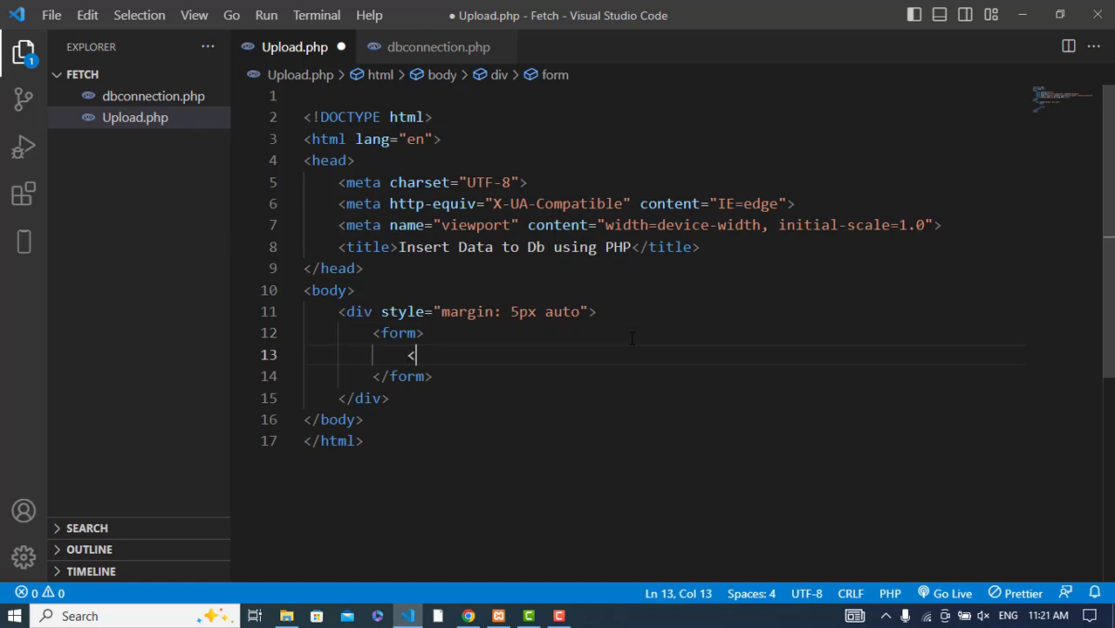
text(input>)
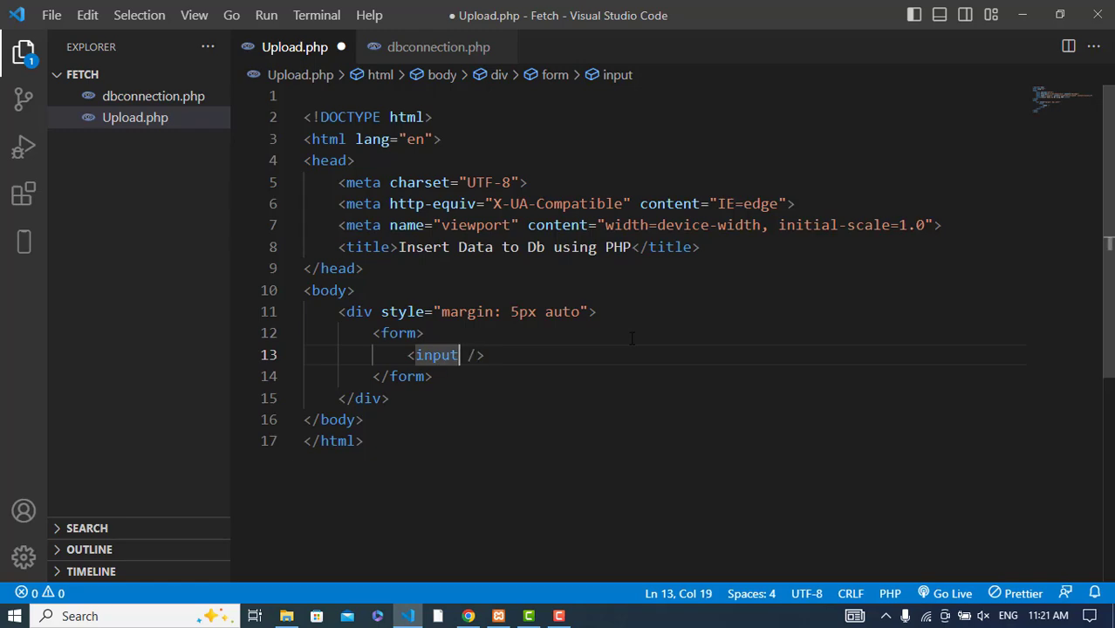
text(typ)
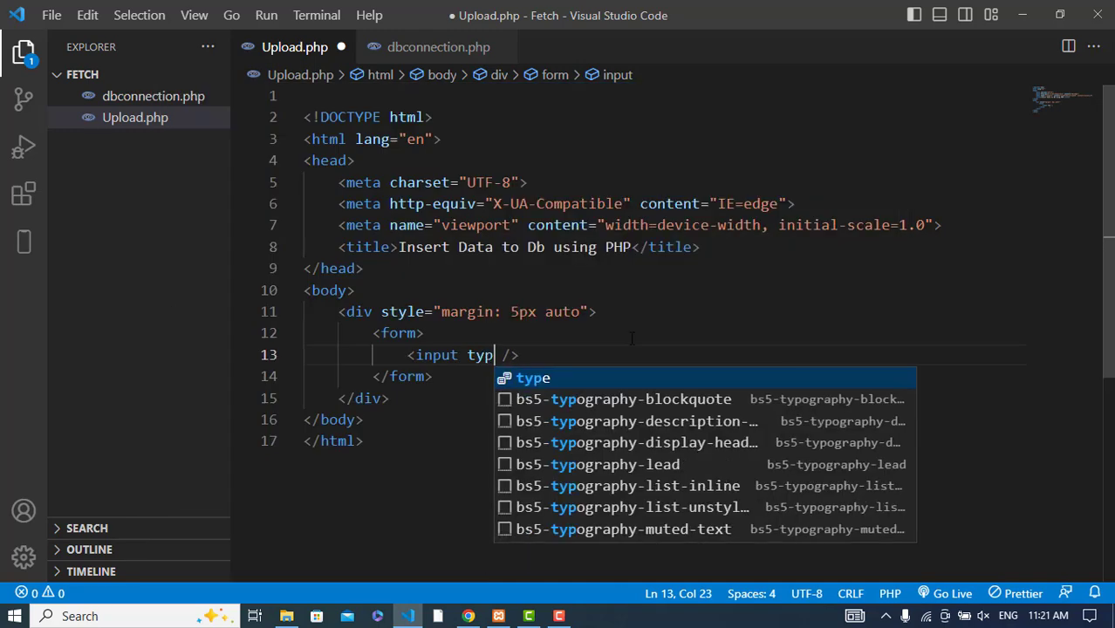
text(e="text)
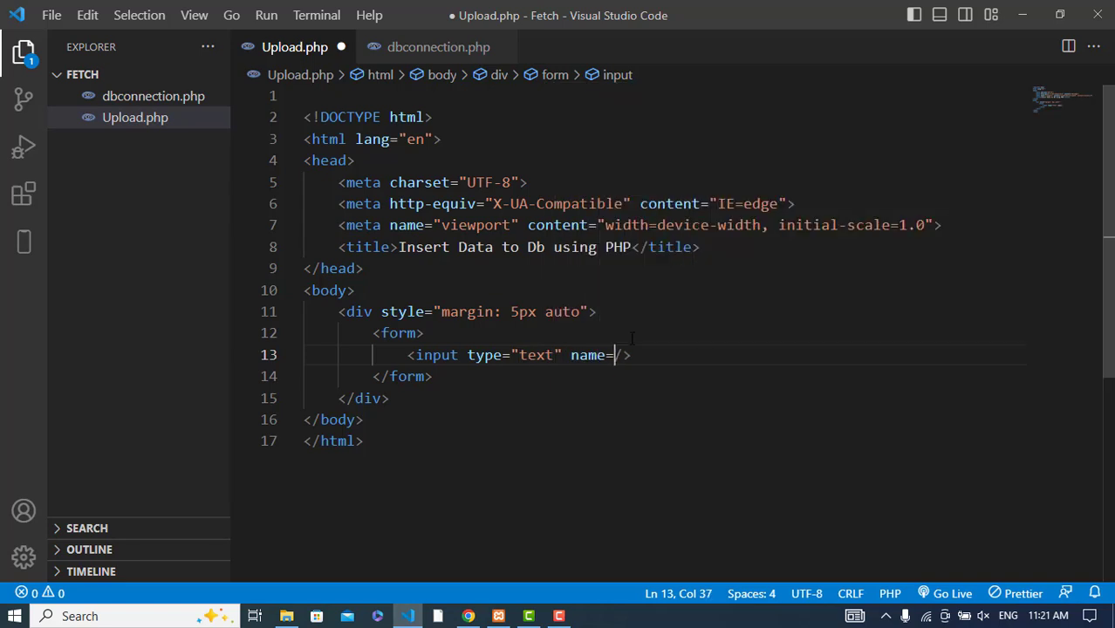
text("name")
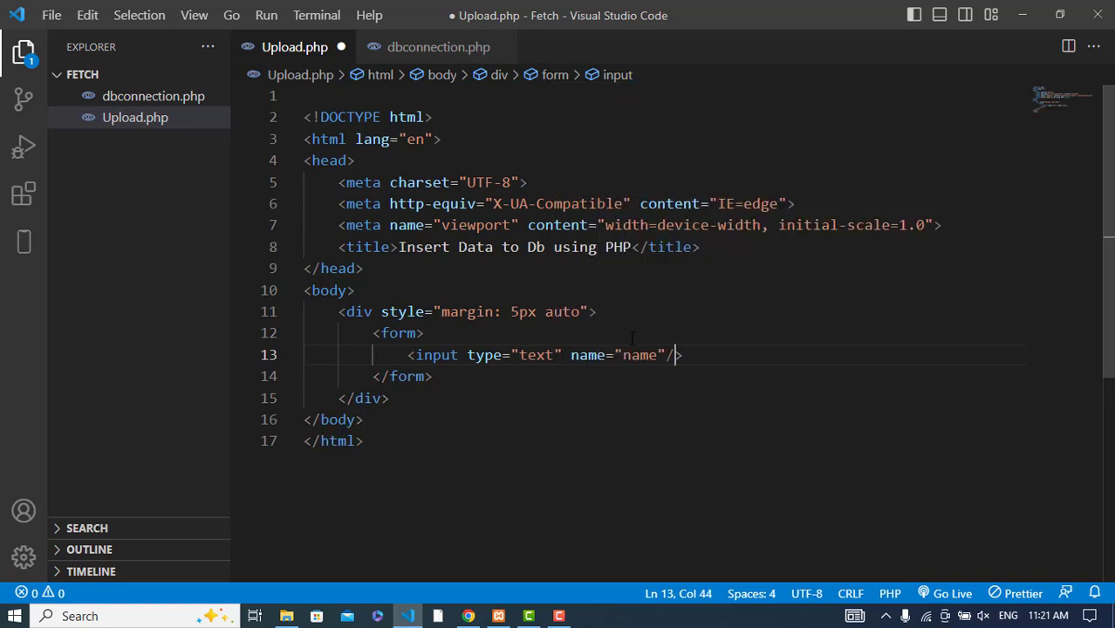
text(b)
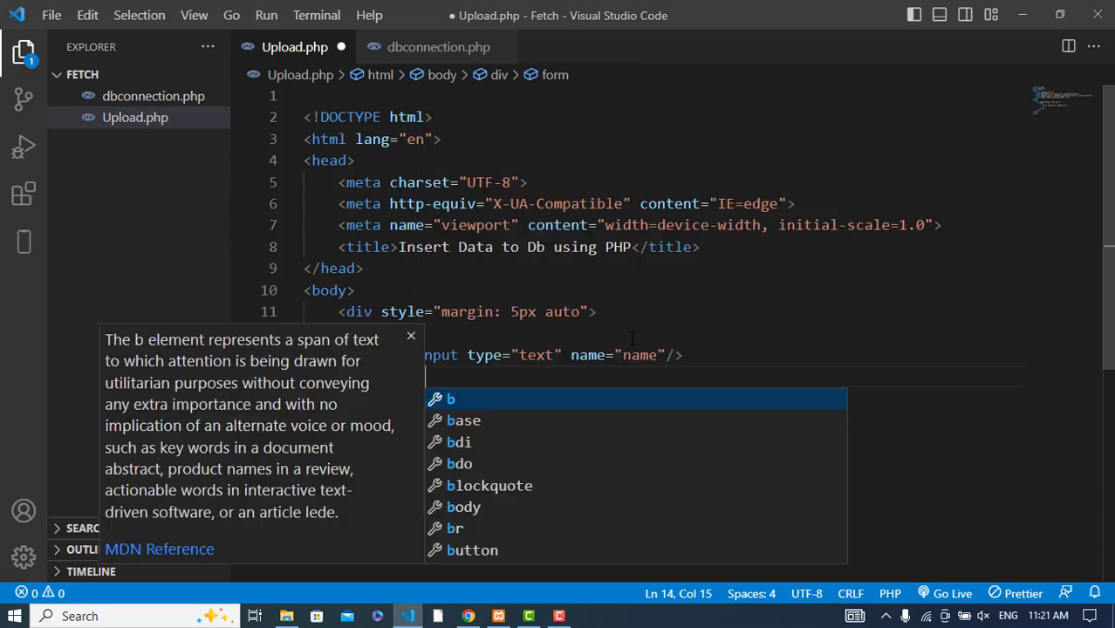
text(<br/> <br />)
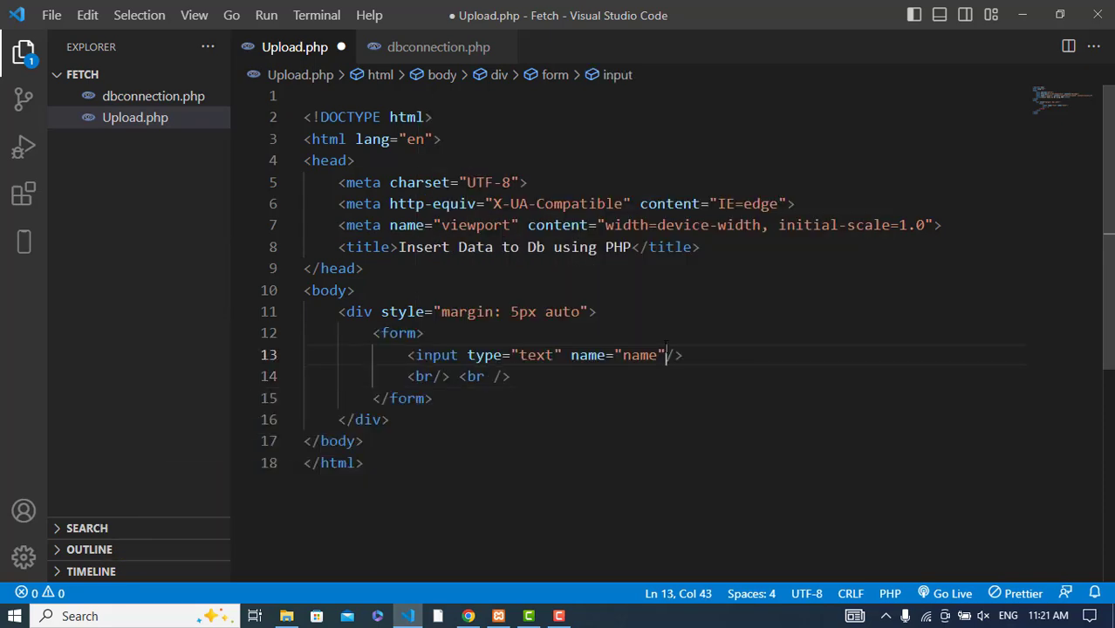
text(placeholder="")
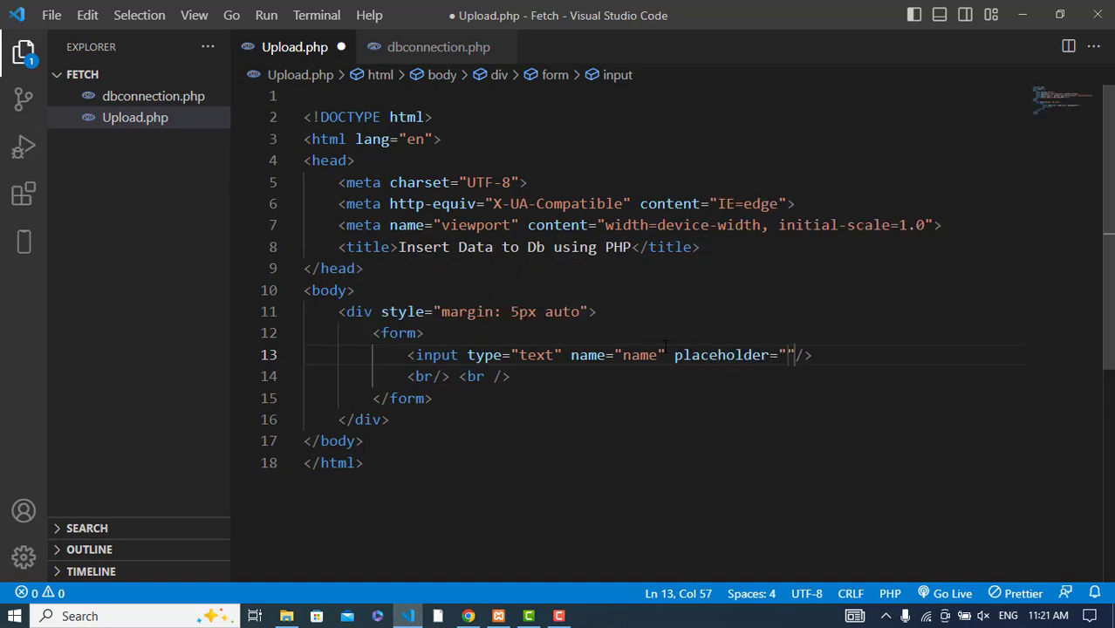
text(Enter name)
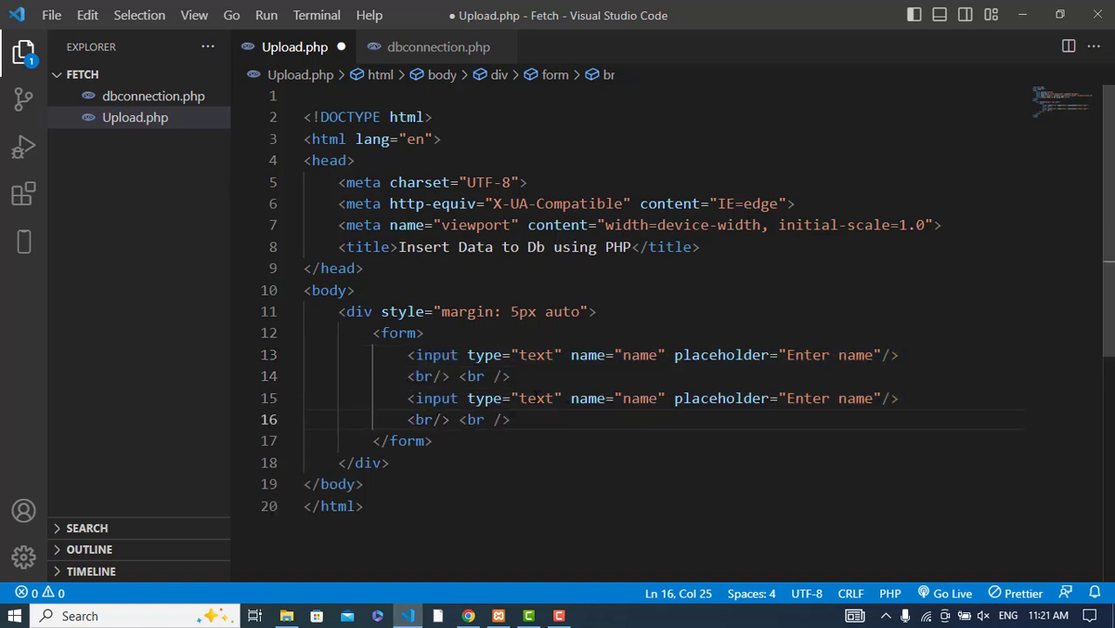
- Duplicate it into email and address inputs with matching names and placeholders
text(email)
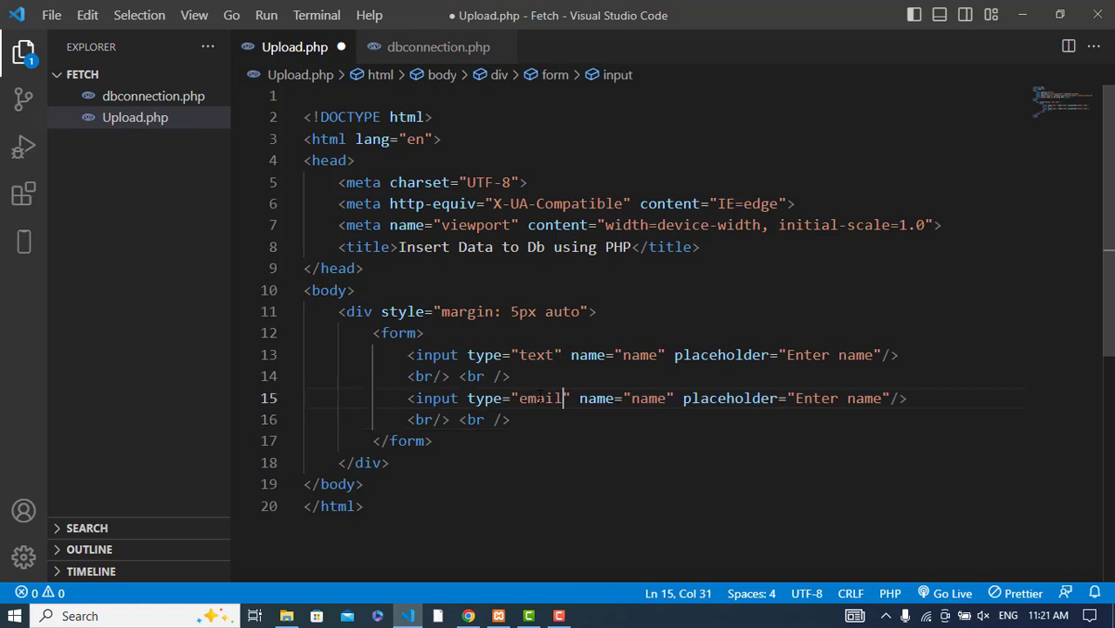
text(email)
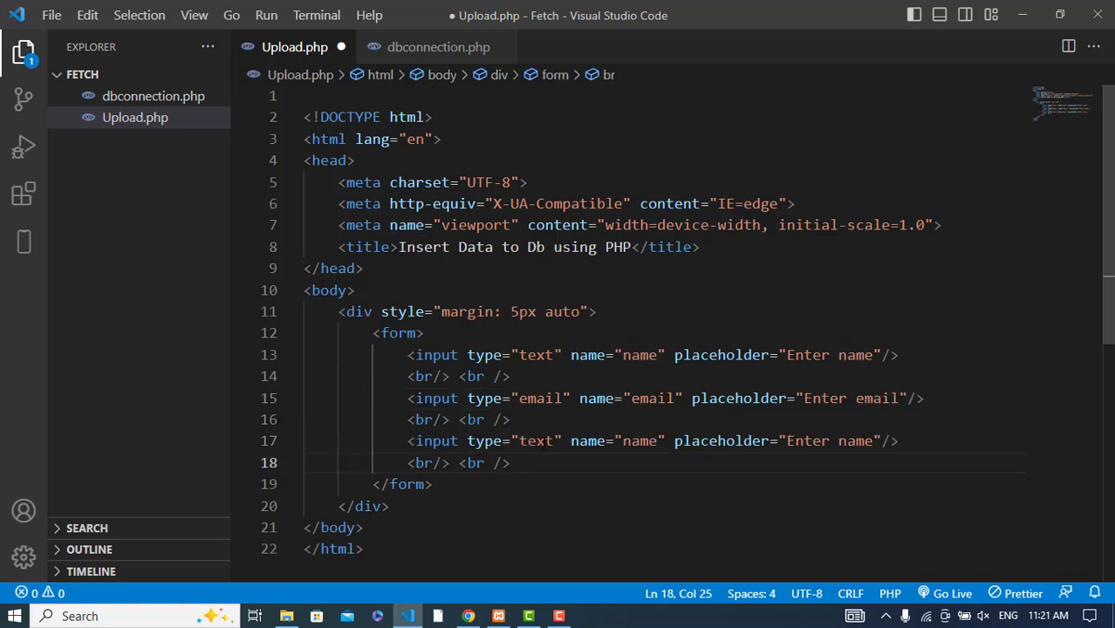
double_click(638, 440)
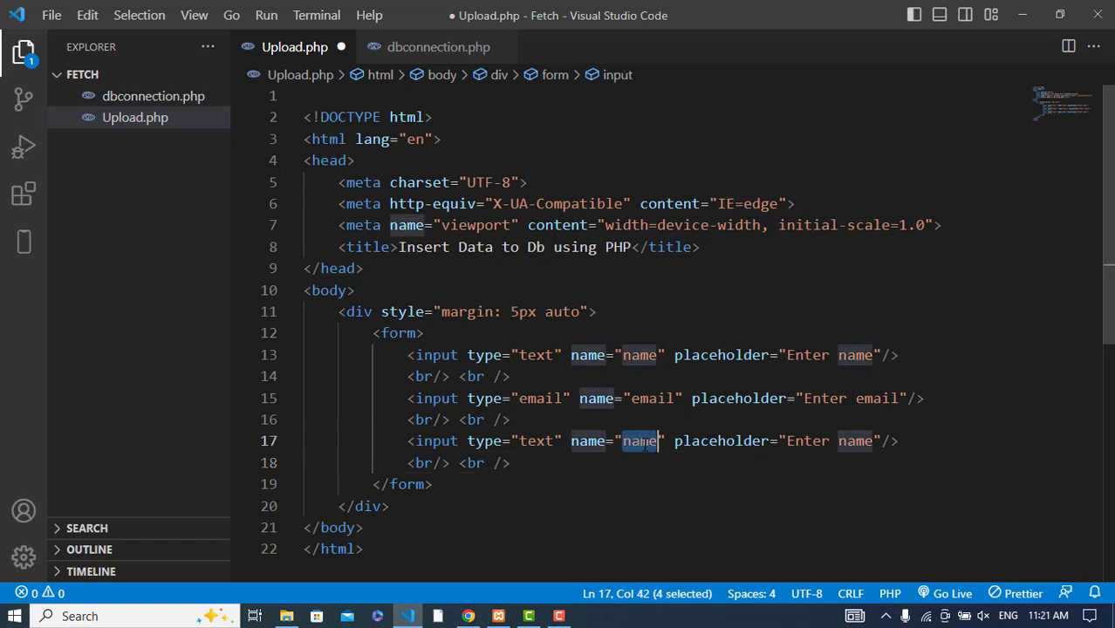
text(address)
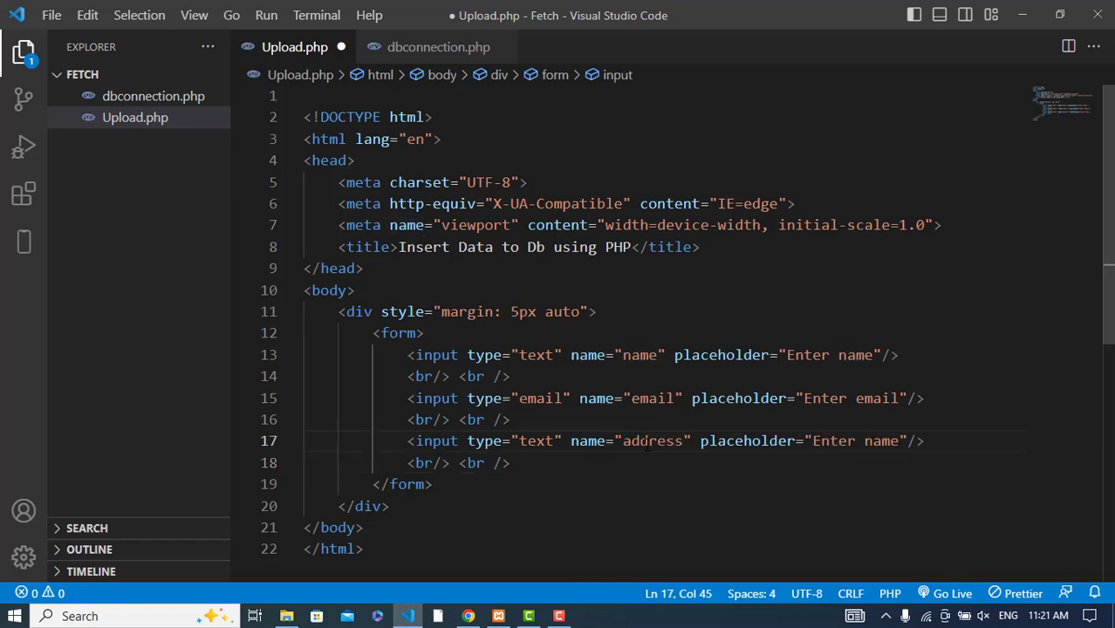
double_click(879, 440)
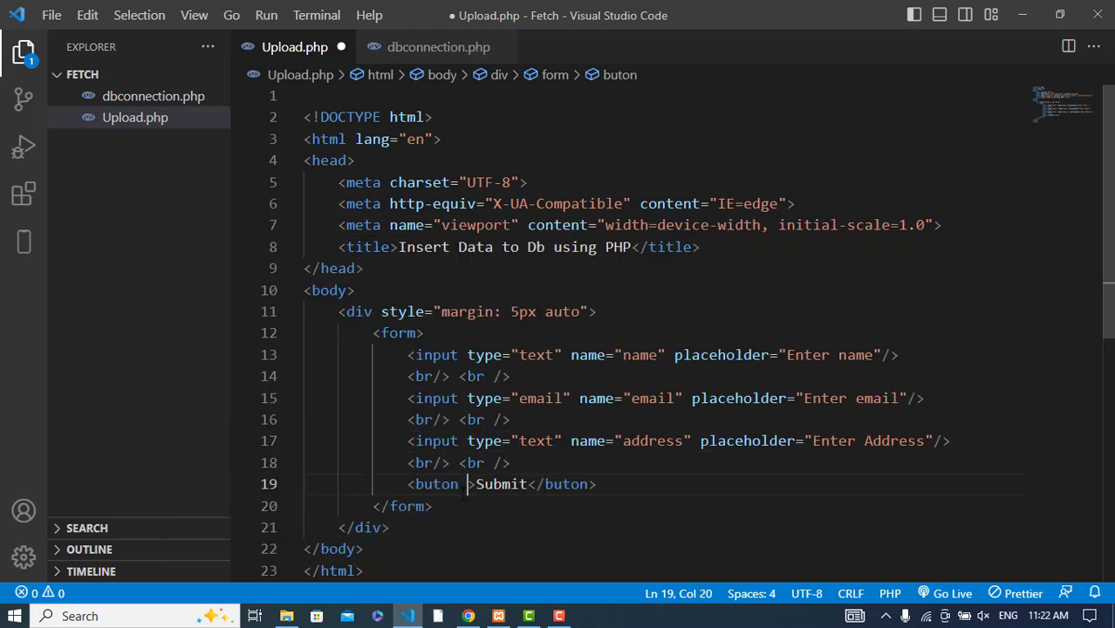
- Give the button type="submit" name="submit", save, and start adding form attributes
text(type="submit" name="submit)
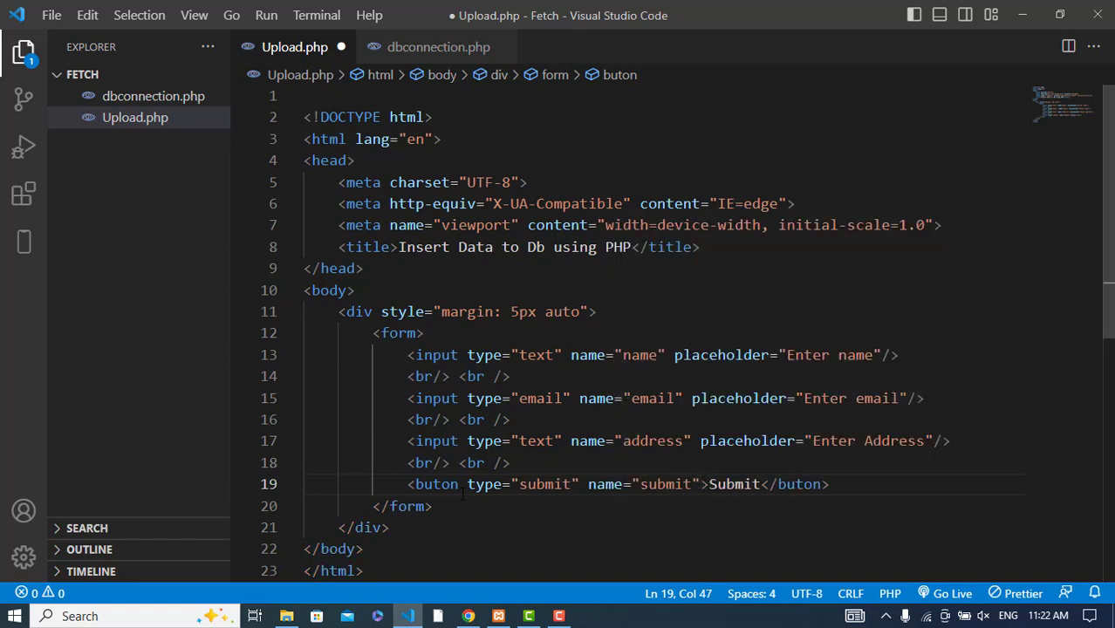
key(ctrl+s)
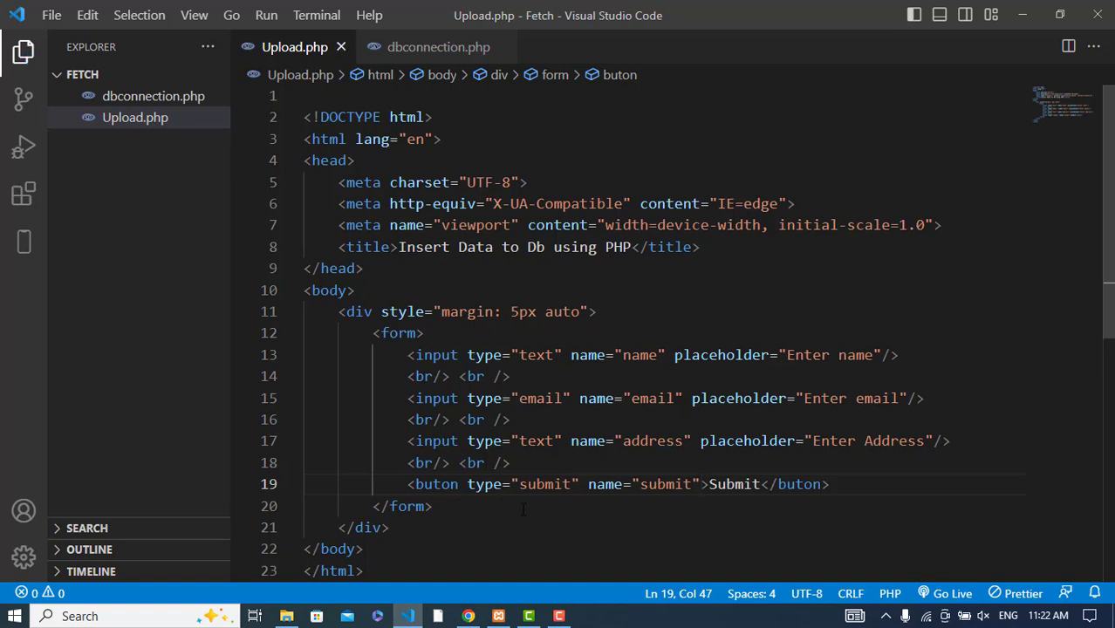
click(420, 333)
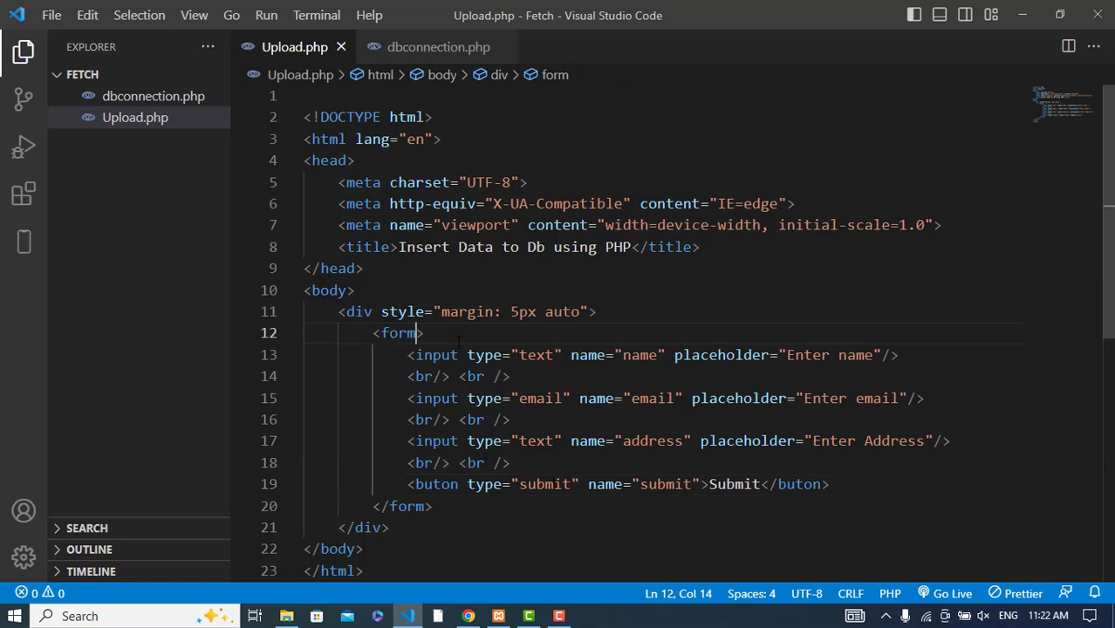
text(" ")
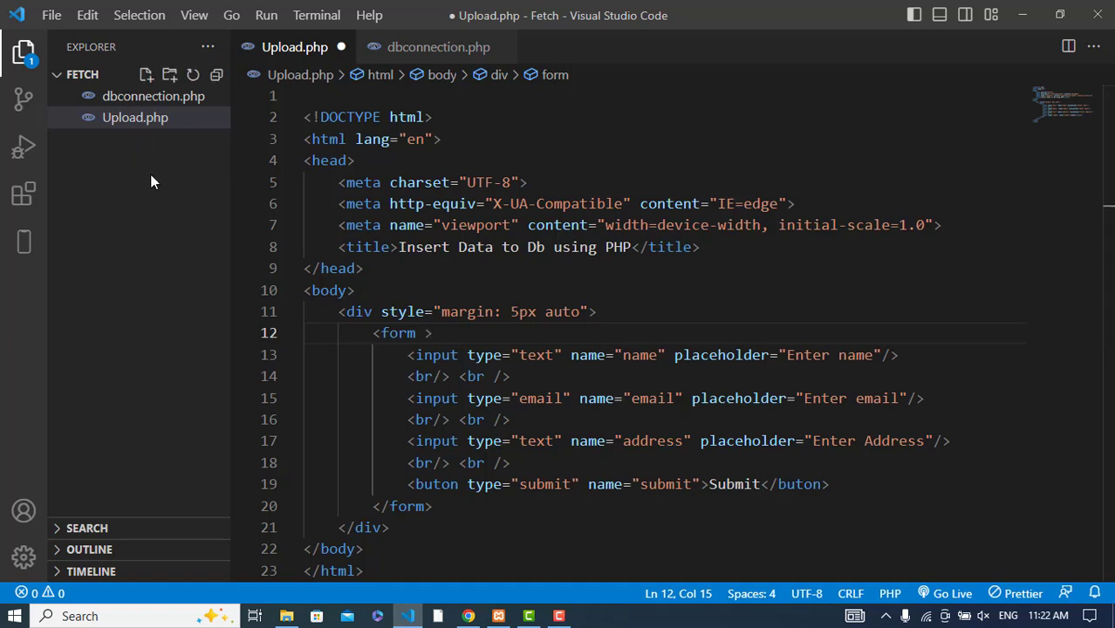
mouse_move(130, 161)
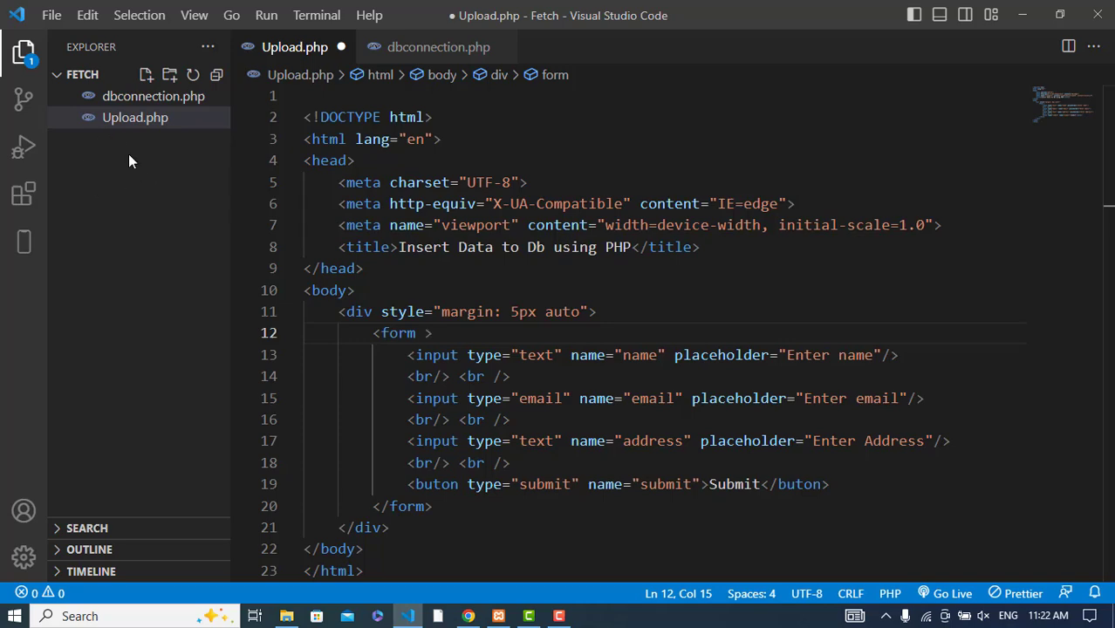
- Try an action="uploaddata.php" attribute on the form, then remove it
text(action=")
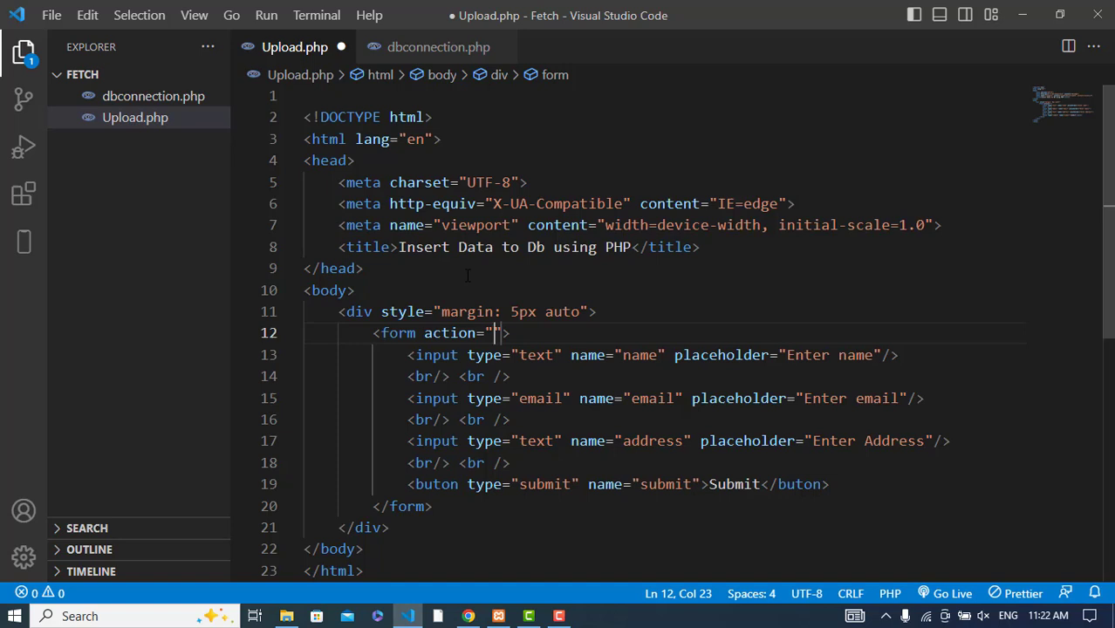
text(e)
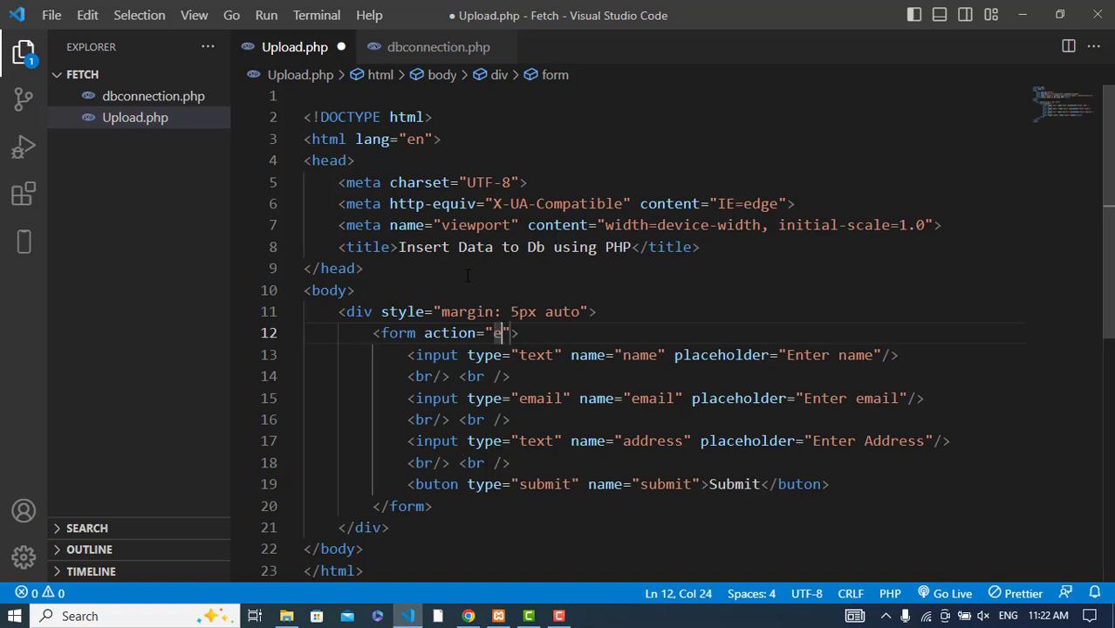
text(uplod)
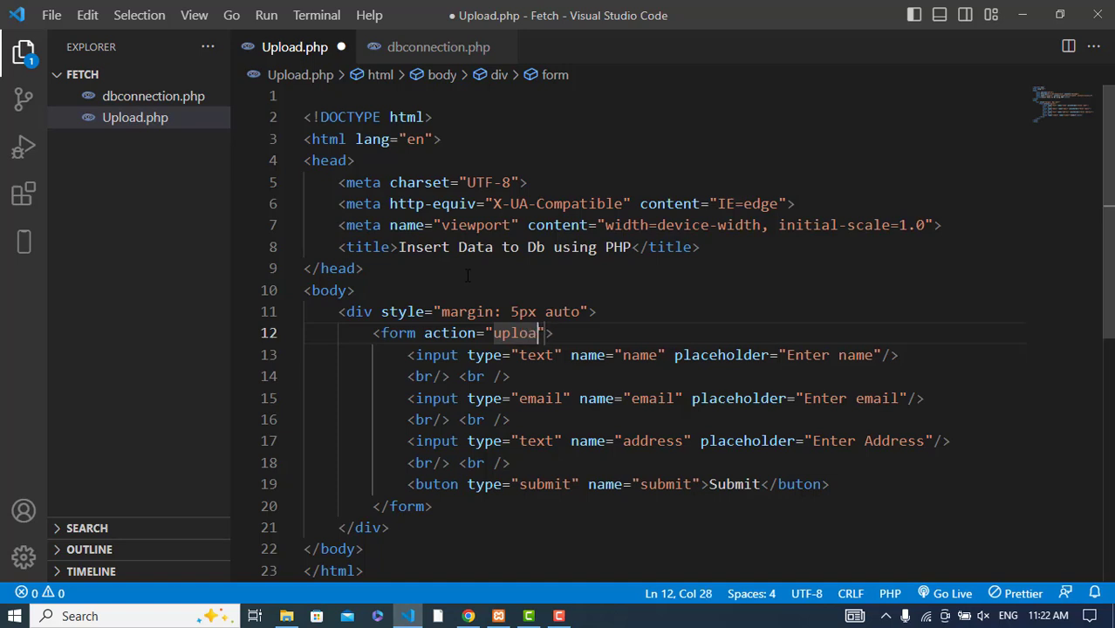
text(data.php)
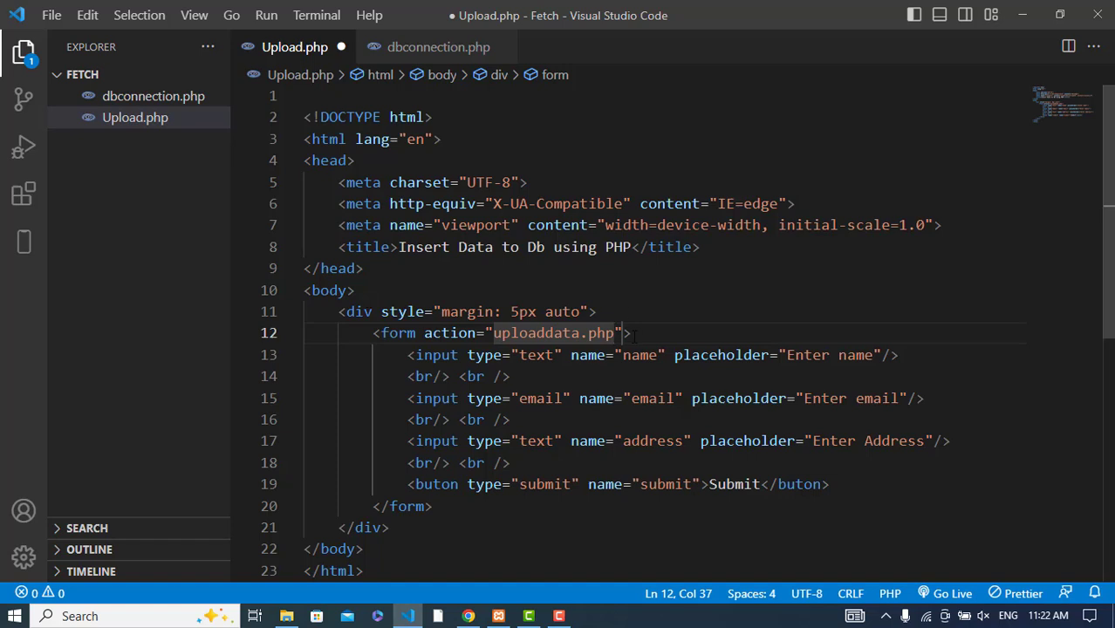
key(Backspace)
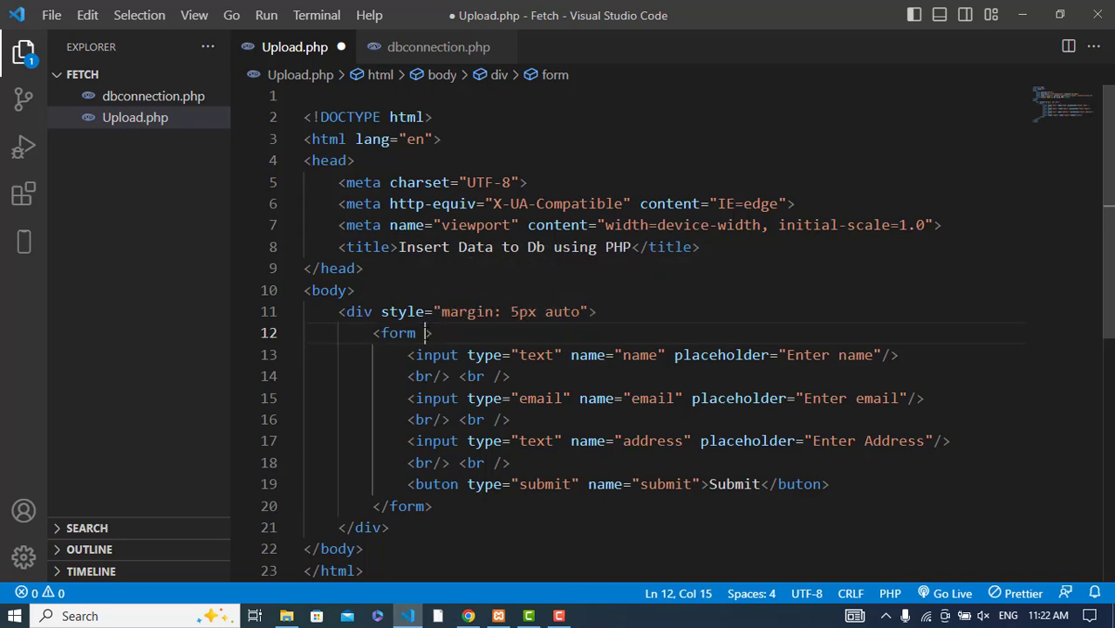
- Set the form's method to POST instead
text(method="")
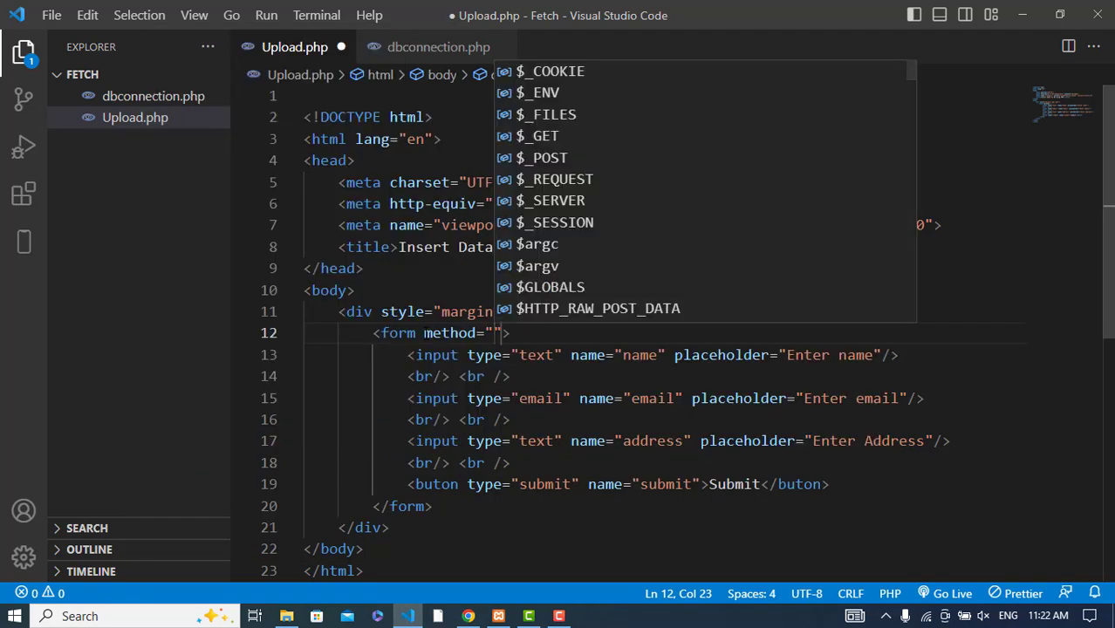
text(POST)
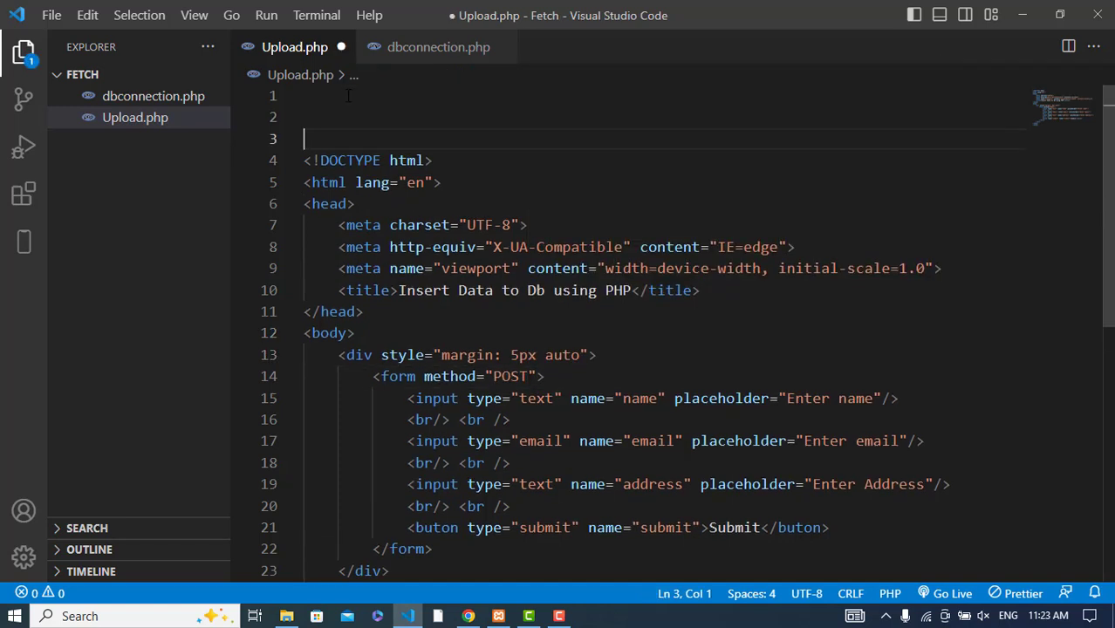
- Add a top PHP block containing include('dbconnection.php');
text(<)
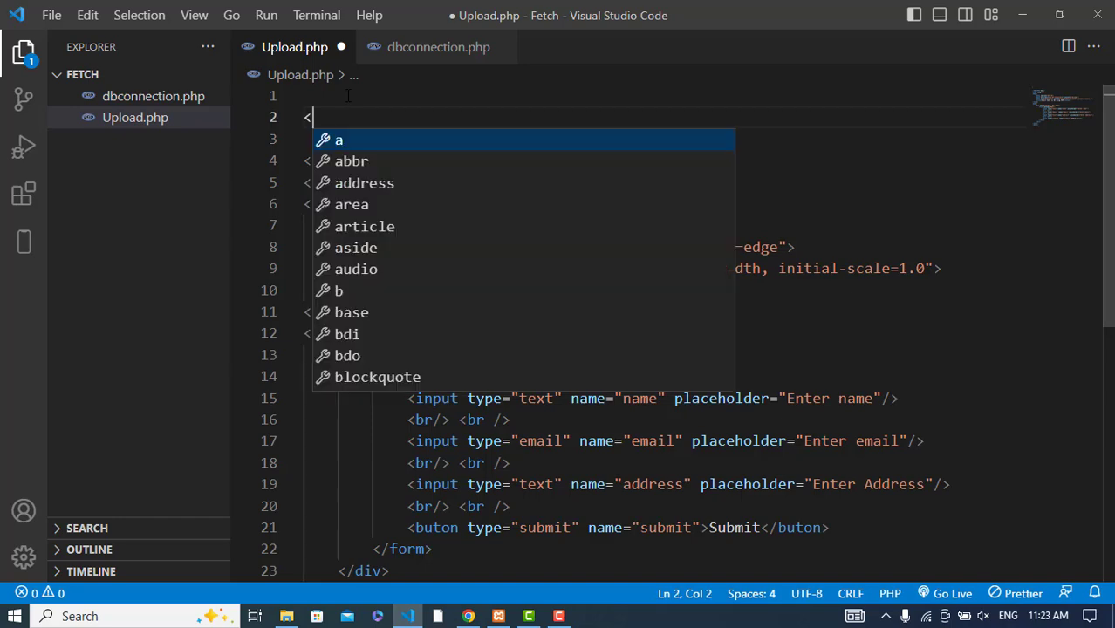
text(?php)
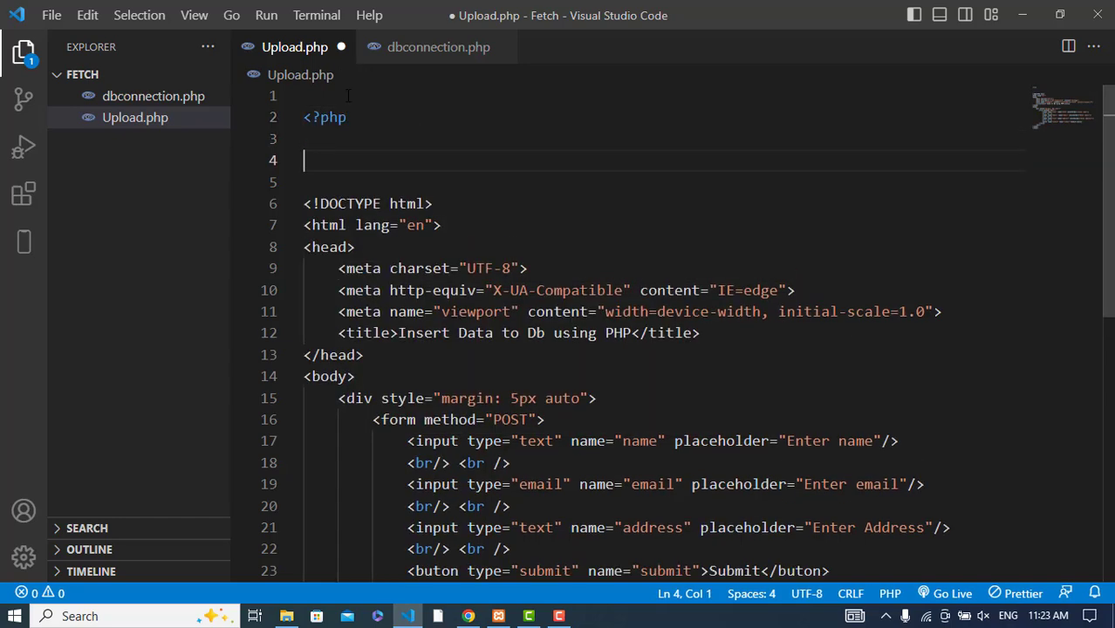
text(?>)
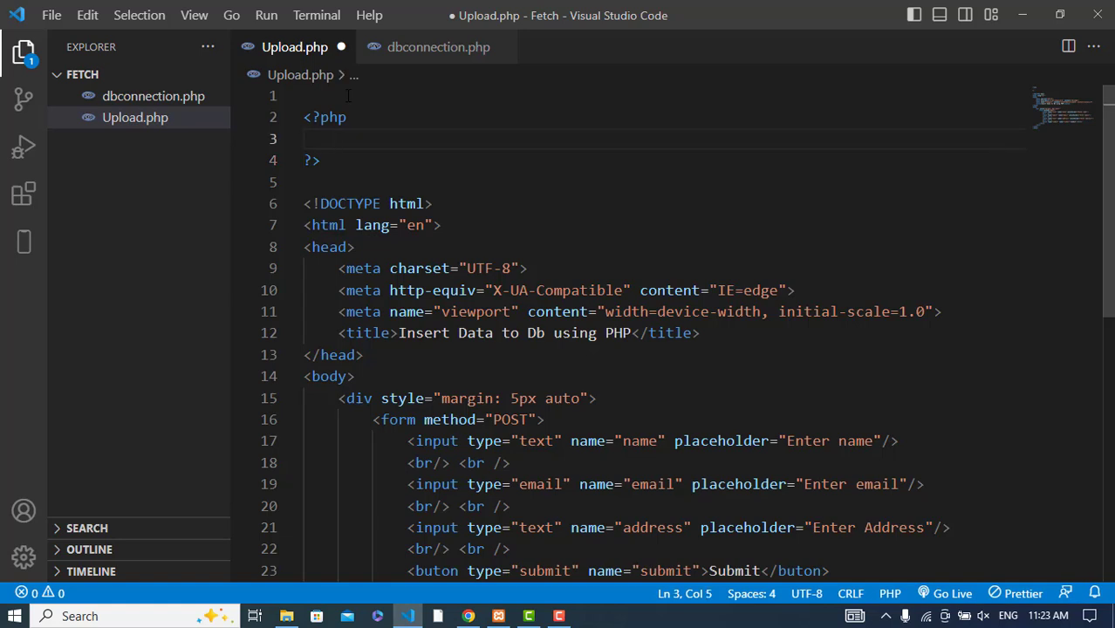
text(include('dbconnec)
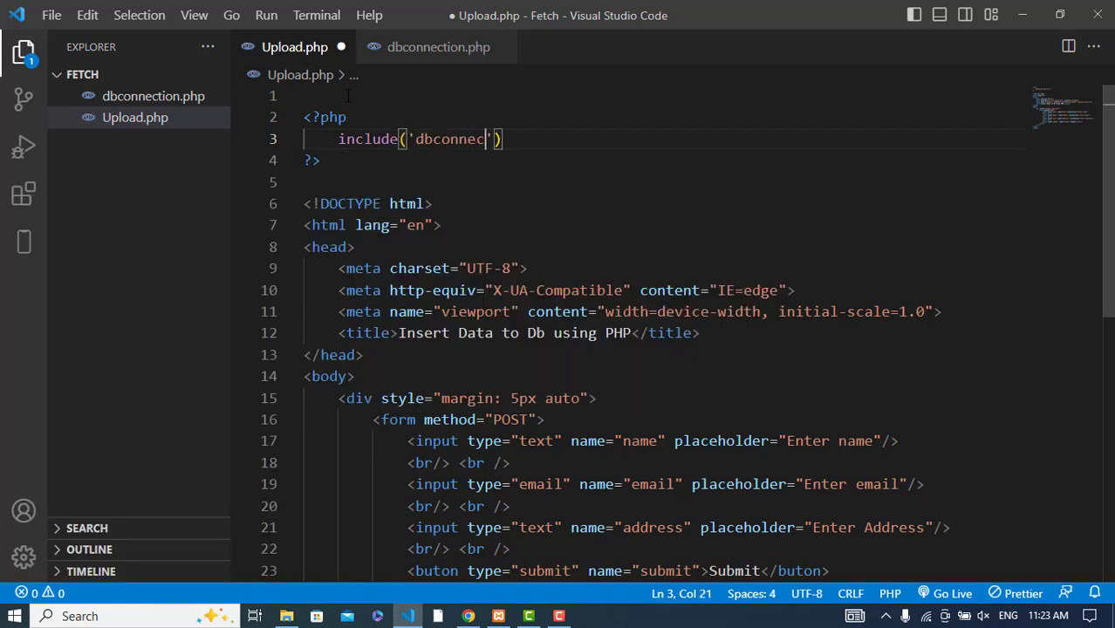
text(tion.php)
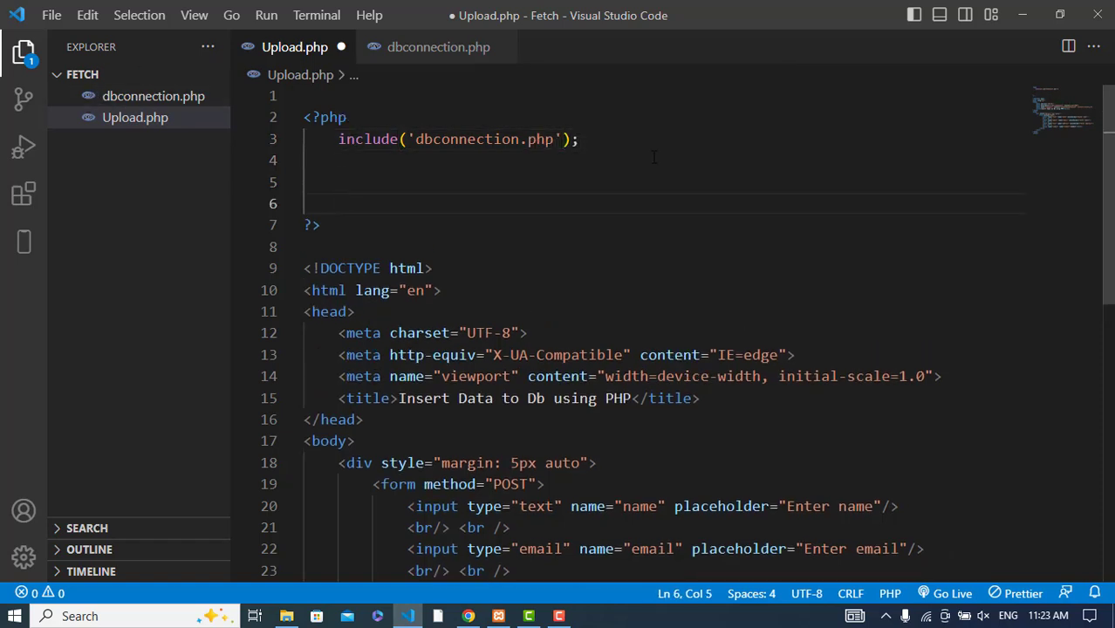
- Open an if (isset($_POST['submit'])) check in the PHP block
key(Backspace)
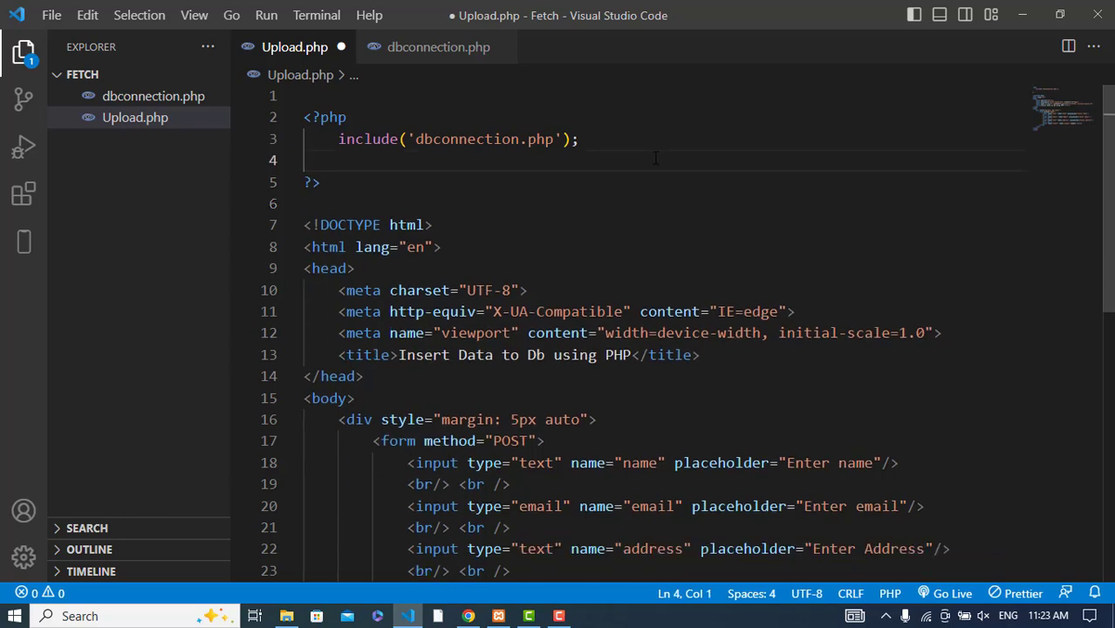
text(if)
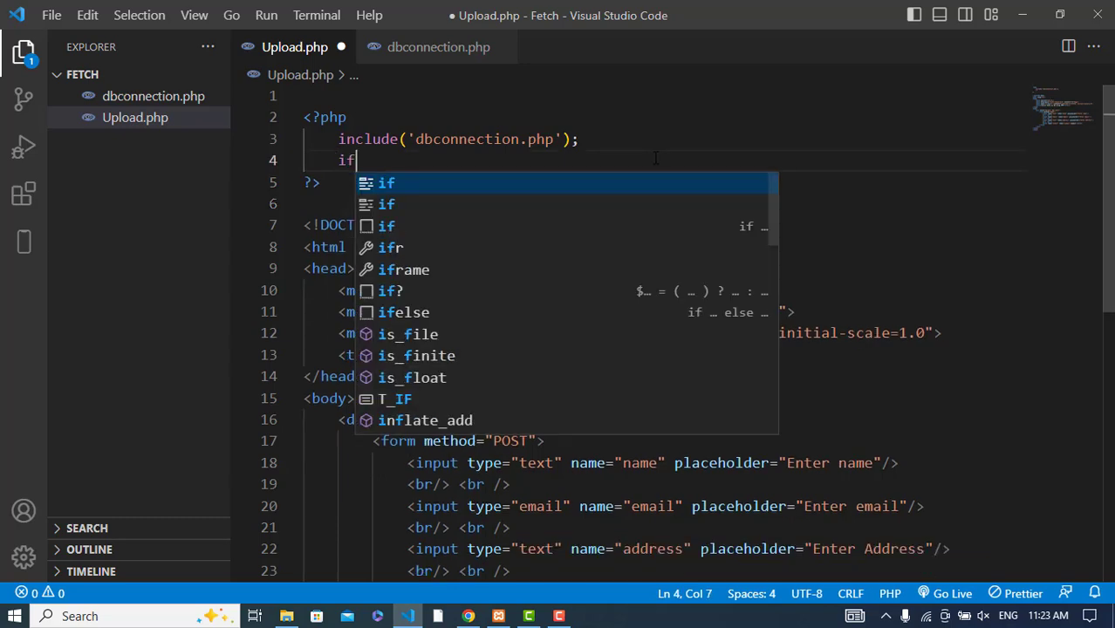
text((isset()
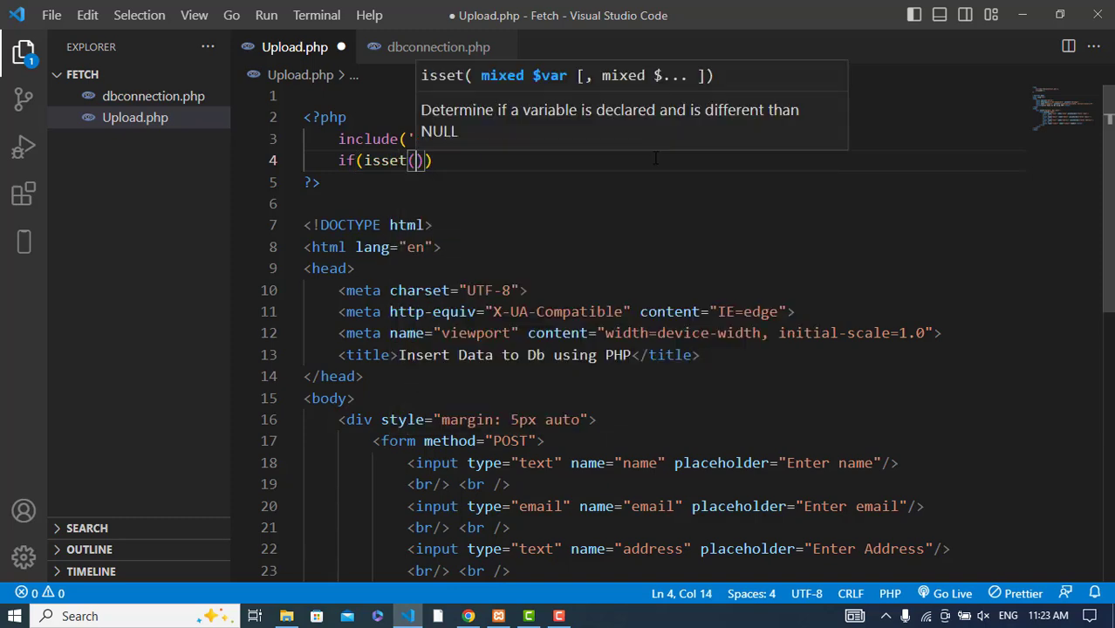
text($_POST)
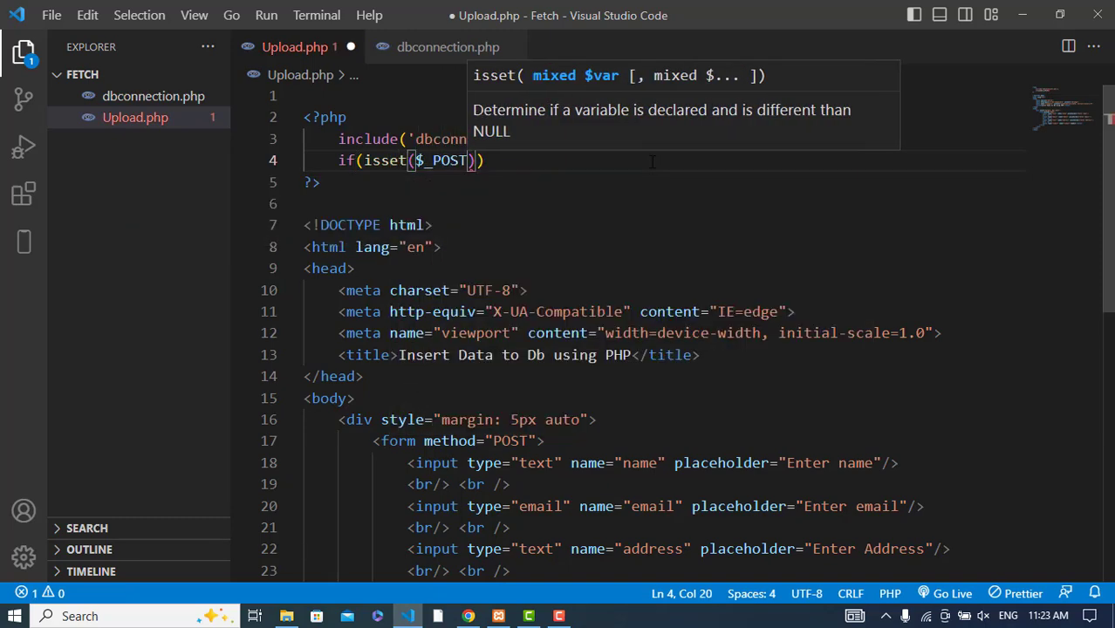
text(['submit'])
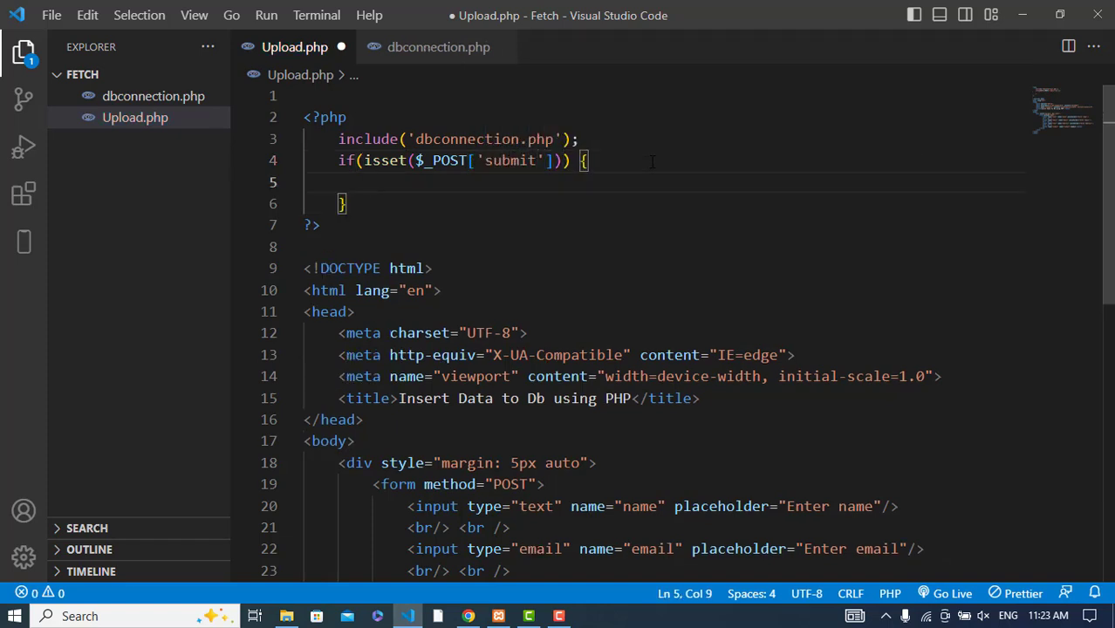
- Assign $name, $email and $address from $_POST['name'], ['email'] and ['address']
text($)
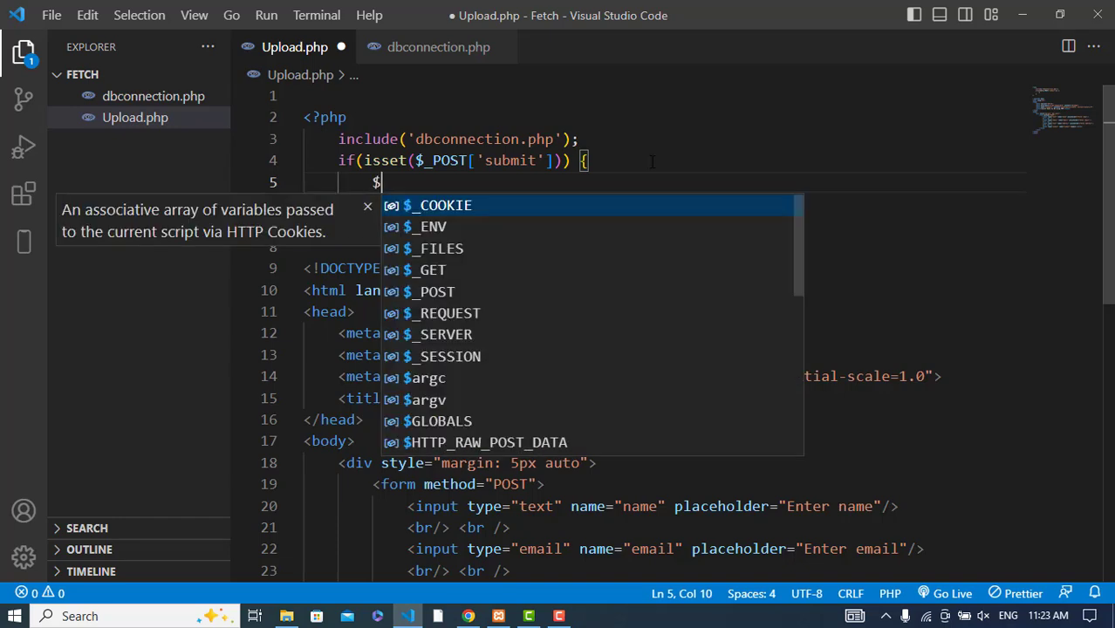
text(name = $)
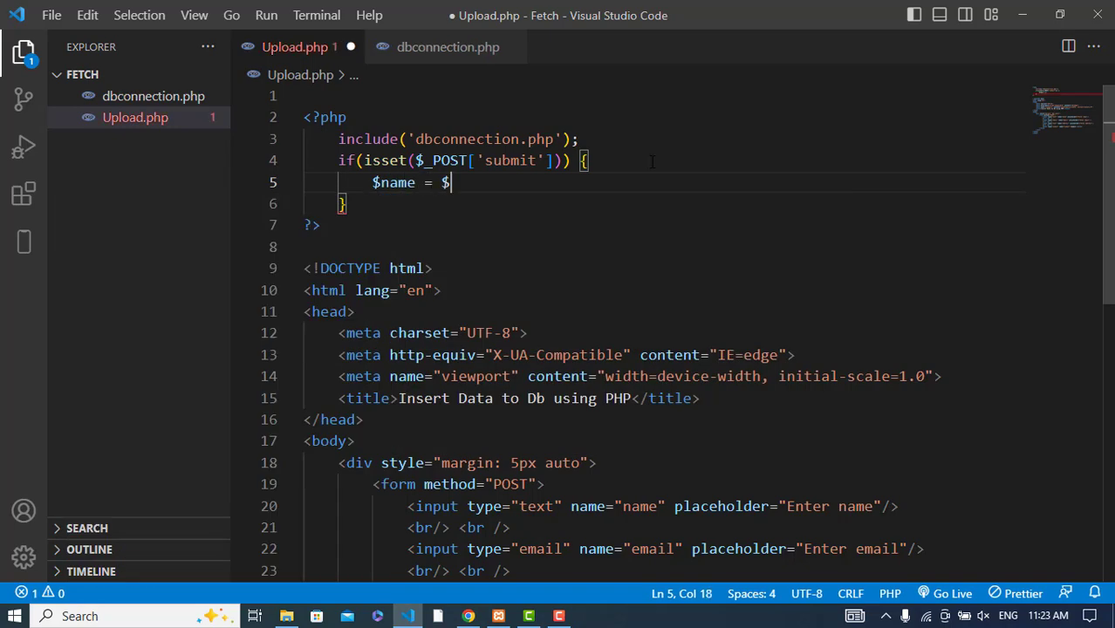
text(_POST)
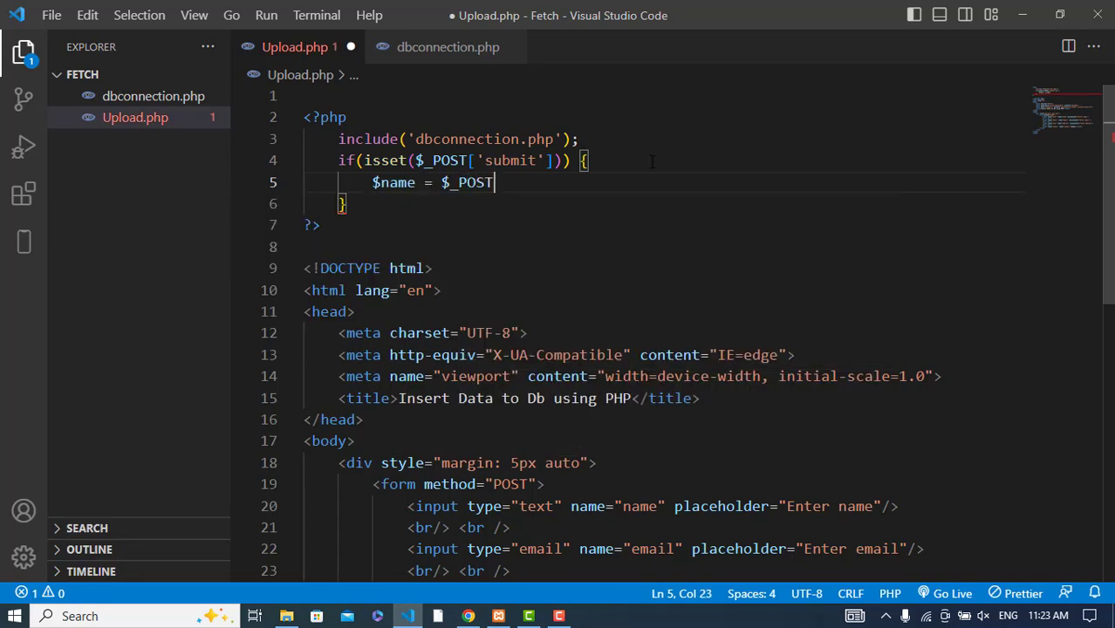
text(['name'])
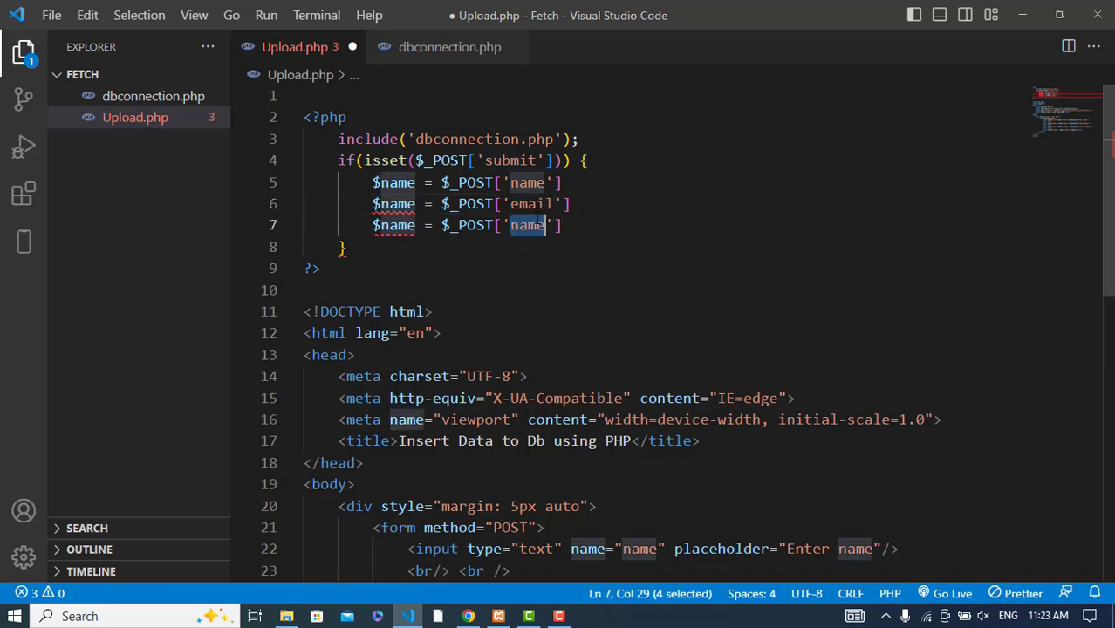
text(address)
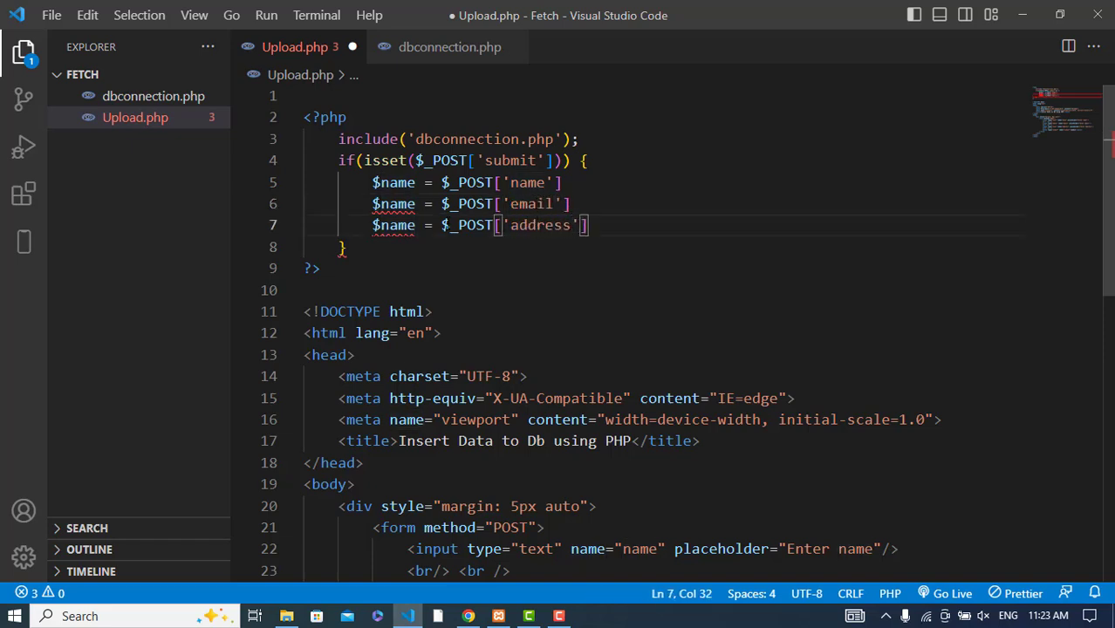
text(email)
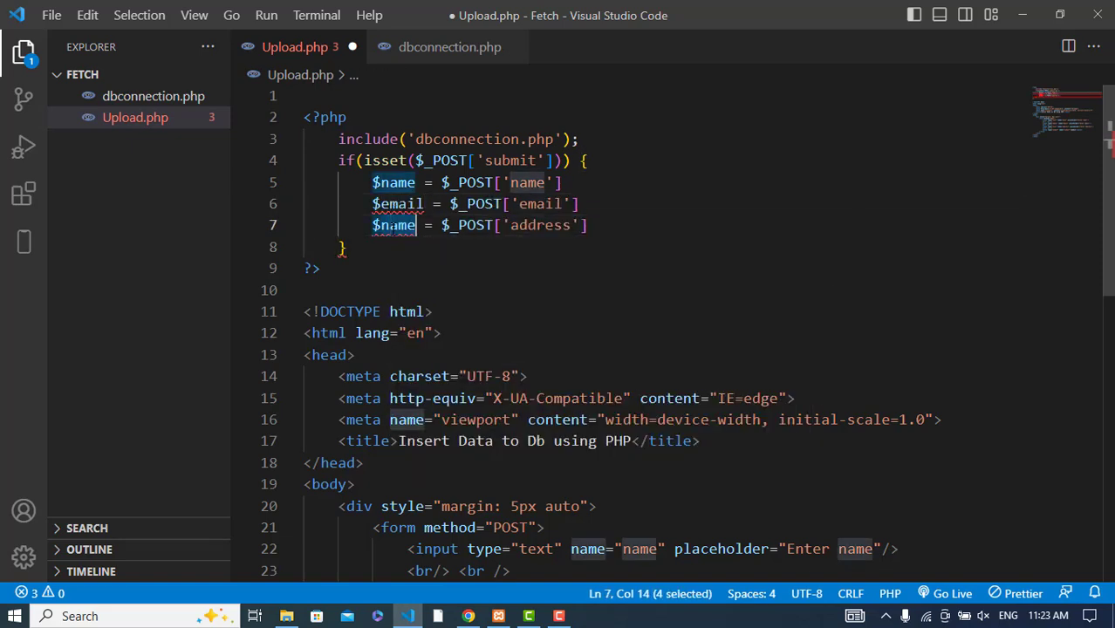
text(address)
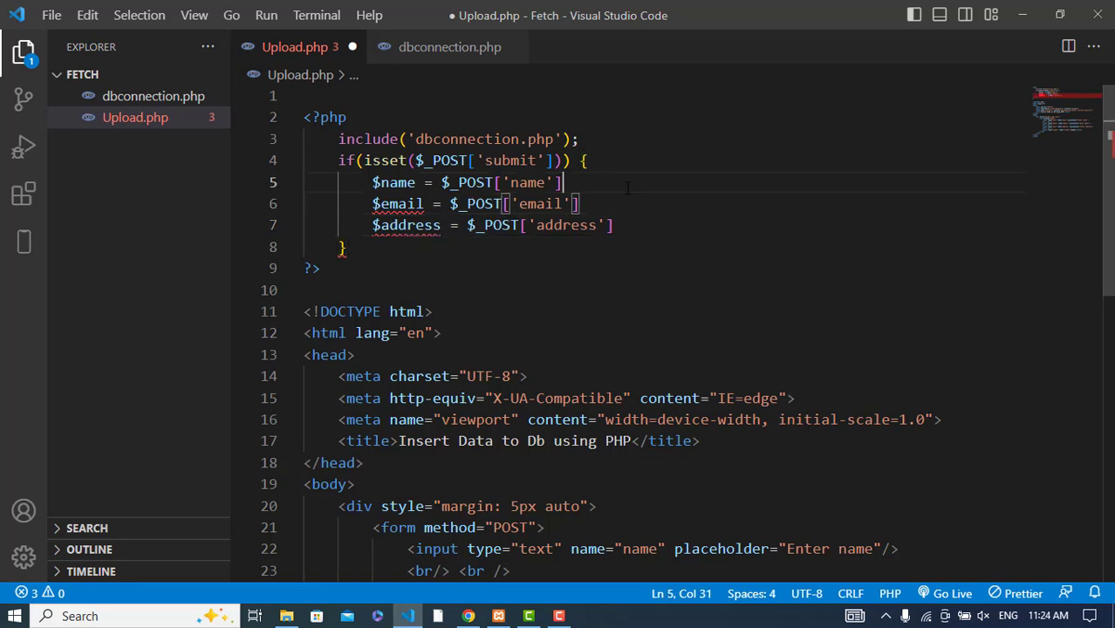
text(;)
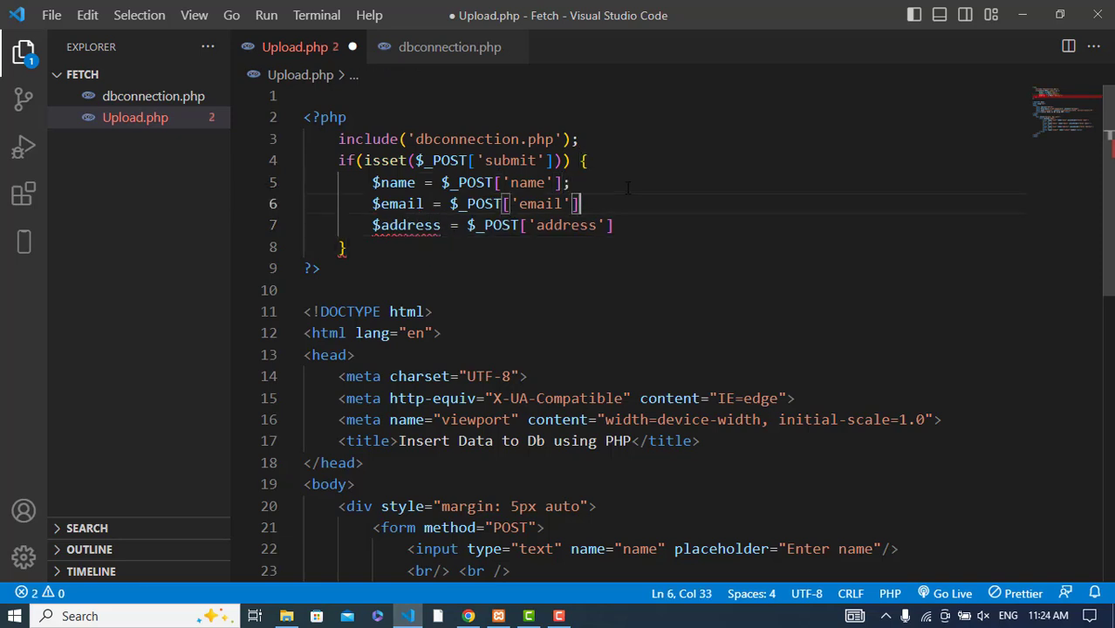
text(;)
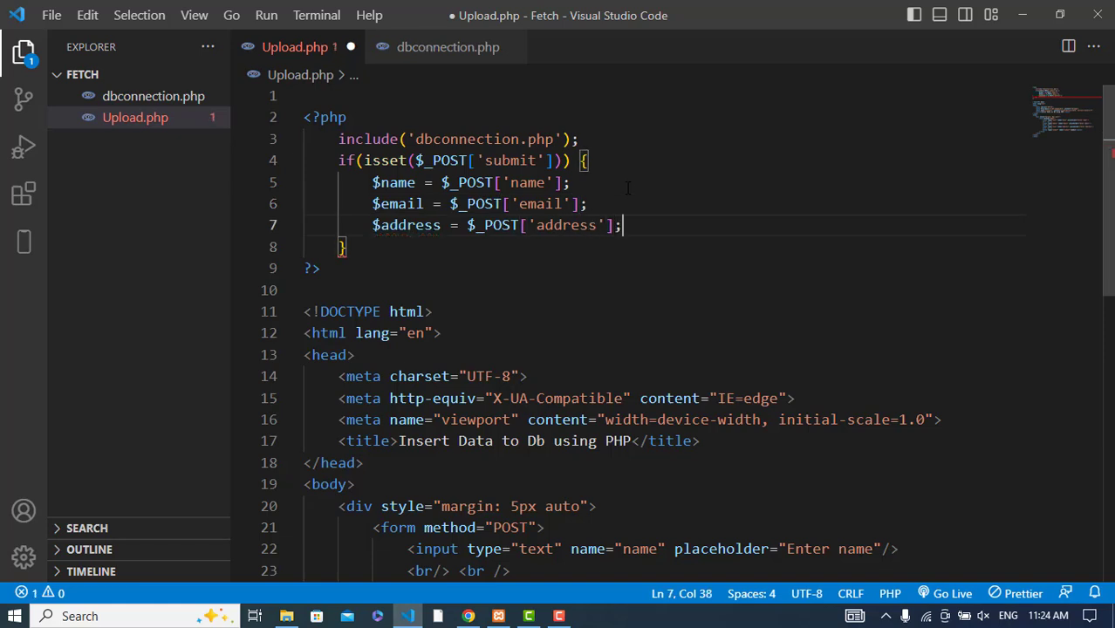
key(Enter)
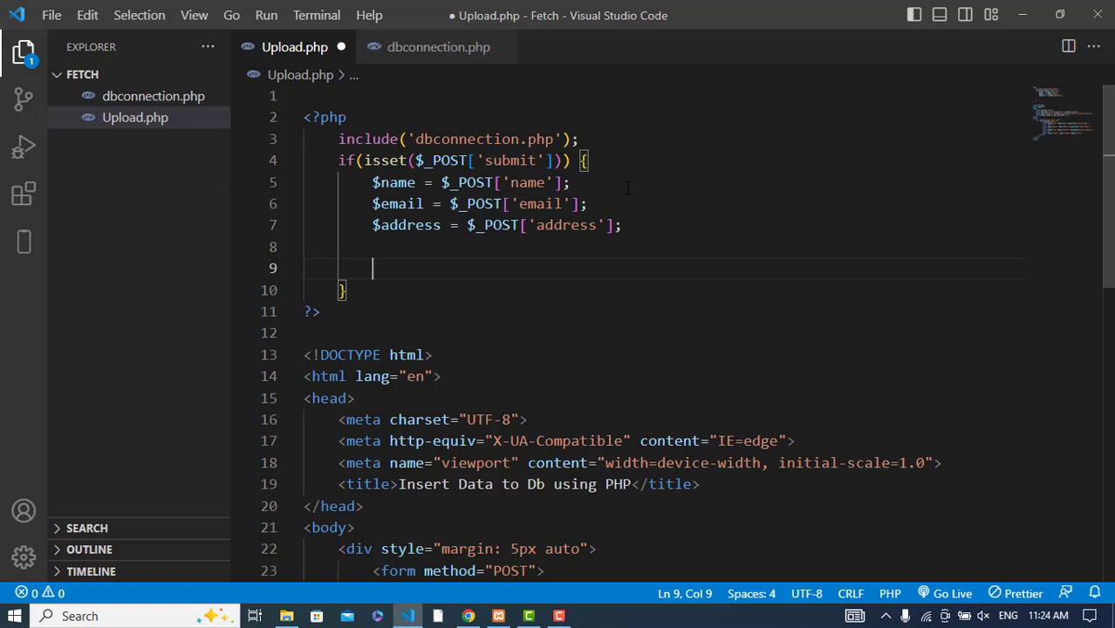
- Begin $query = mysqli_query($con, checking dbconnection.php for the connection variable
text($)
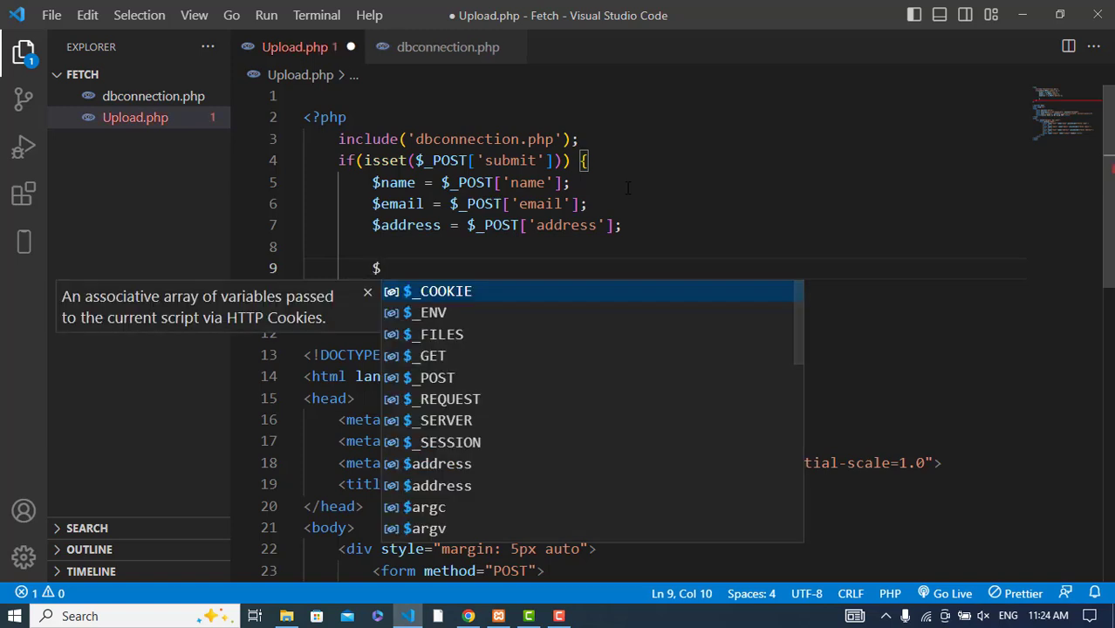
text(q)
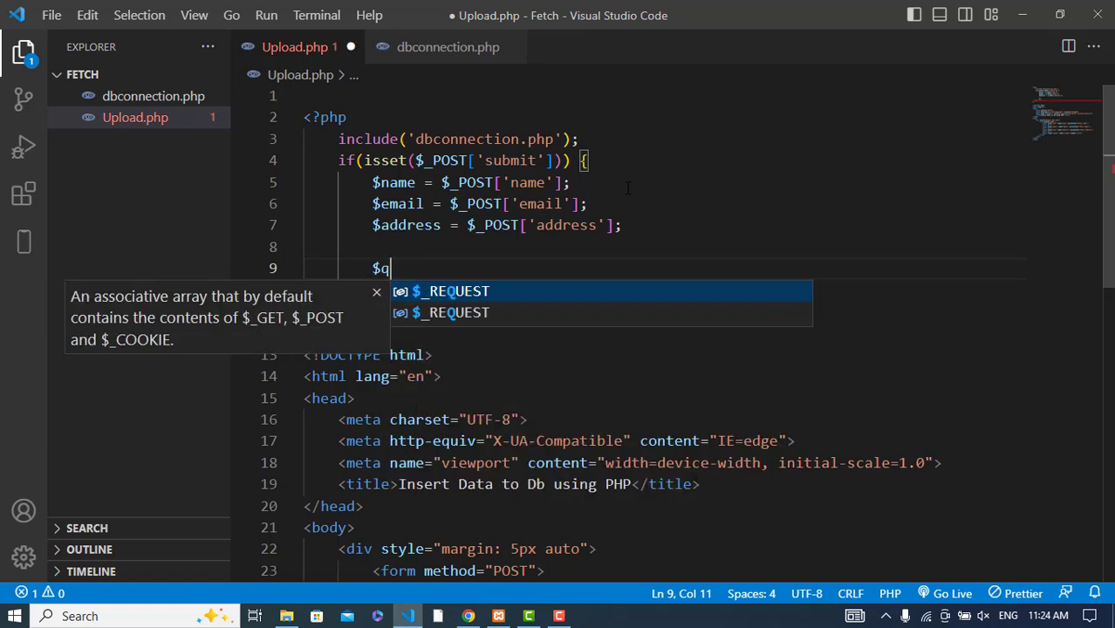
text(uery =)
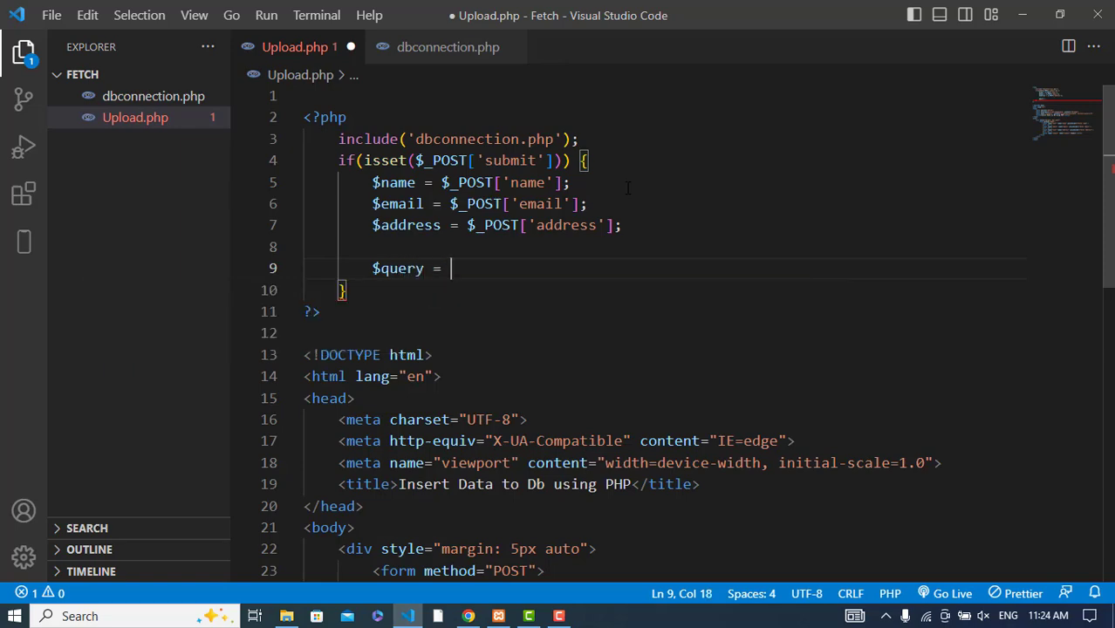
text(mysqli_query()
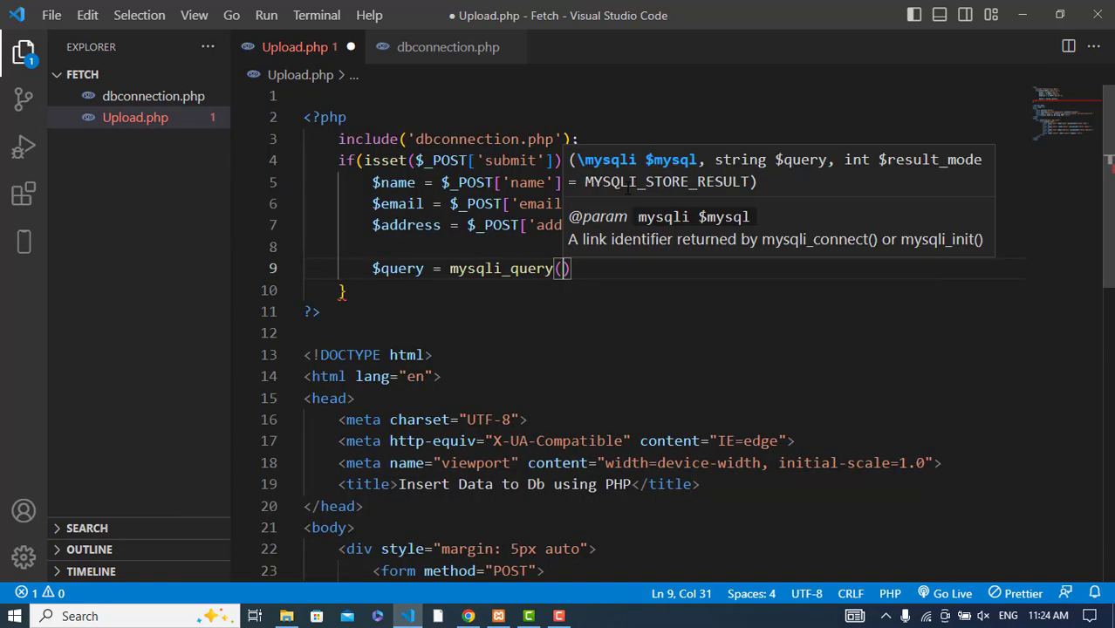
text($con,)
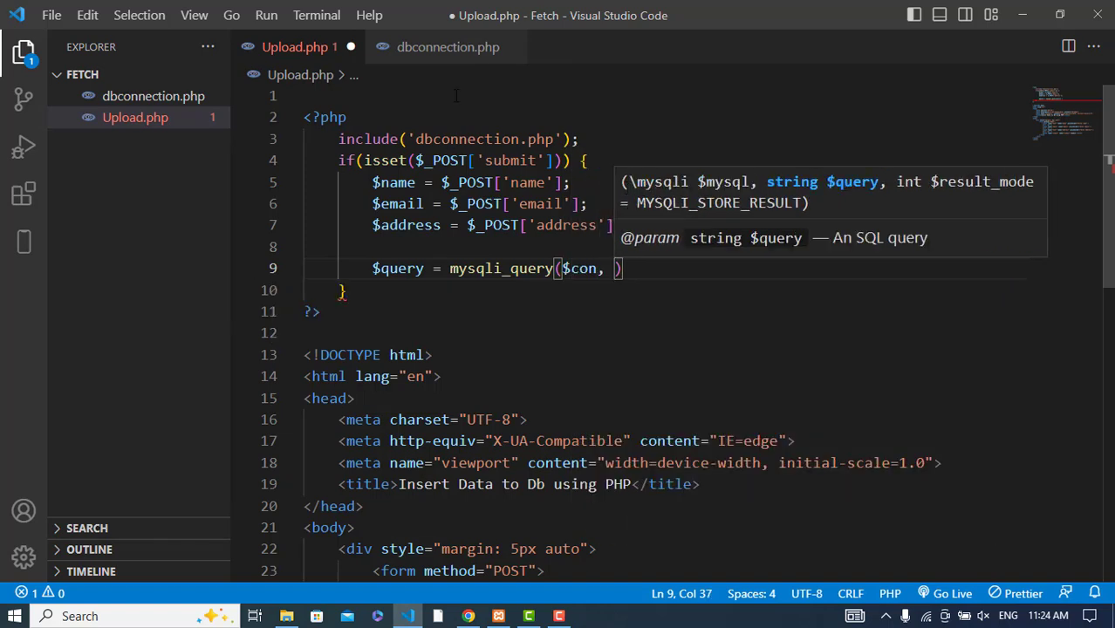
click(446, 46)
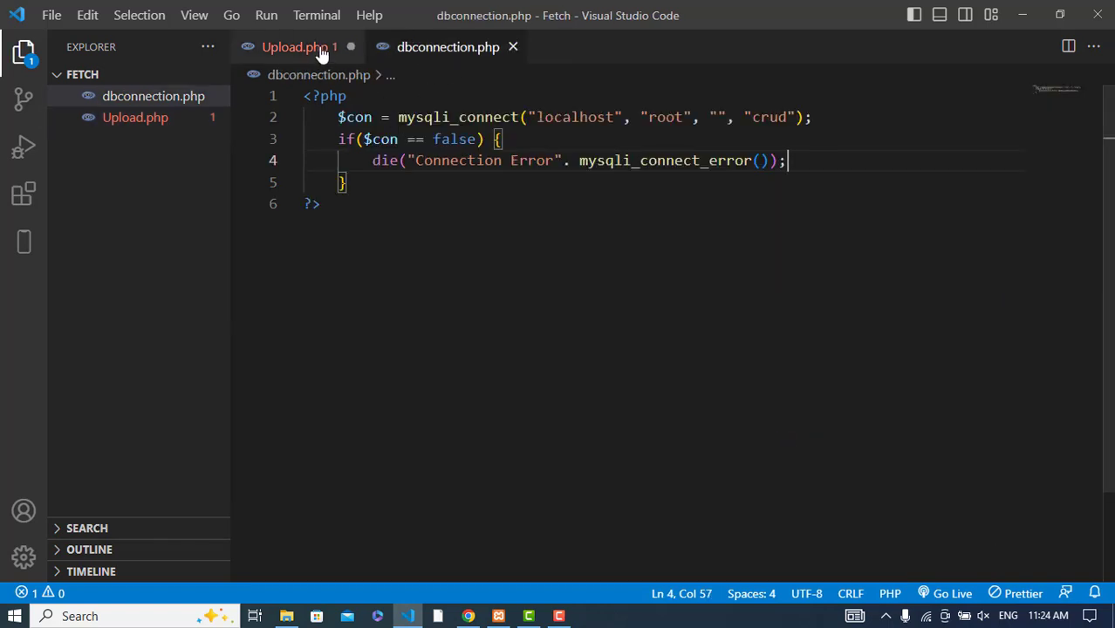
click(296, 45)
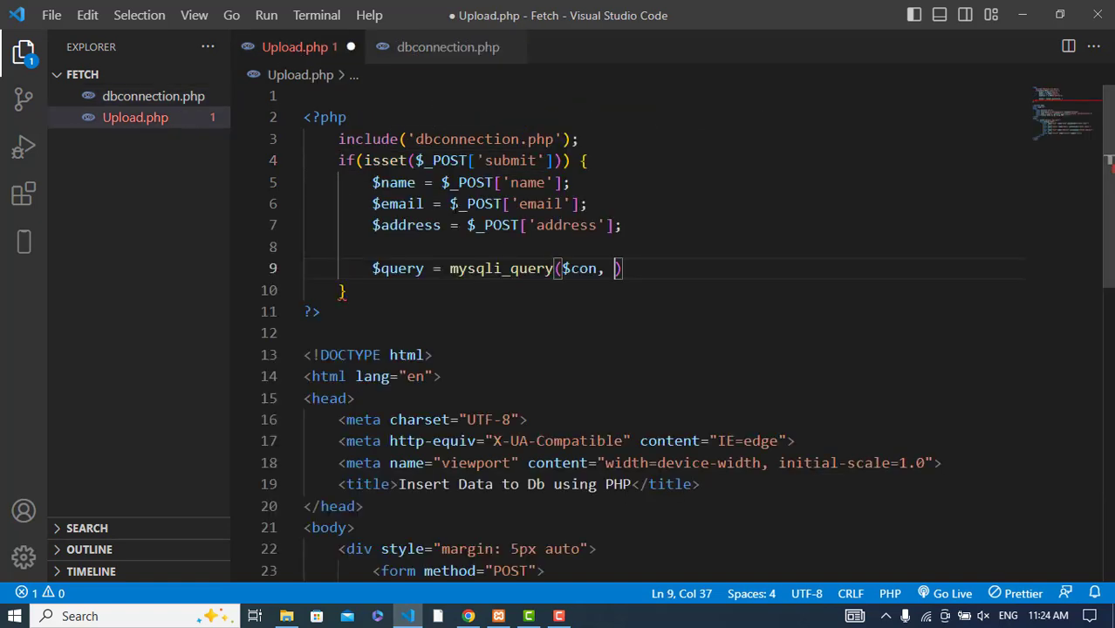
- Write the statement "Insert into curdoperation (Name, Email"
text(")
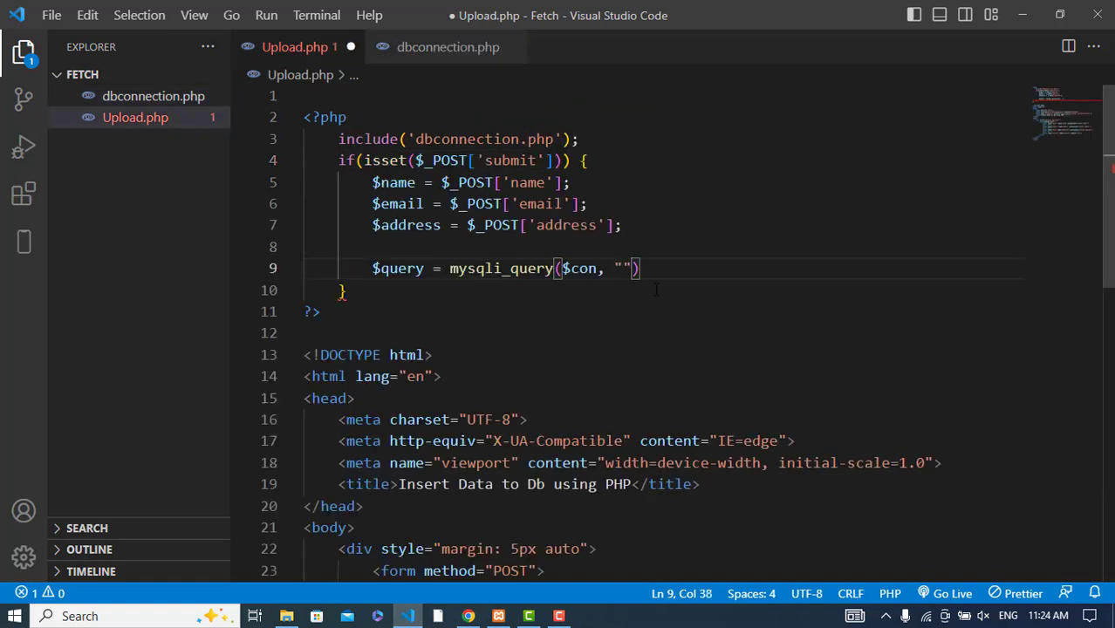
text(Insert)
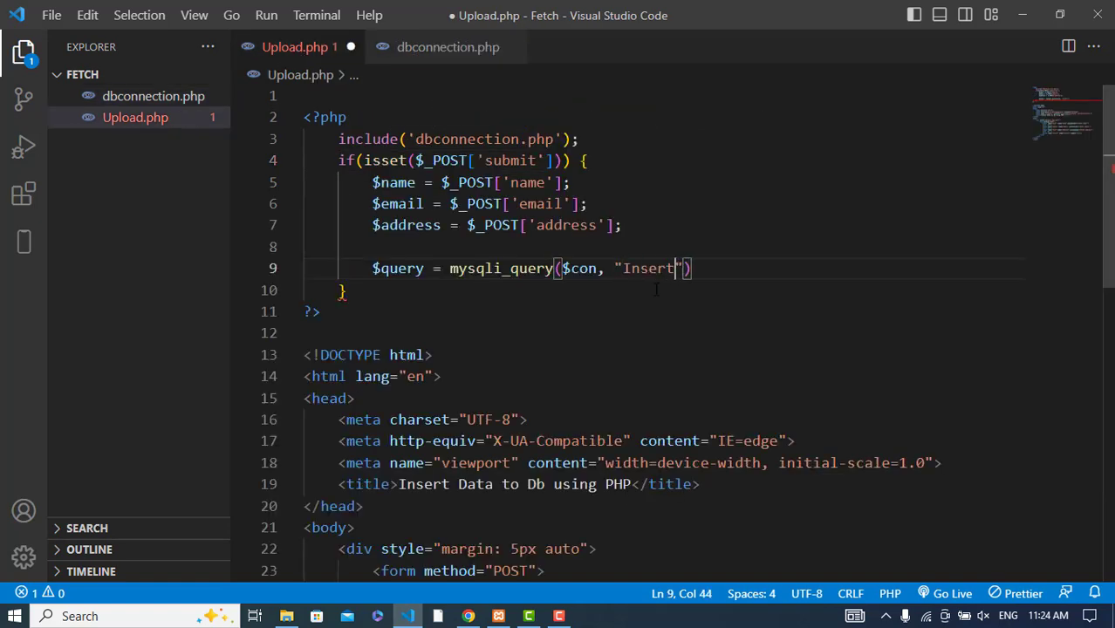
text(into)
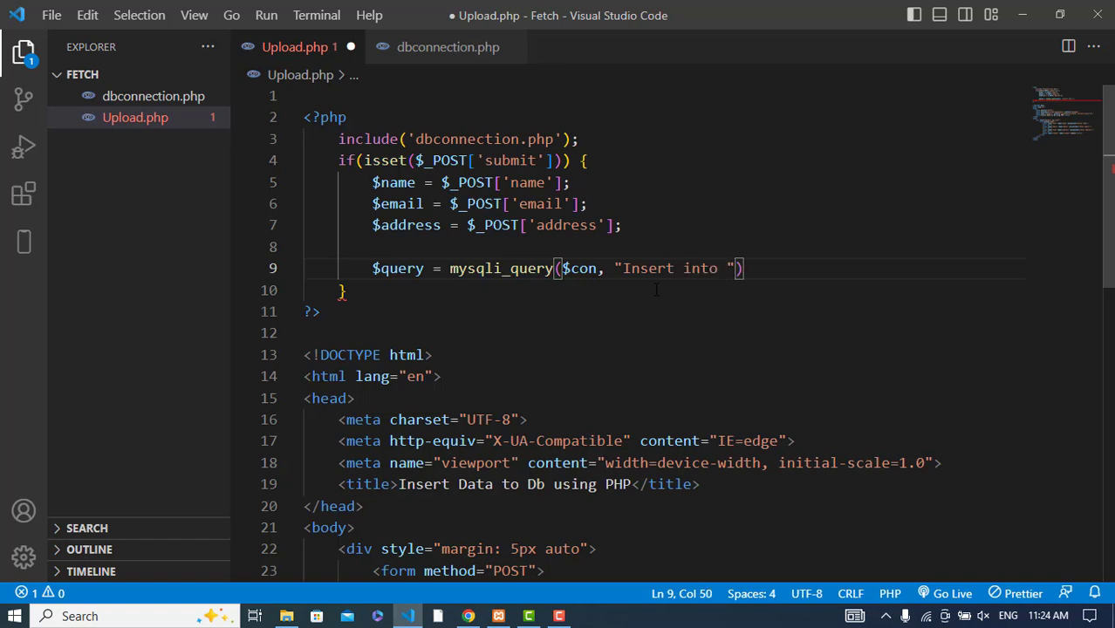
text(curdoperation)
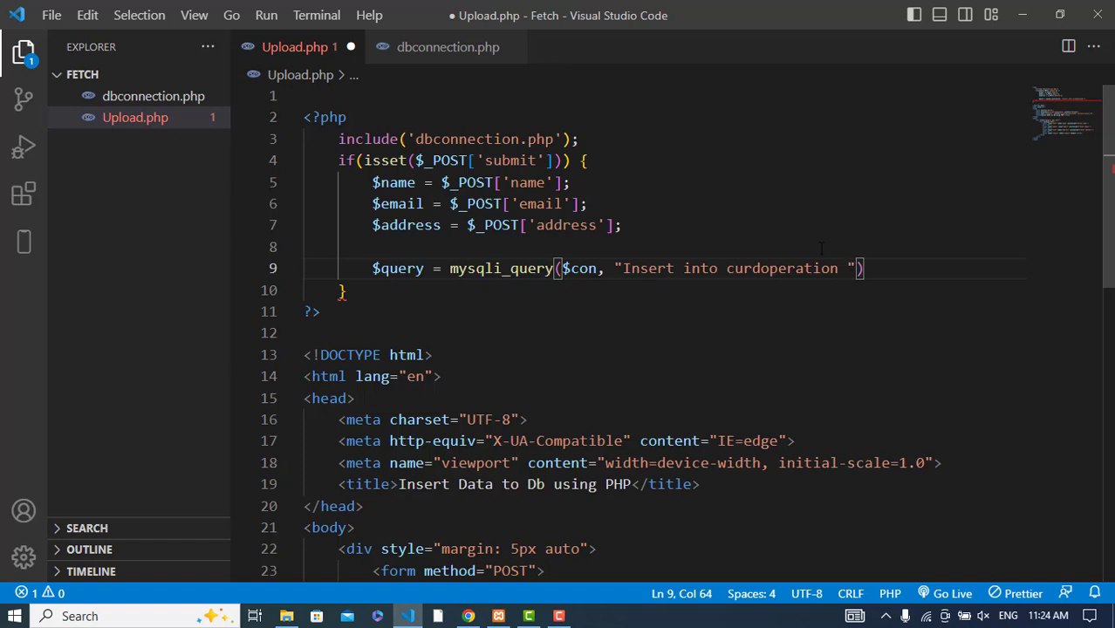
text(()
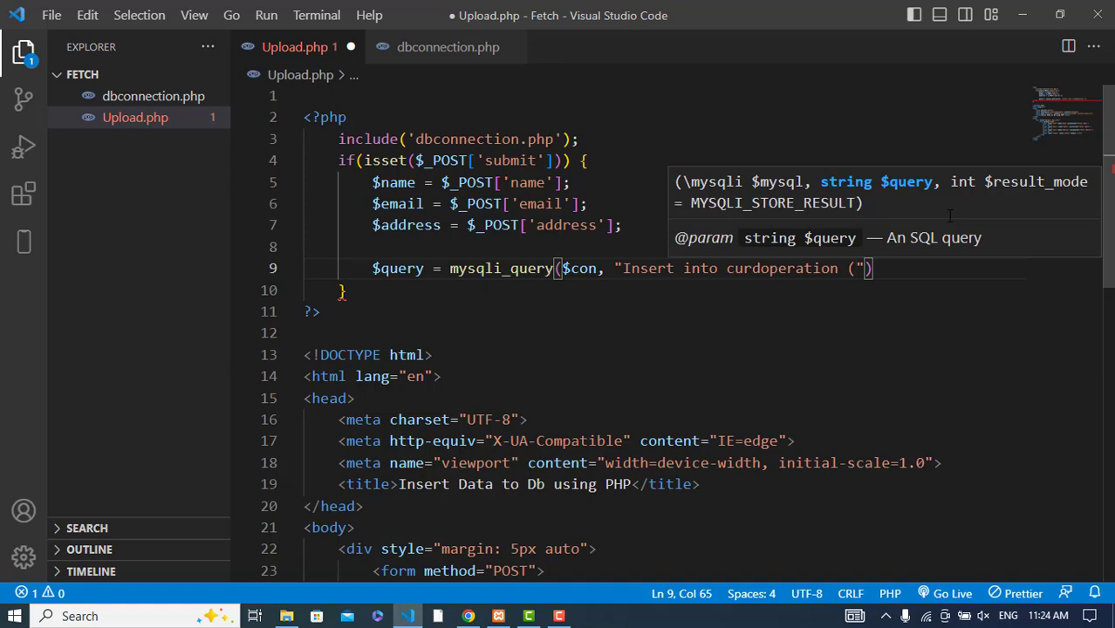
text(Name)
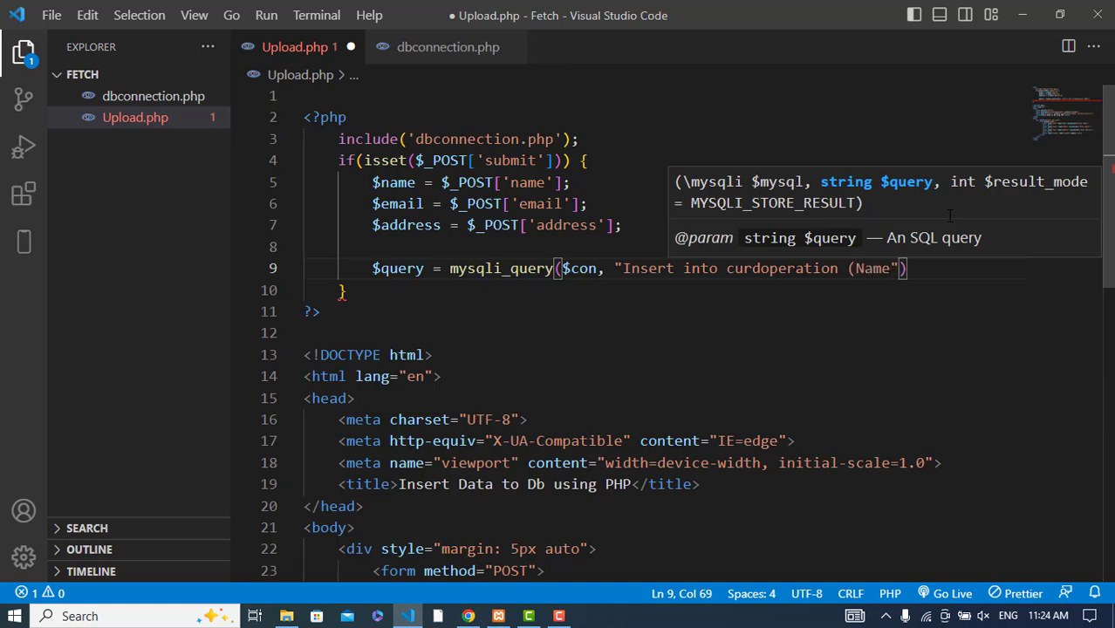
text(, ")
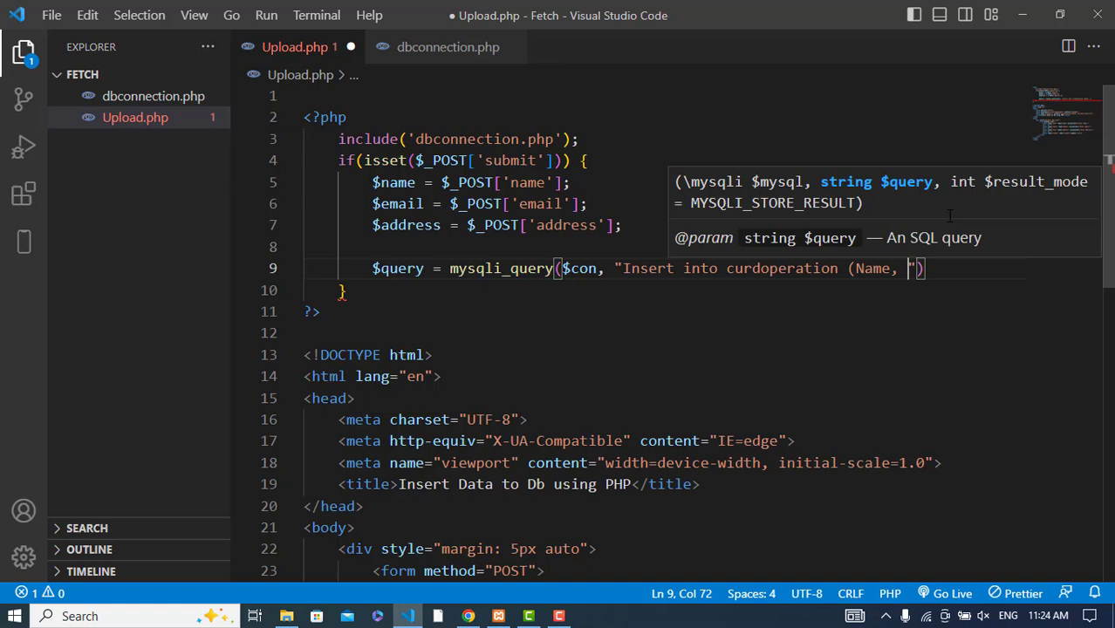
text(Email)
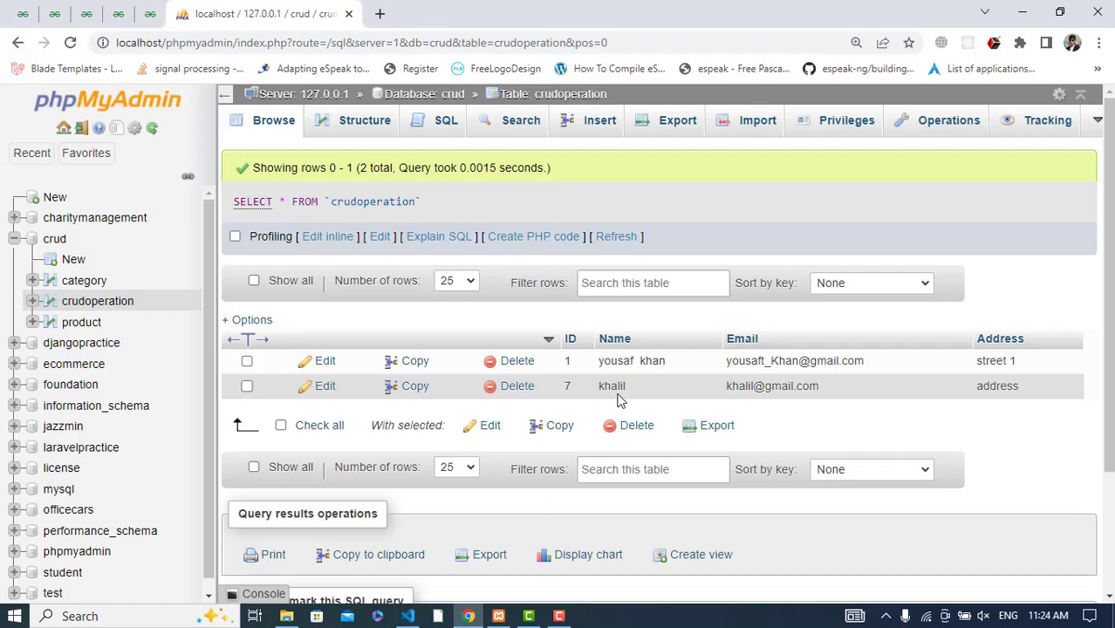
mouse_move(464, 551)
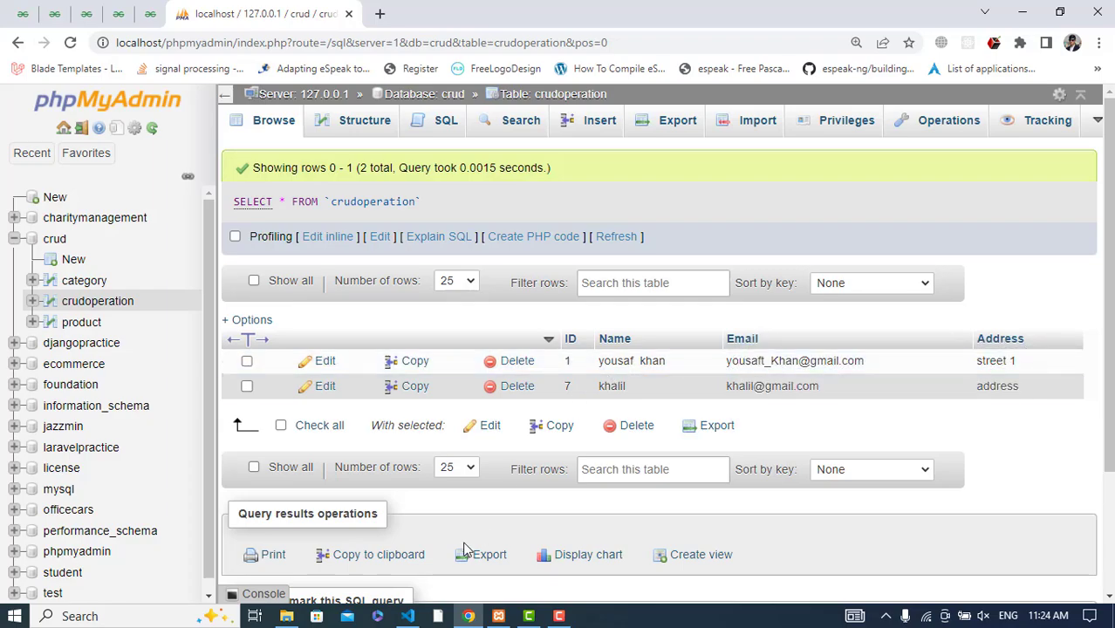
- Browse the crudoperation table in phpMyAdmin to read its ID, Name, Email and Address columns
click(407, 616)
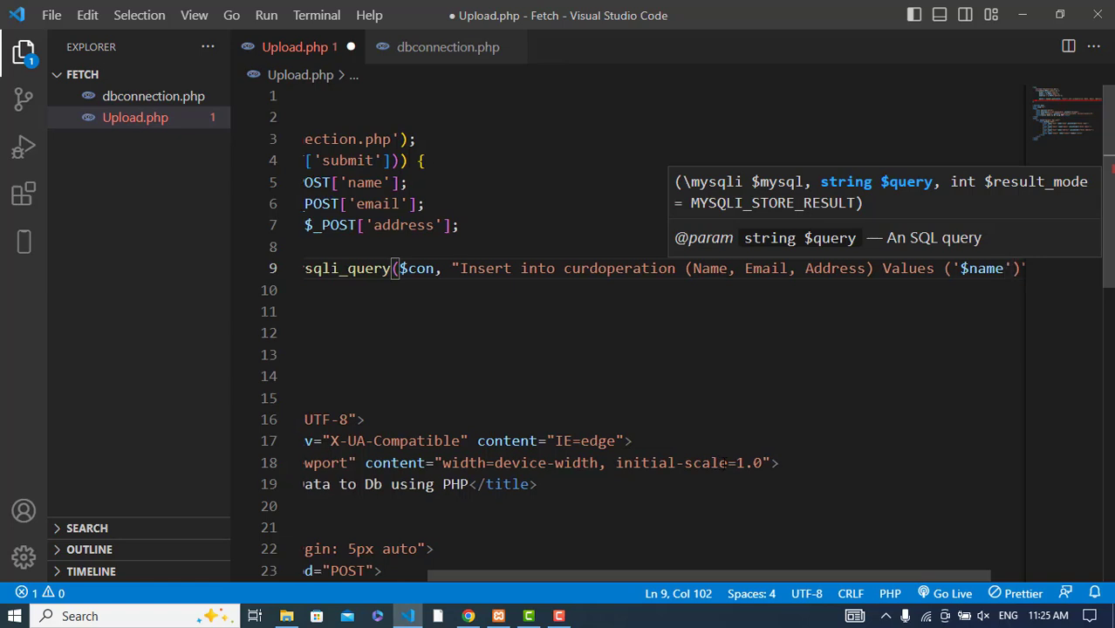
- Complete the INSERT Values list with '$email' and '$address' after '$name'
text(, '$email)
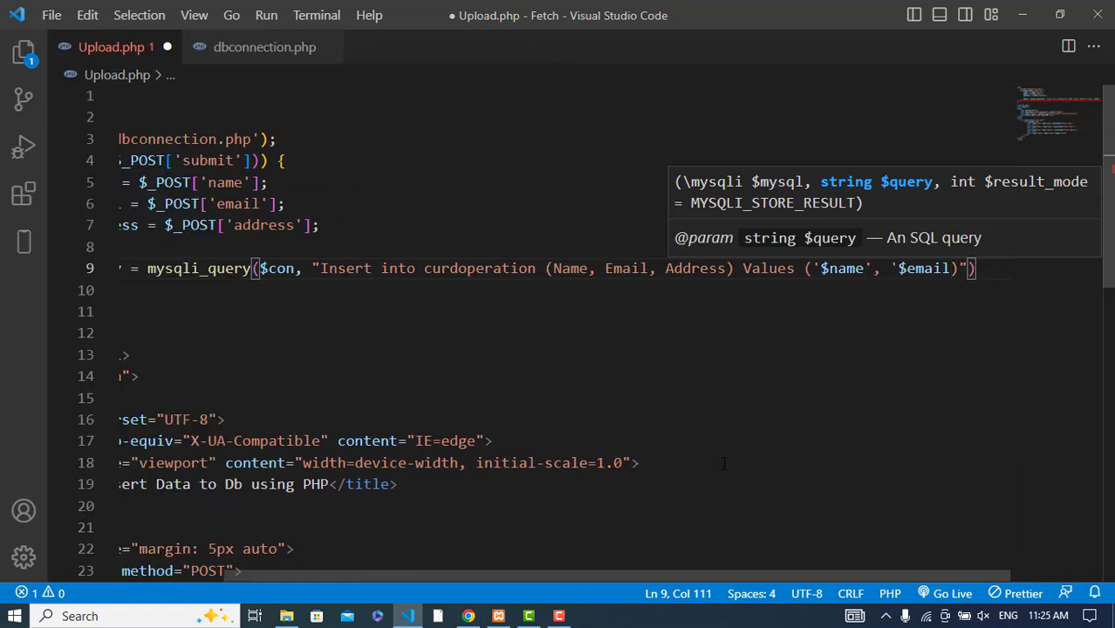
text(,)
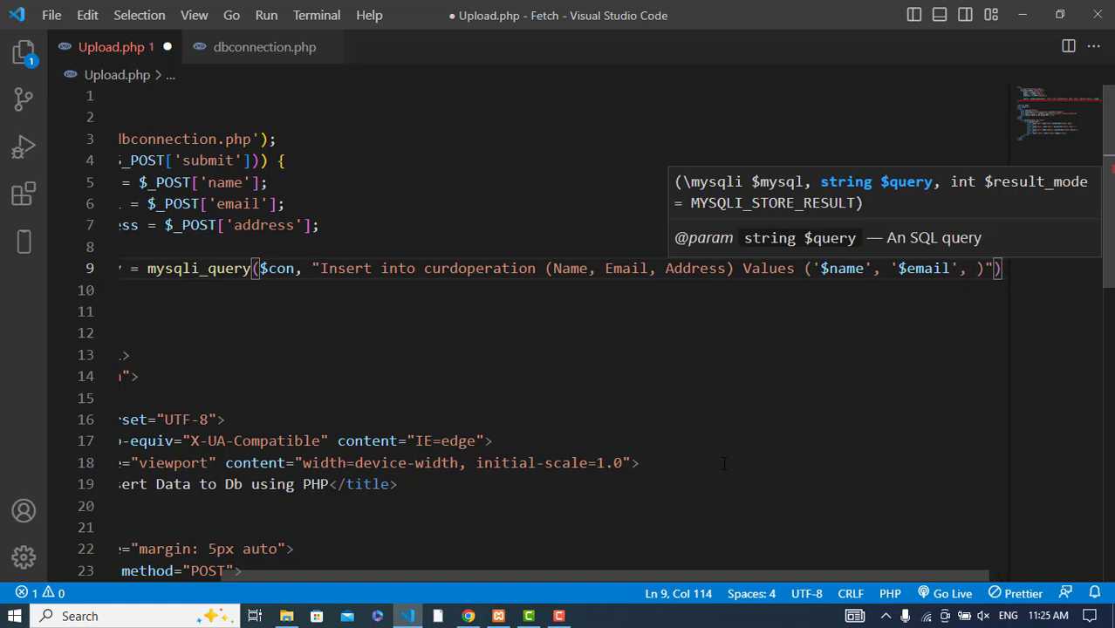
text('$add)
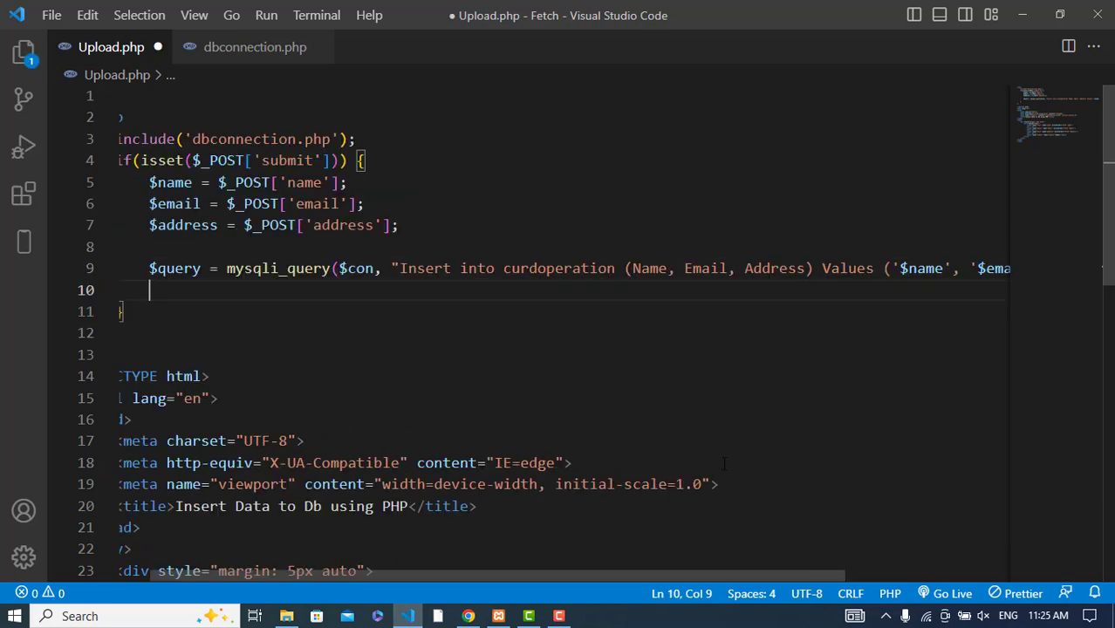
- Inside if($query), echo a script alerting 'data inserted successfully'
text(if($query) {)
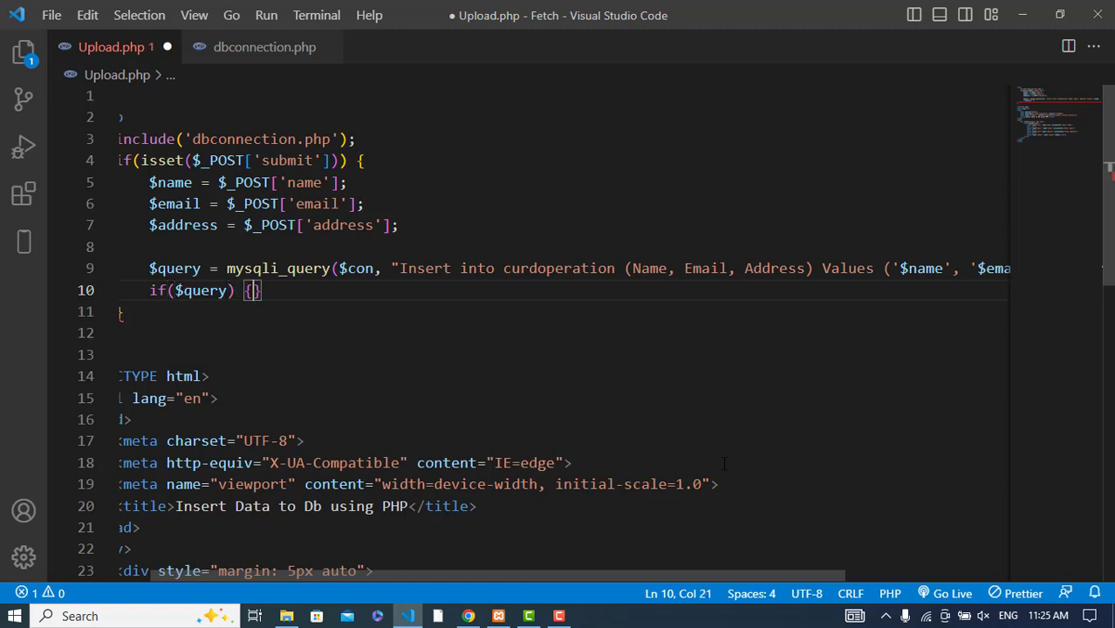
key(Enter)
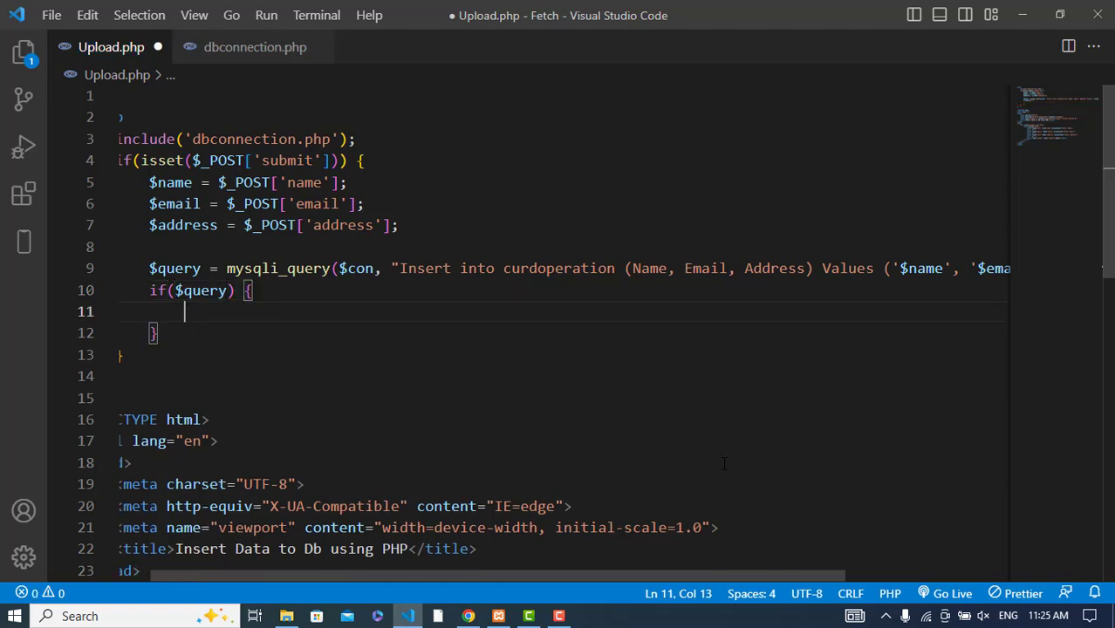
text(echo)
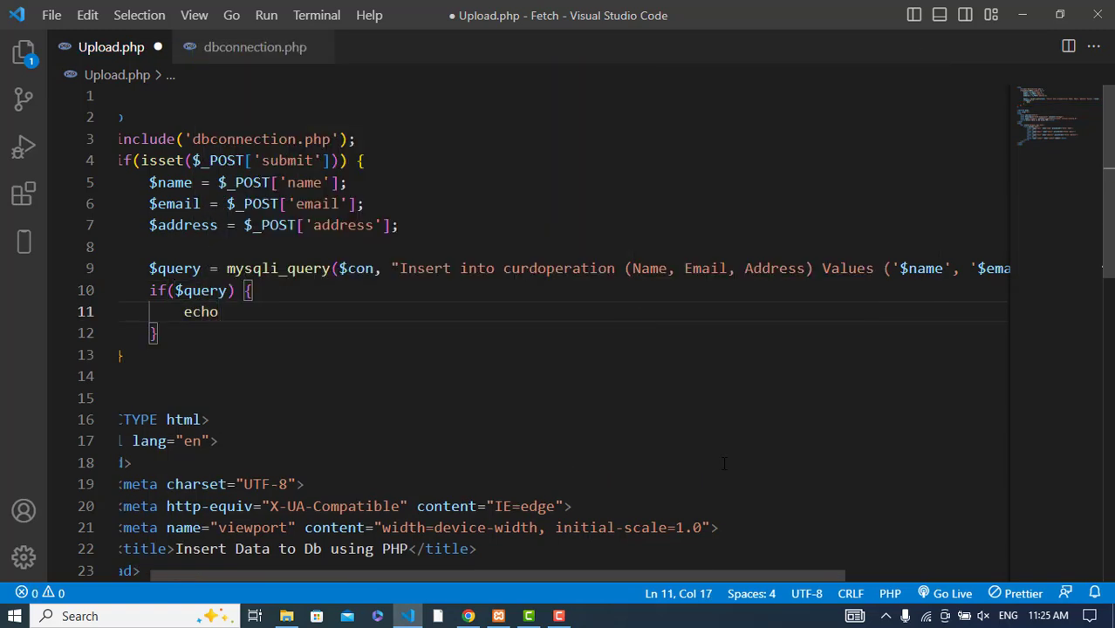
text(" ")
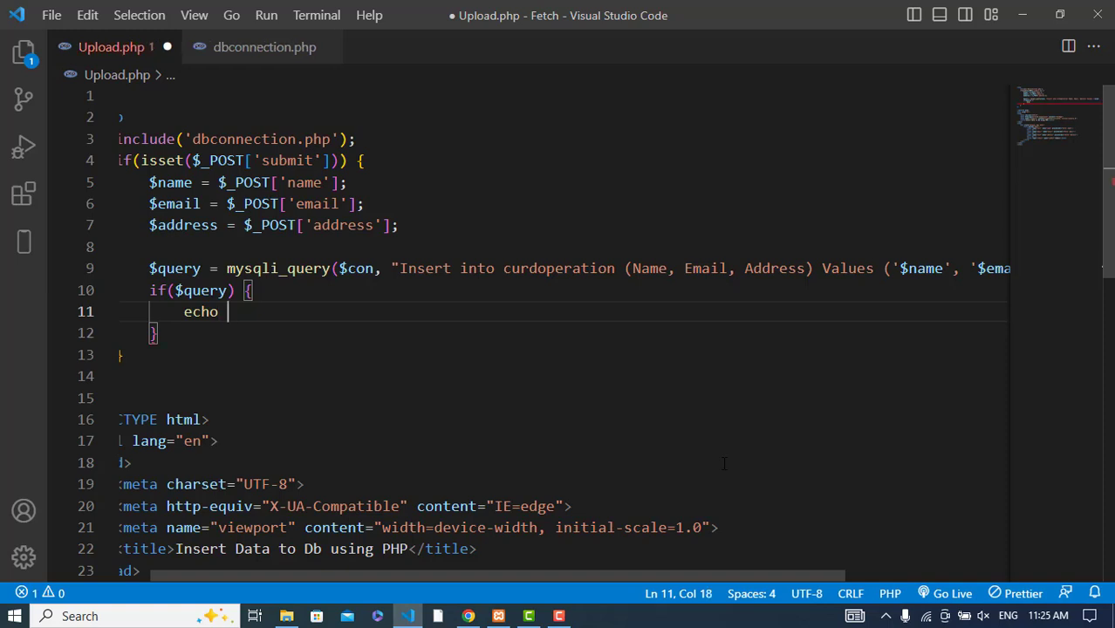
text("<script>")
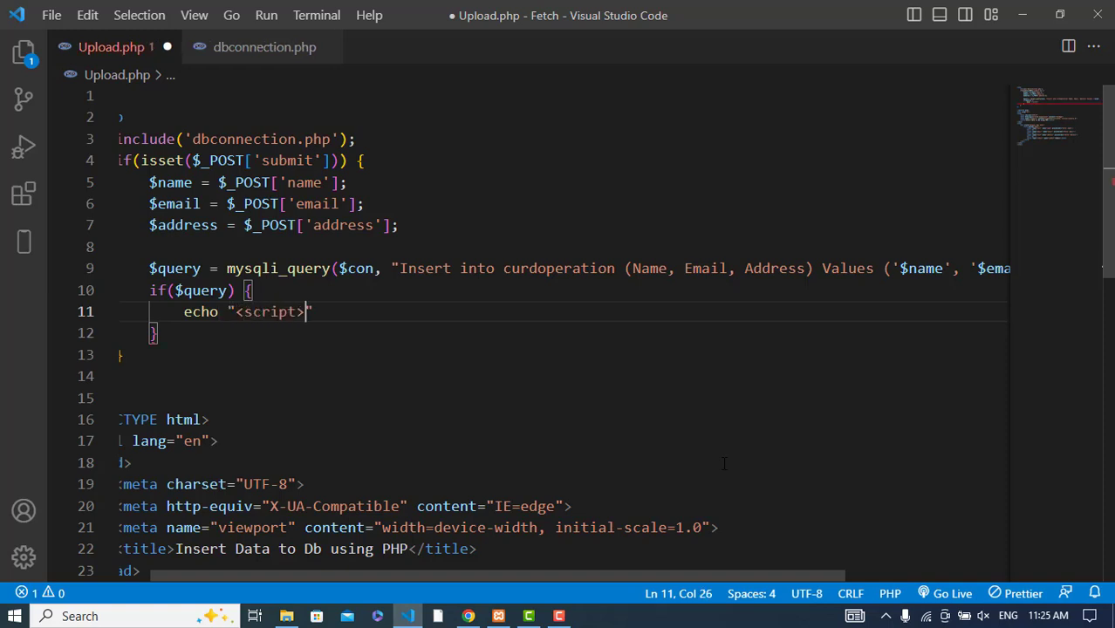
text(alert</script>)
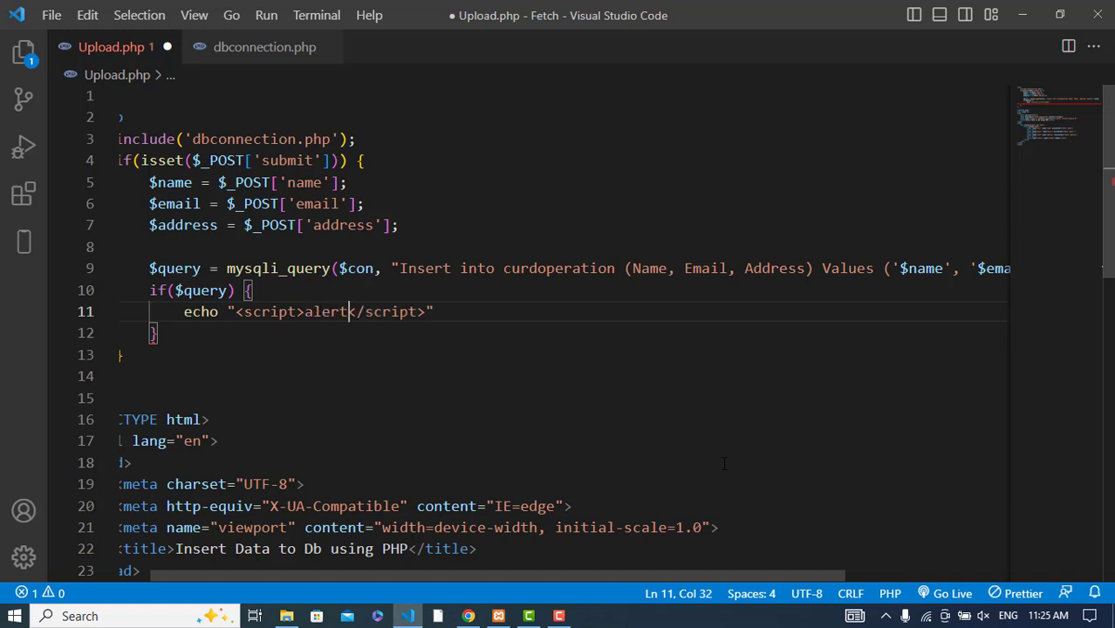
text(()
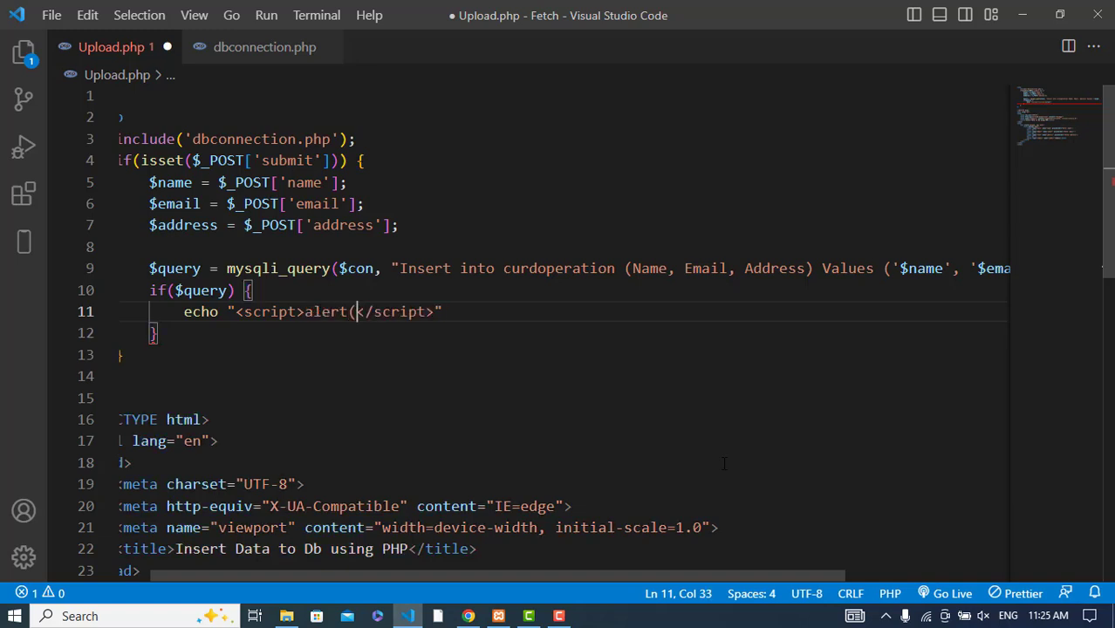
text(data)
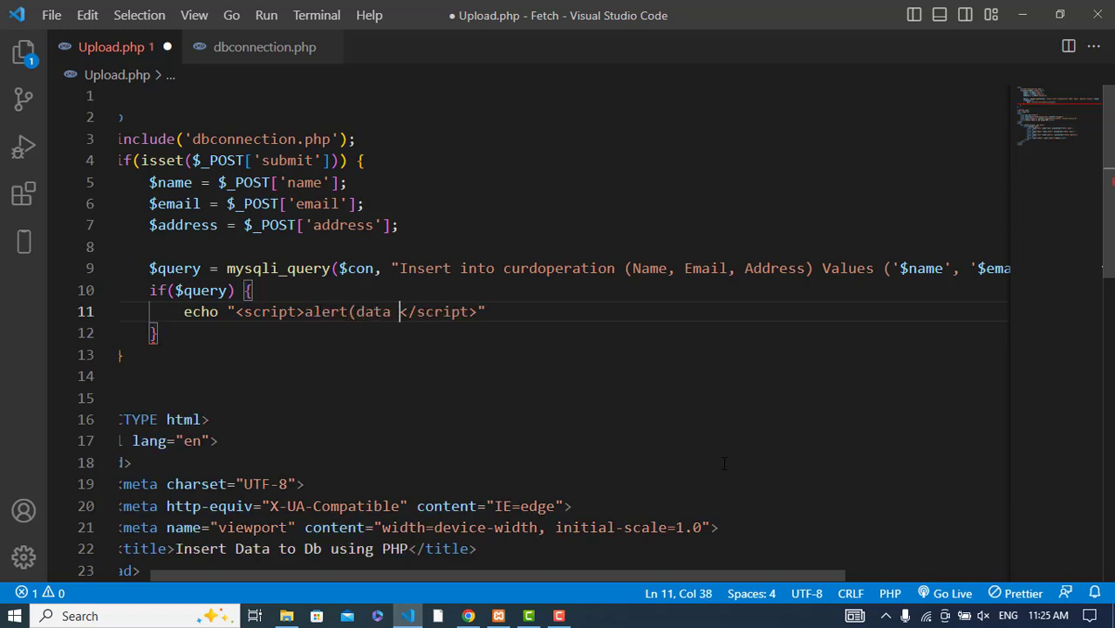
text(inserted su)
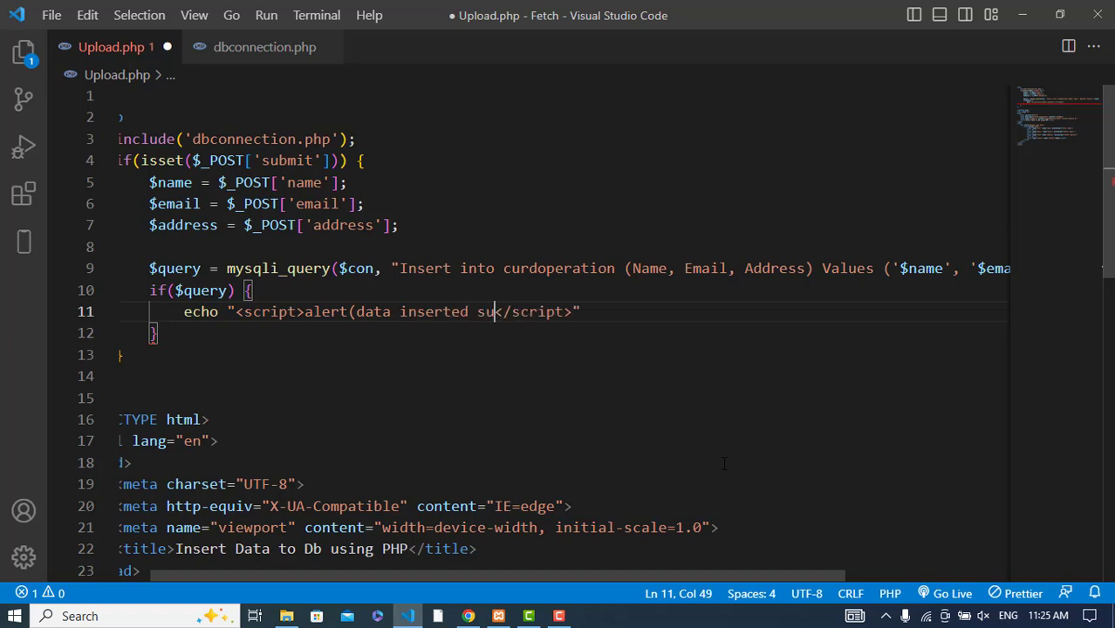
text(ccessfully)
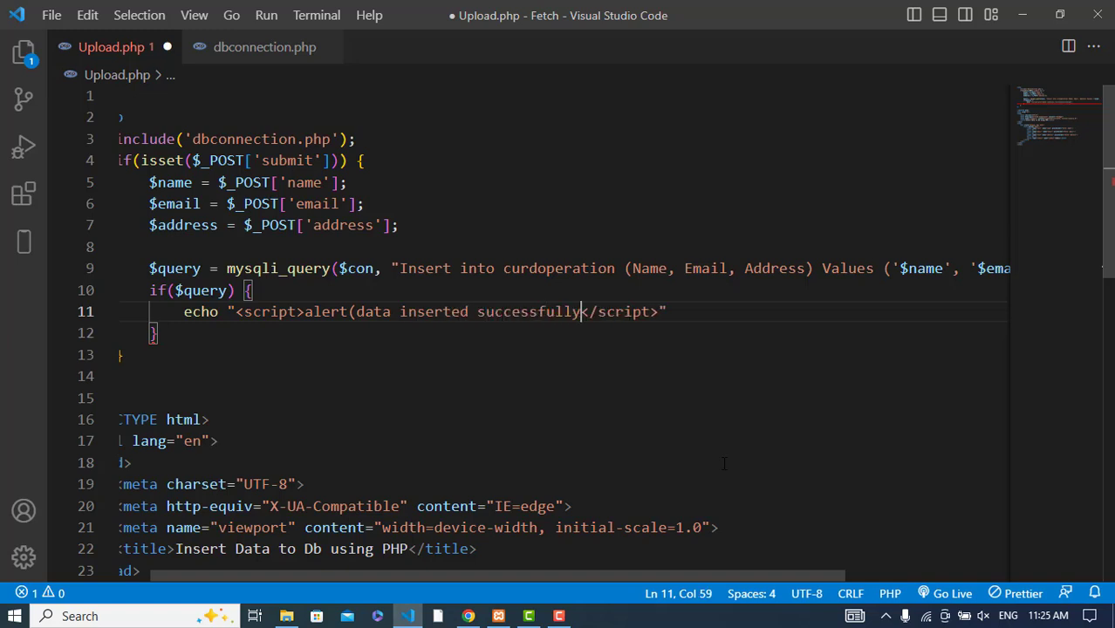
text())
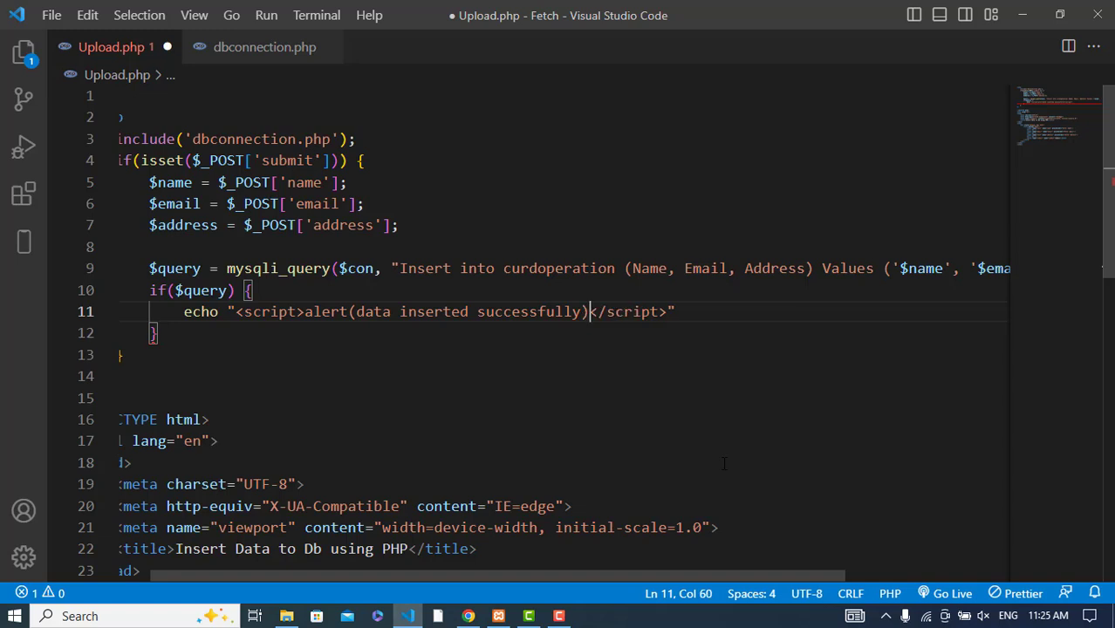
- Add an else block echoing a script alert 'there is an error'
text(else)
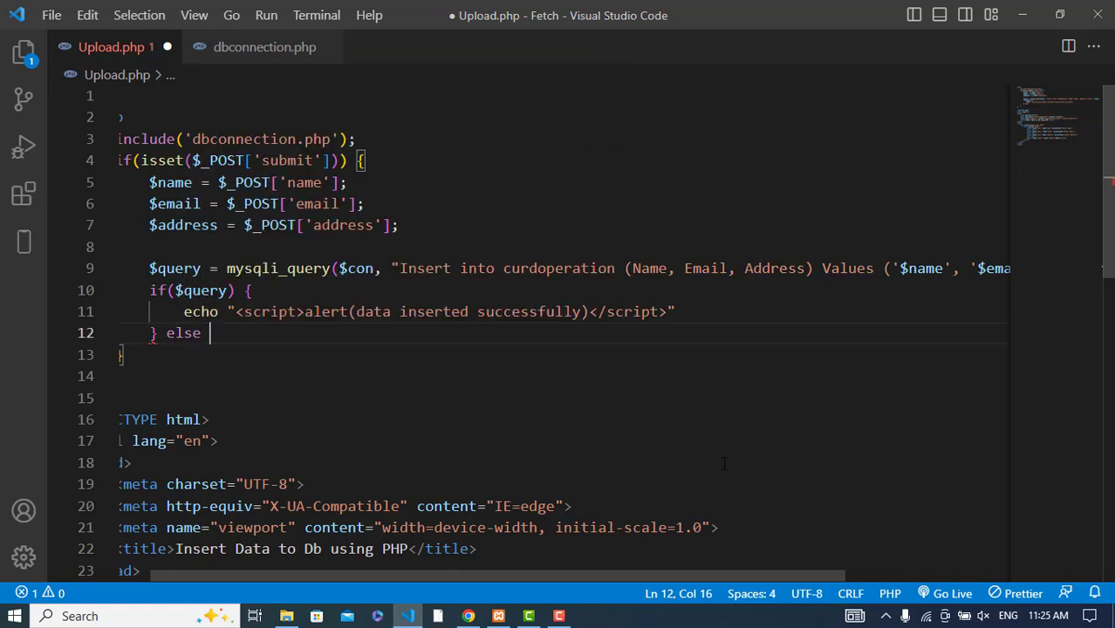
text({)
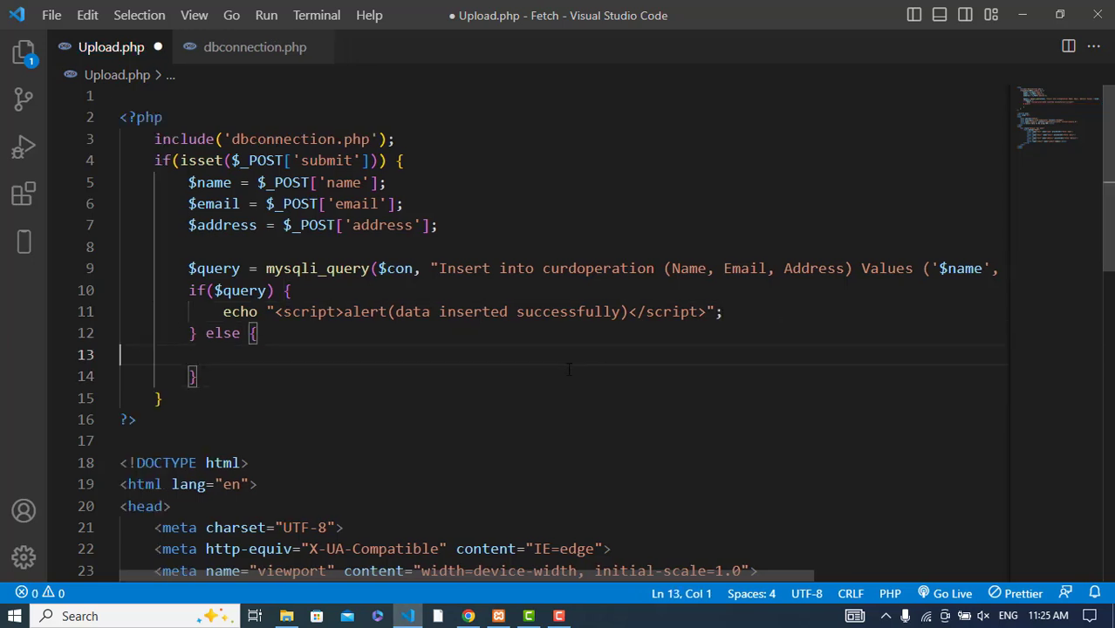
text(echo "<script>alert(data inserted successfully)</script>";)
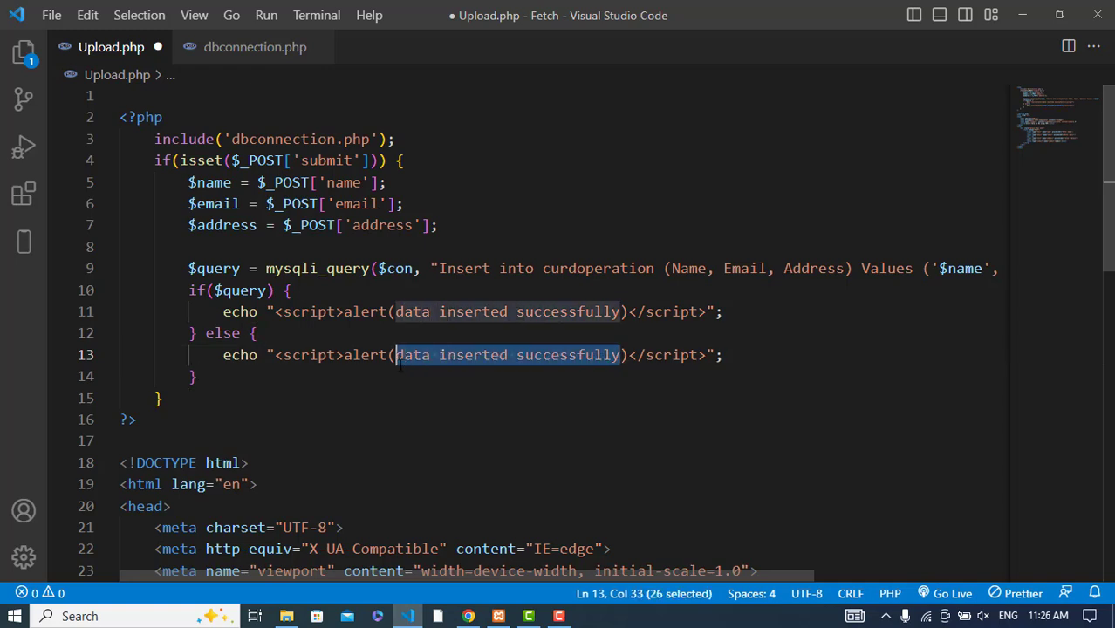
text(there is)
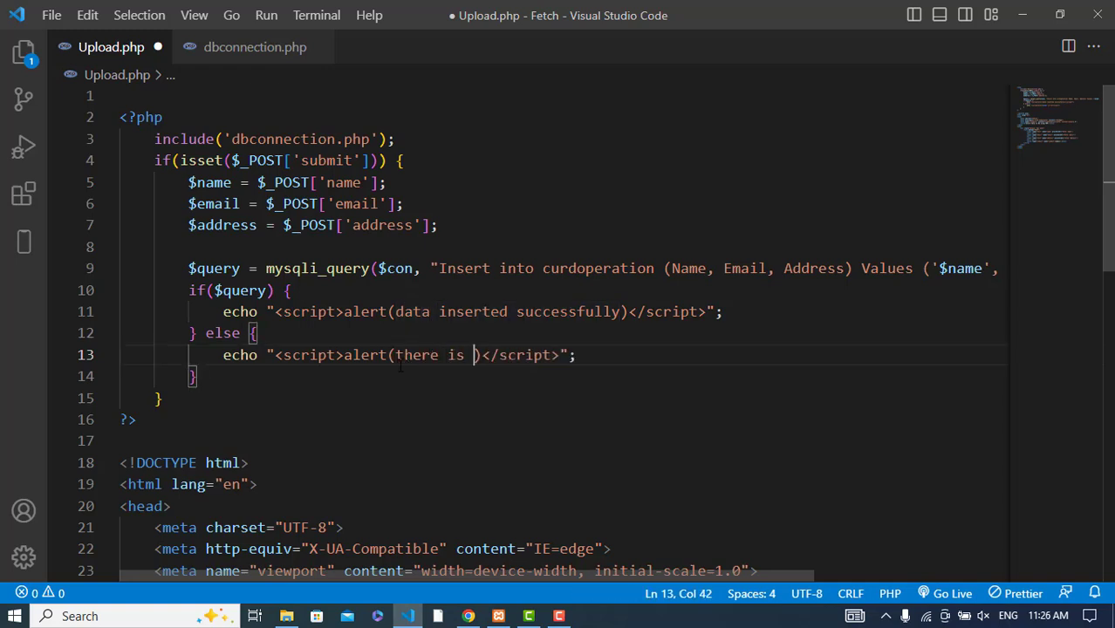
text(an err)
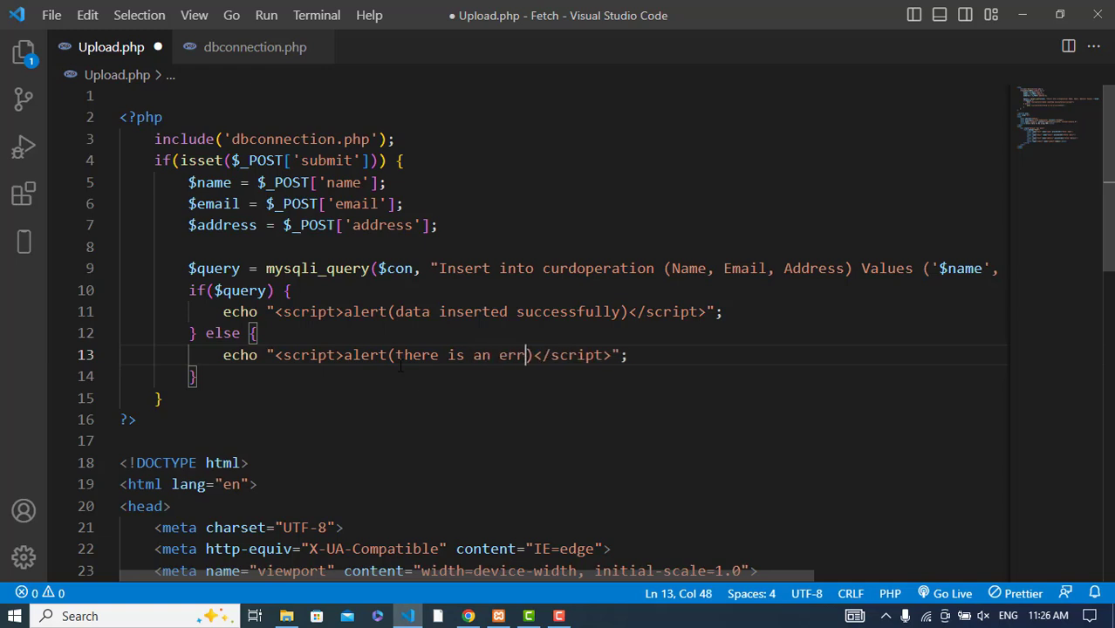
text(or)
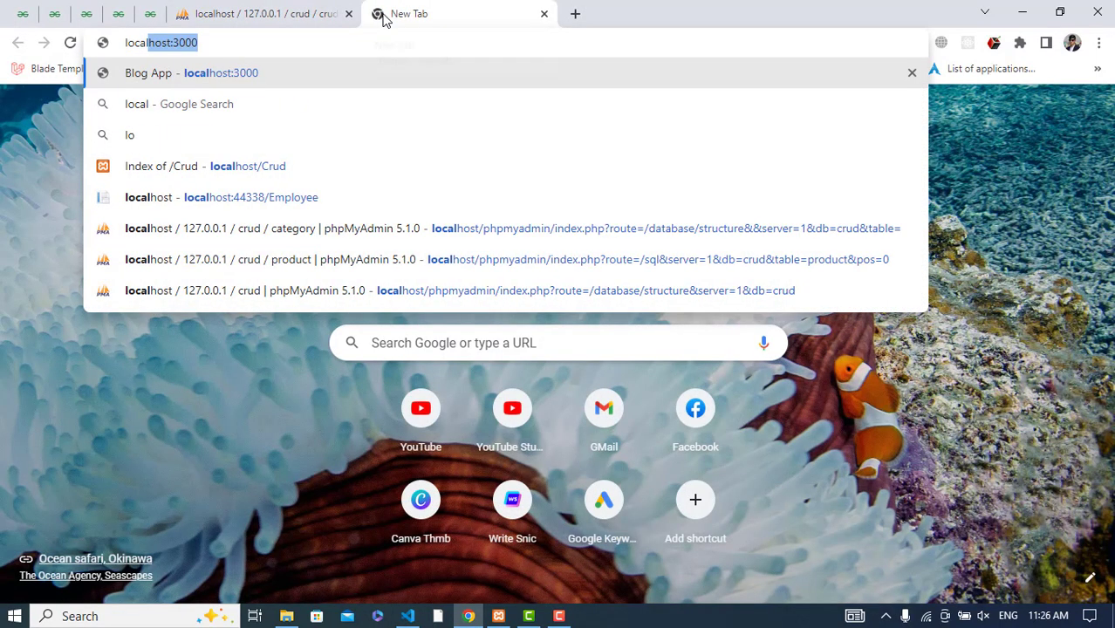
- Load localhost/Fetch/Upload.php in a new tab and reset the zoom to see the form
text(localhost/)
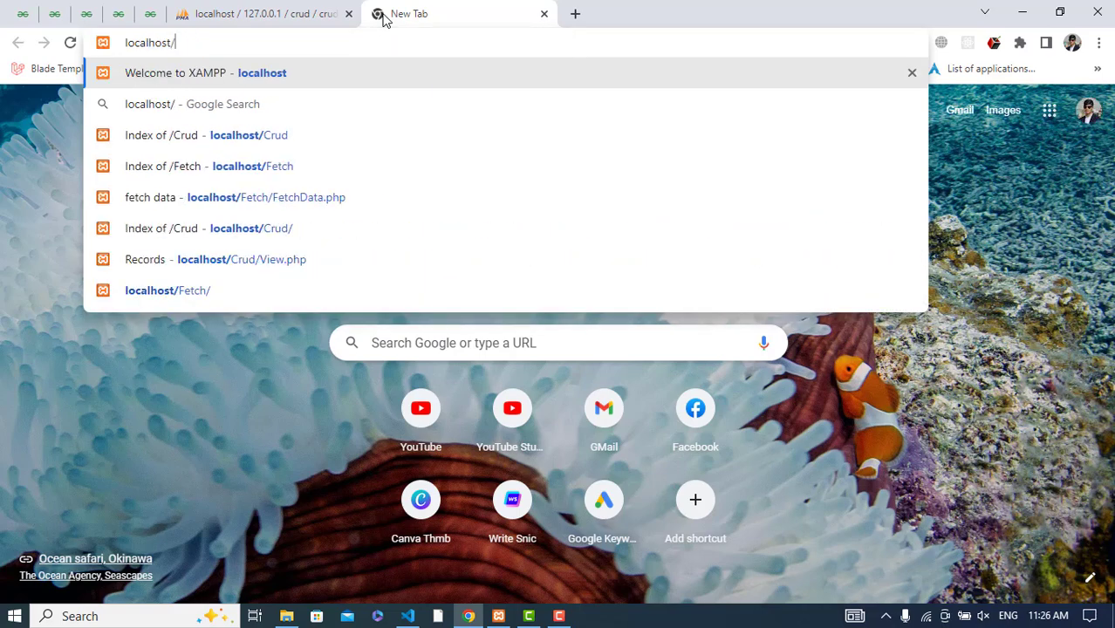
click(167, 289)
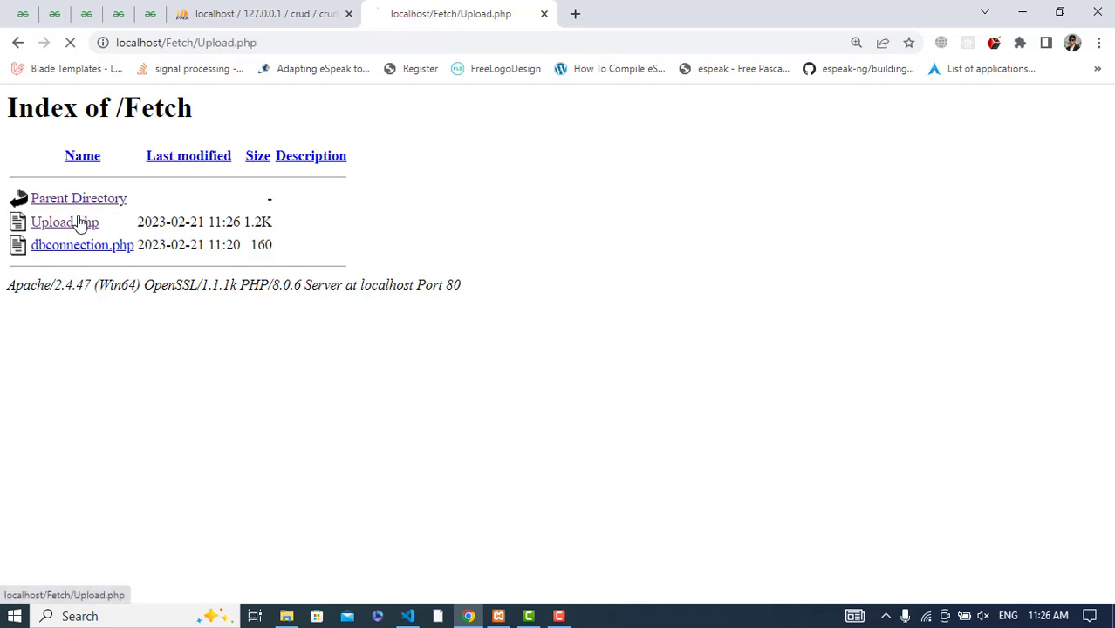
click(63, 222)
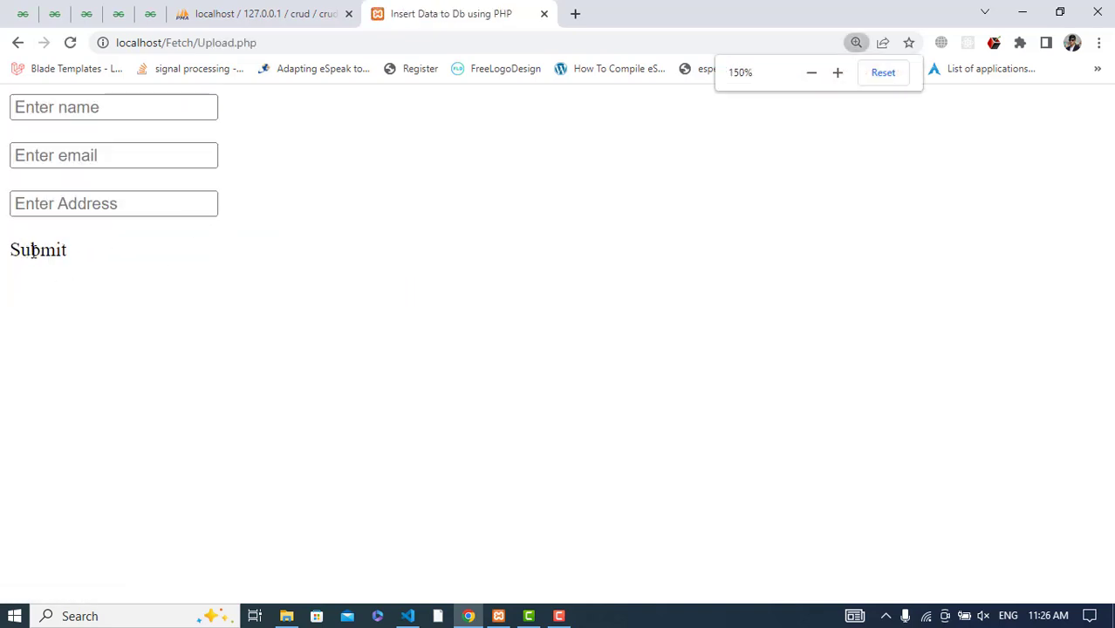
click(407, 616)
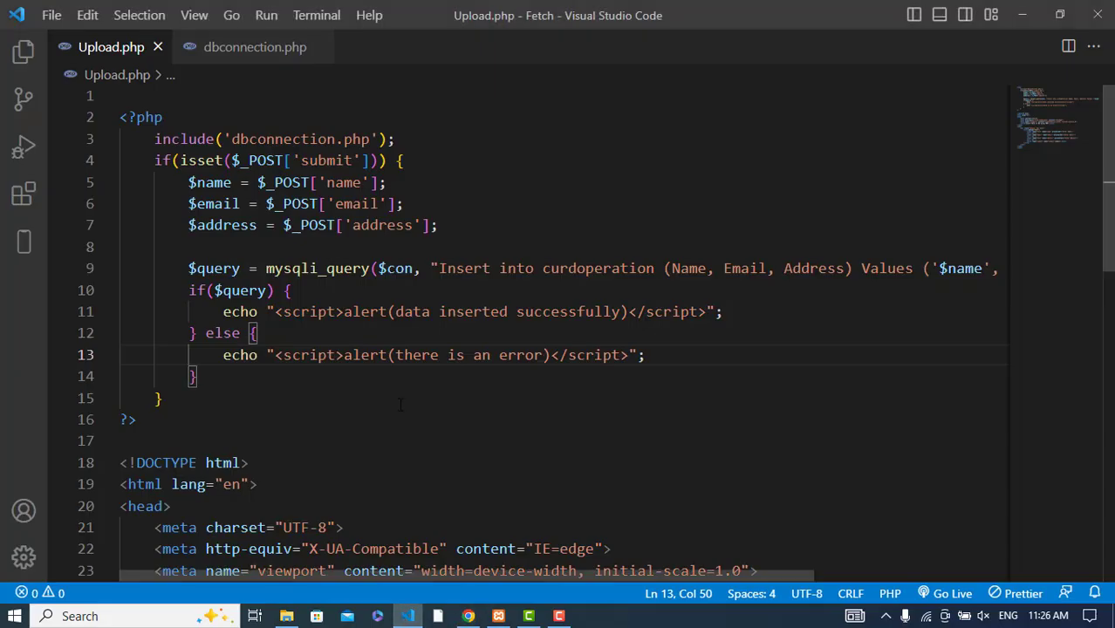
scroll(down, 3)
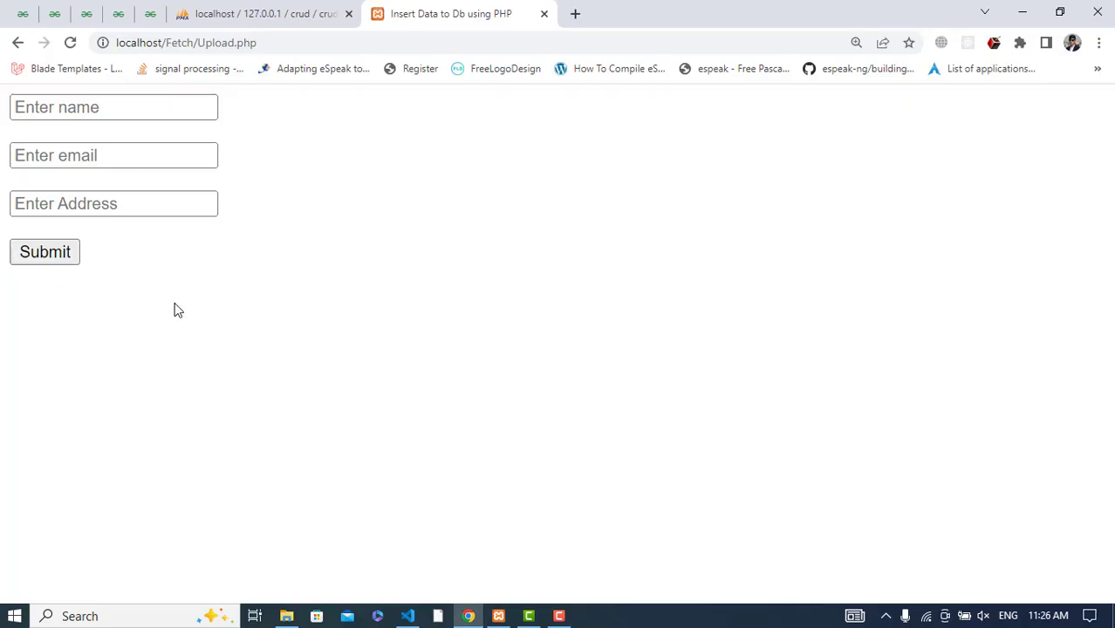
click(129, 107)
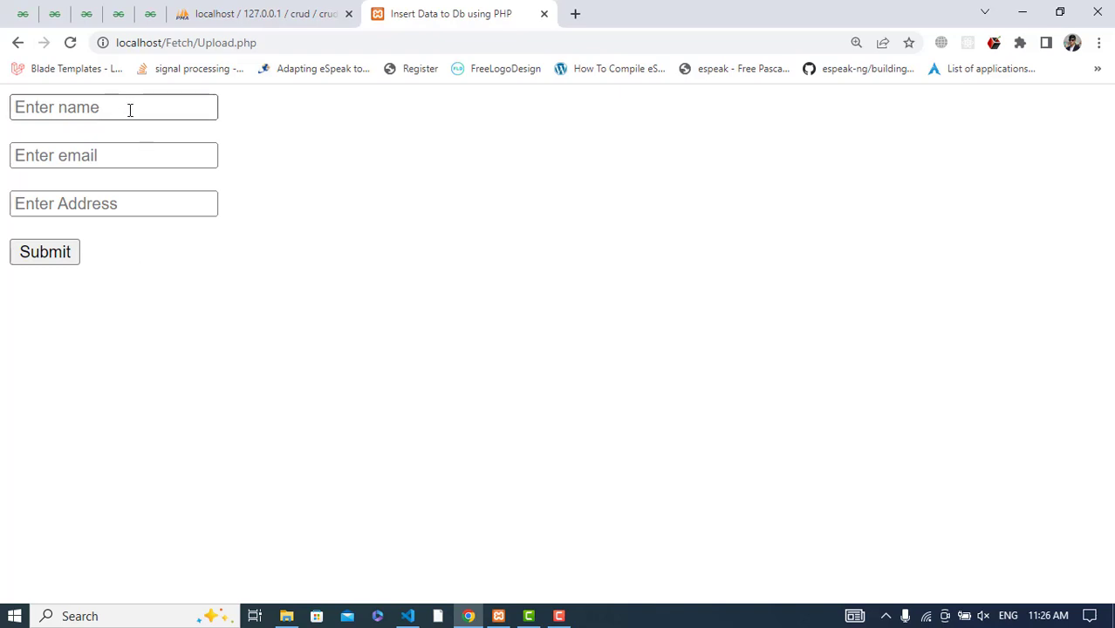
click(129, 108)
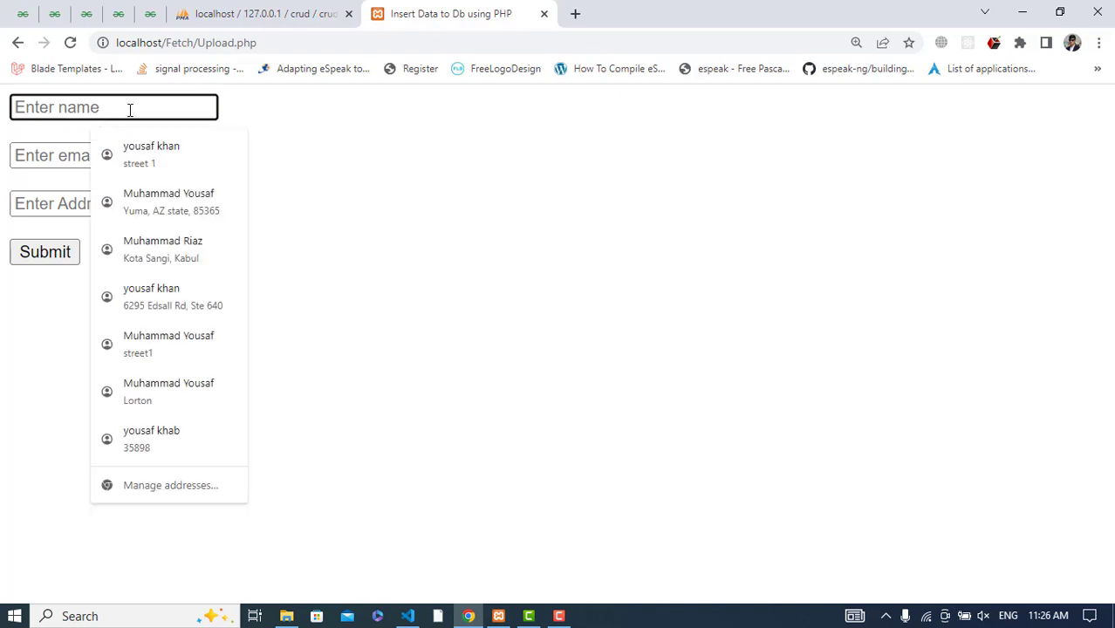
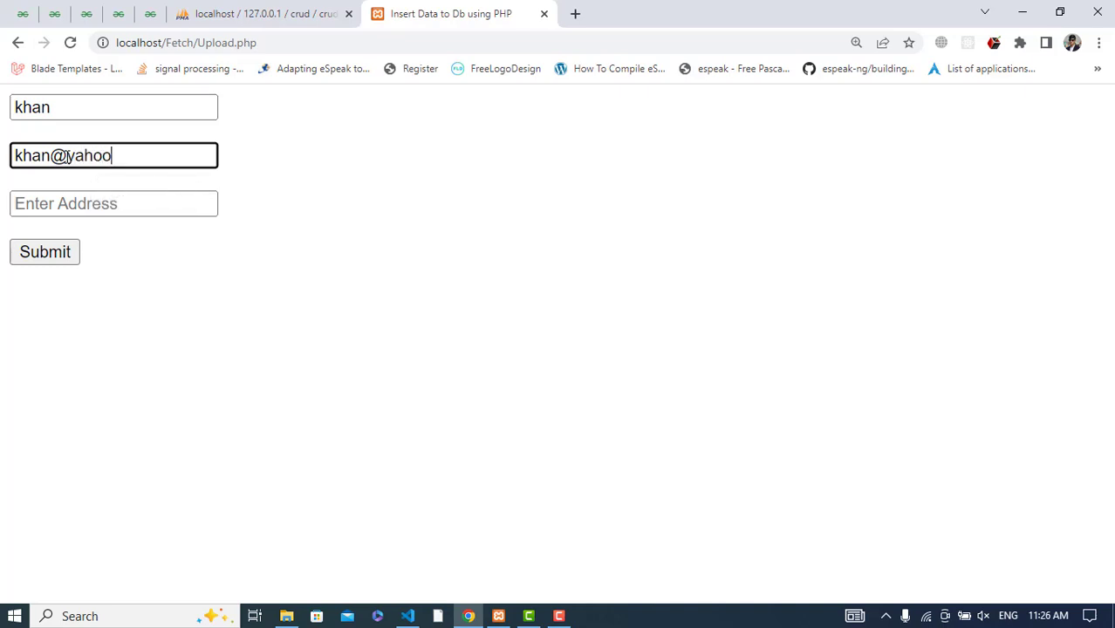
click(114, 203)
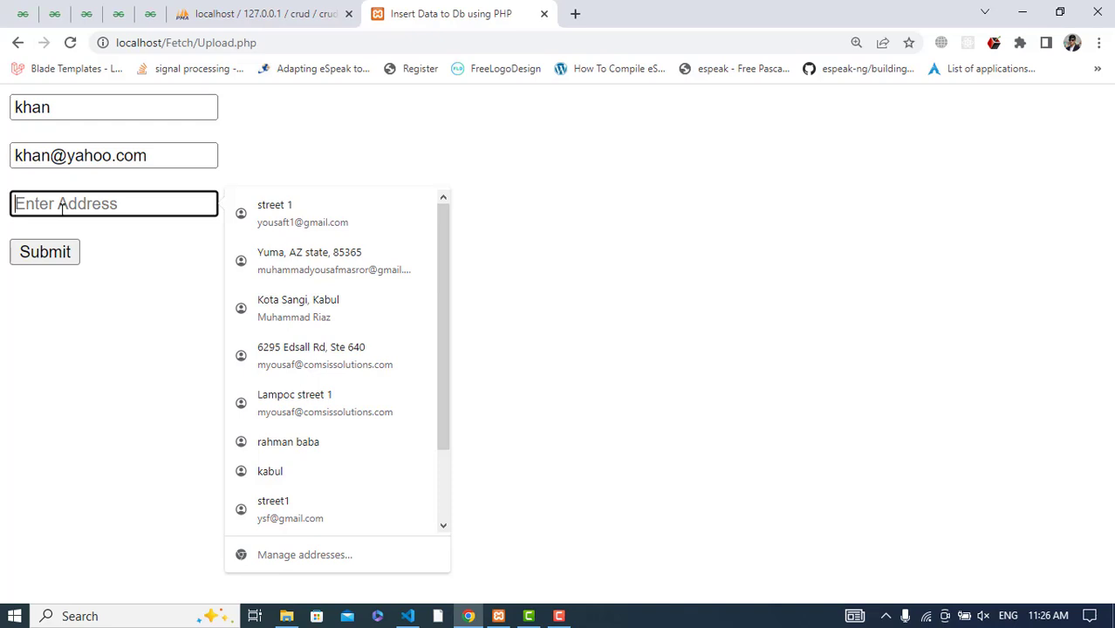
text(ne address shifted)
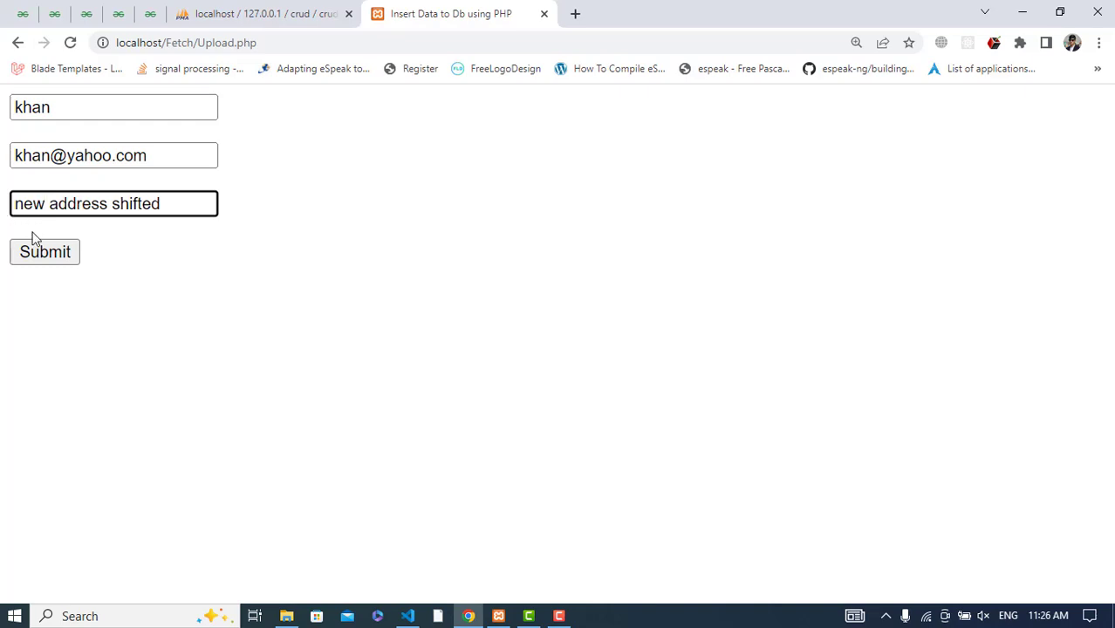
click(45, 251)
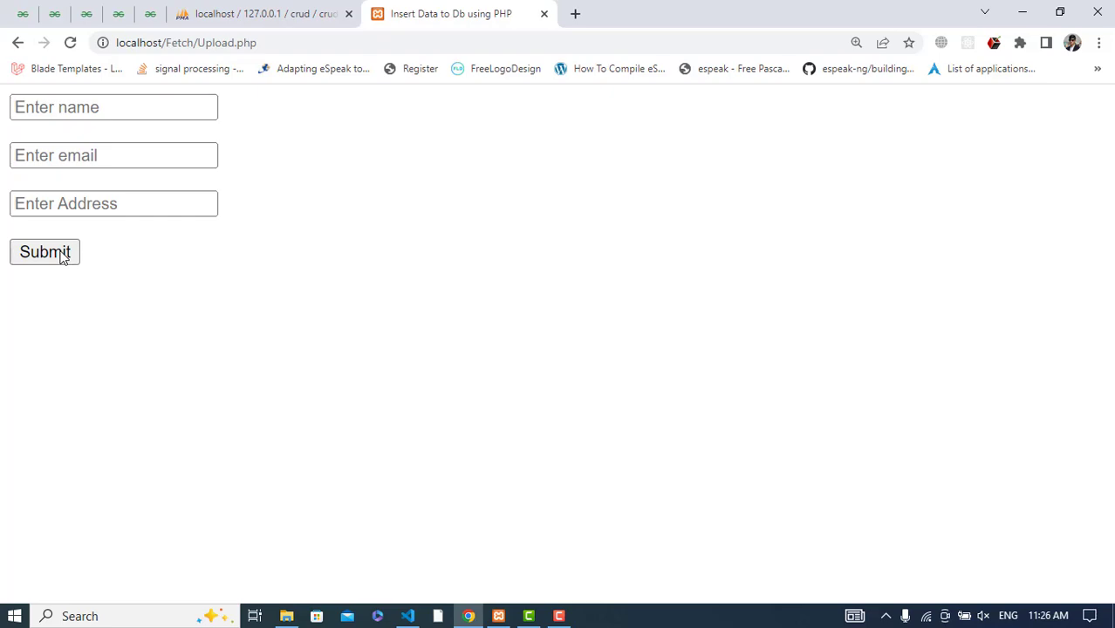
click(408, 616)
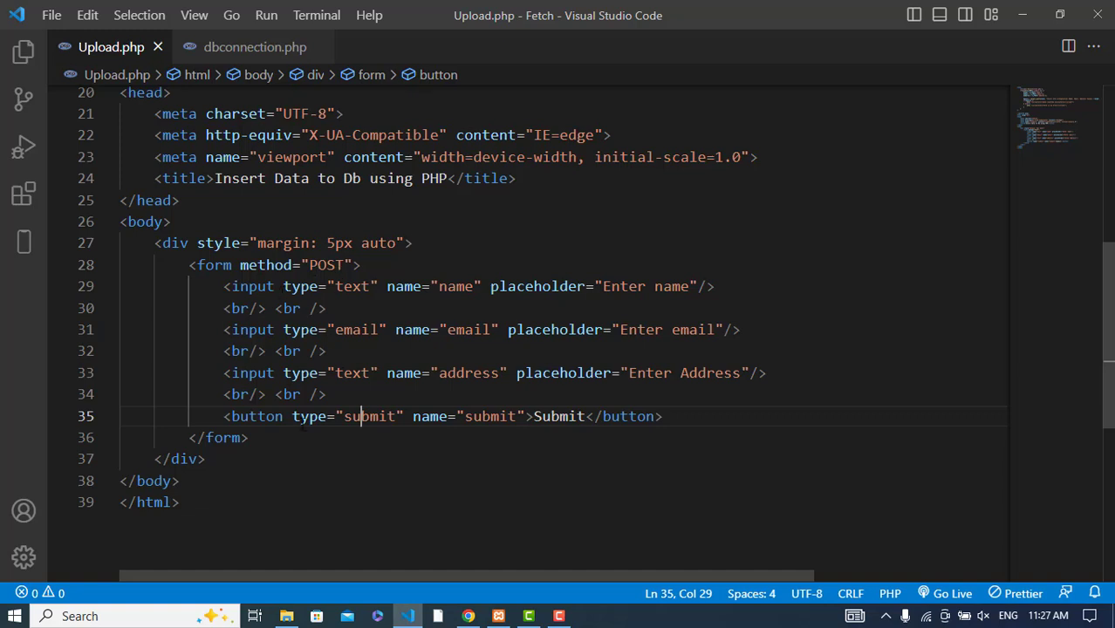
mouse_move(342, 438)
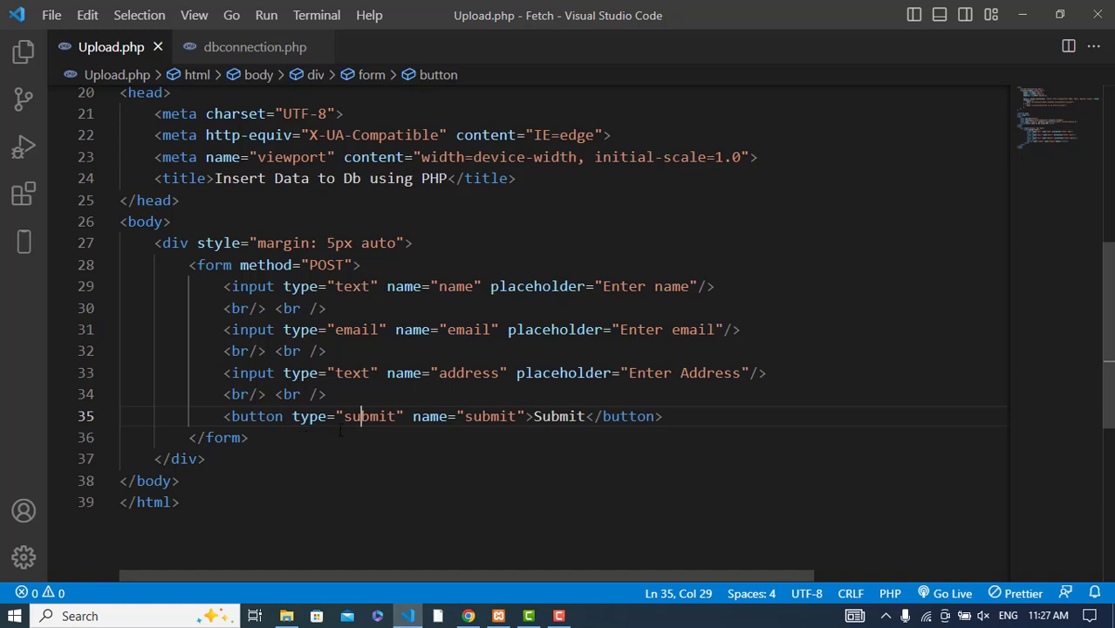
- Compare the button's 'submit' name with $_POST['submit'] and correct the table name to crudoperation
double_click(490, 415)
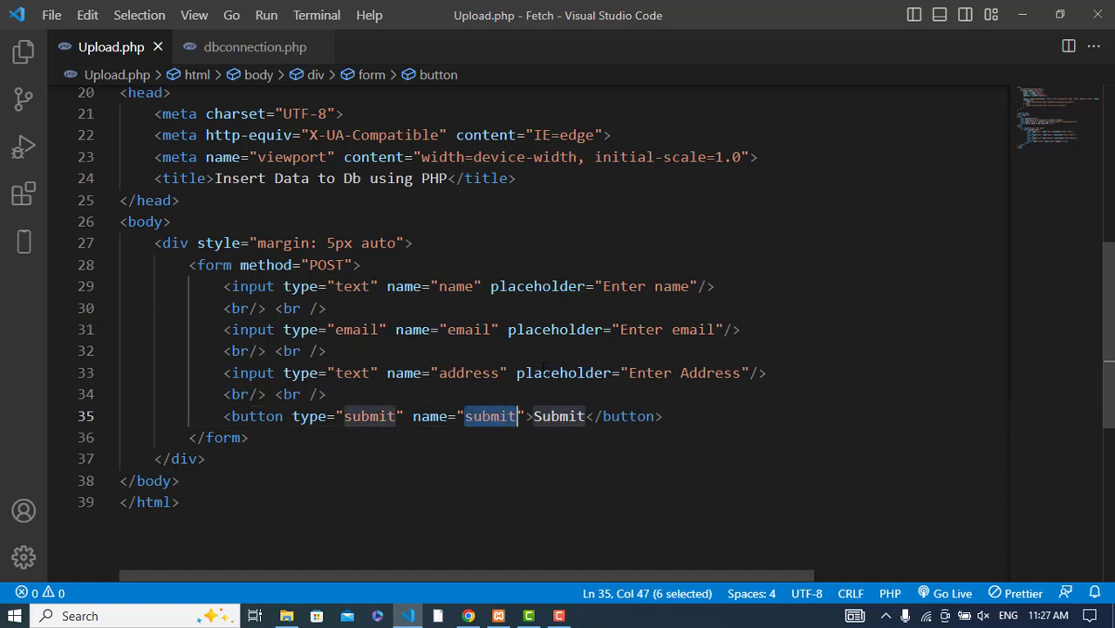
scroll(up, 3)
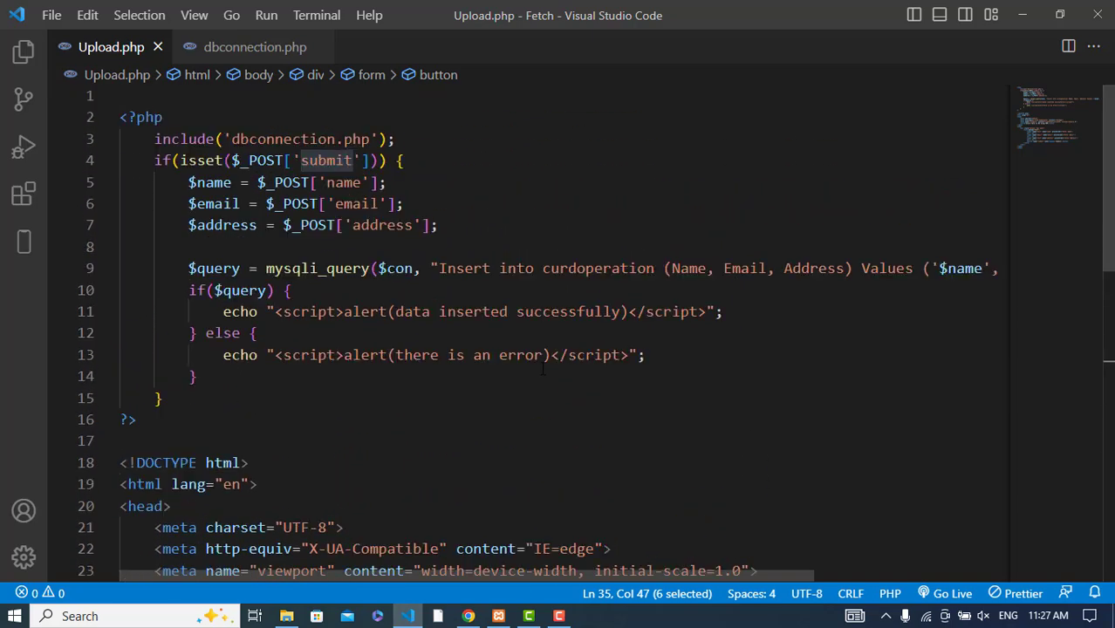
mouse_move(258, 160)
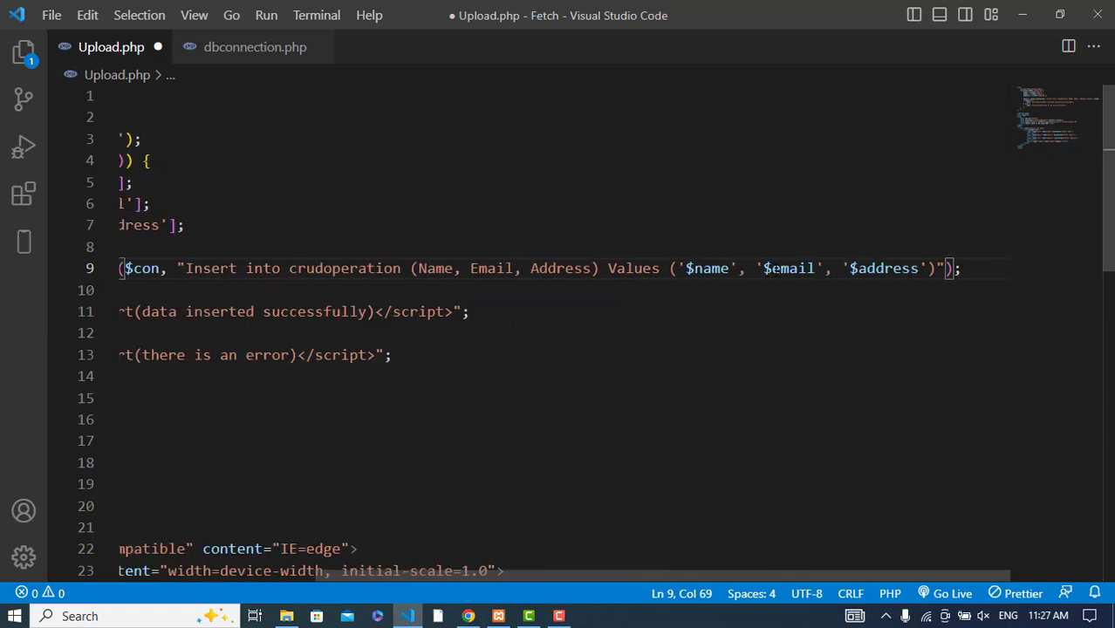
scroll(left, 3)
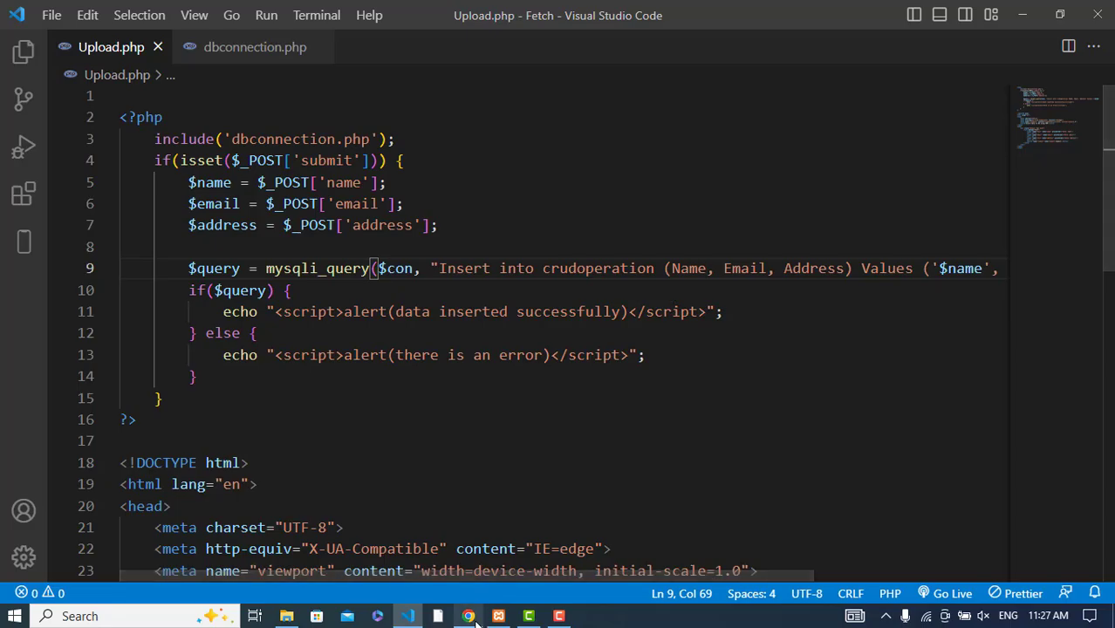
- Reload the upload page in Chrome, confirming the form resubmission prompt
click(465, 615)
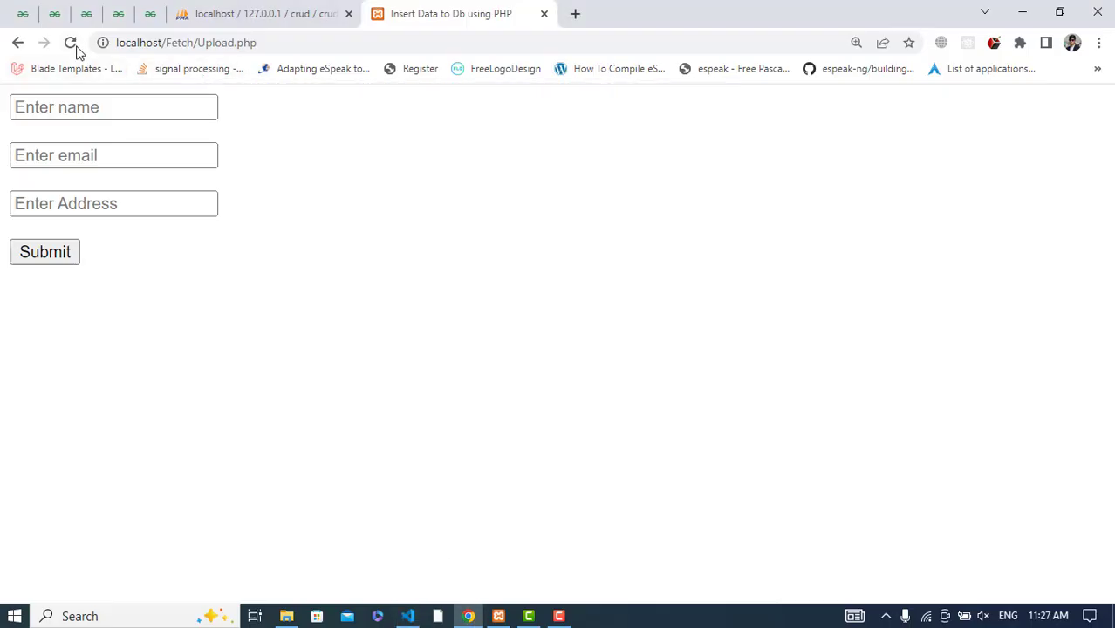
click(70, 43)
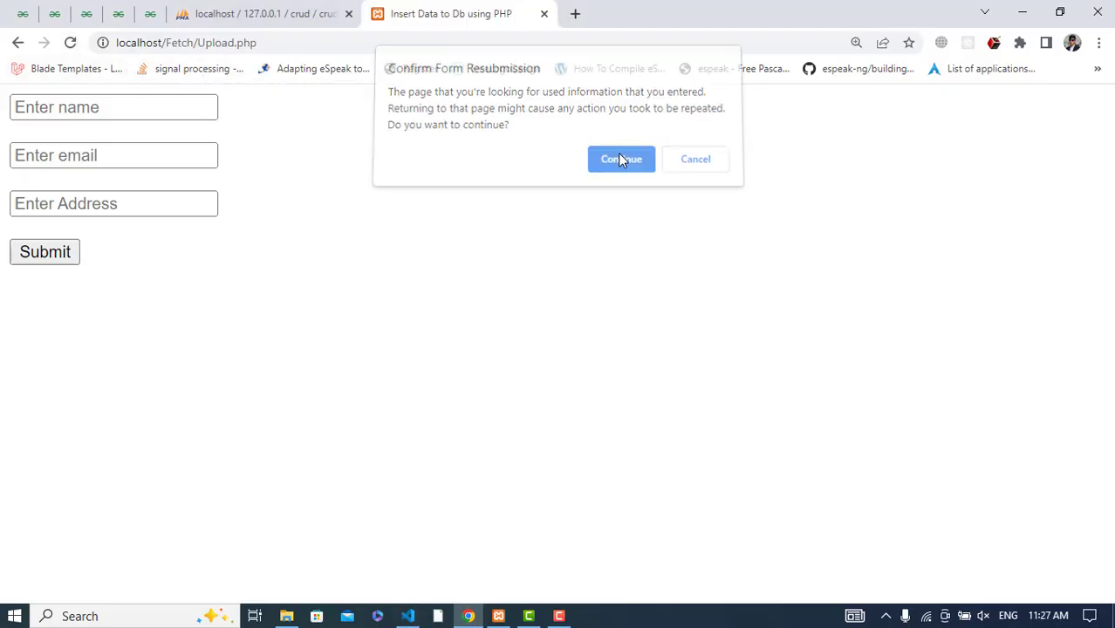
click(621, 159)
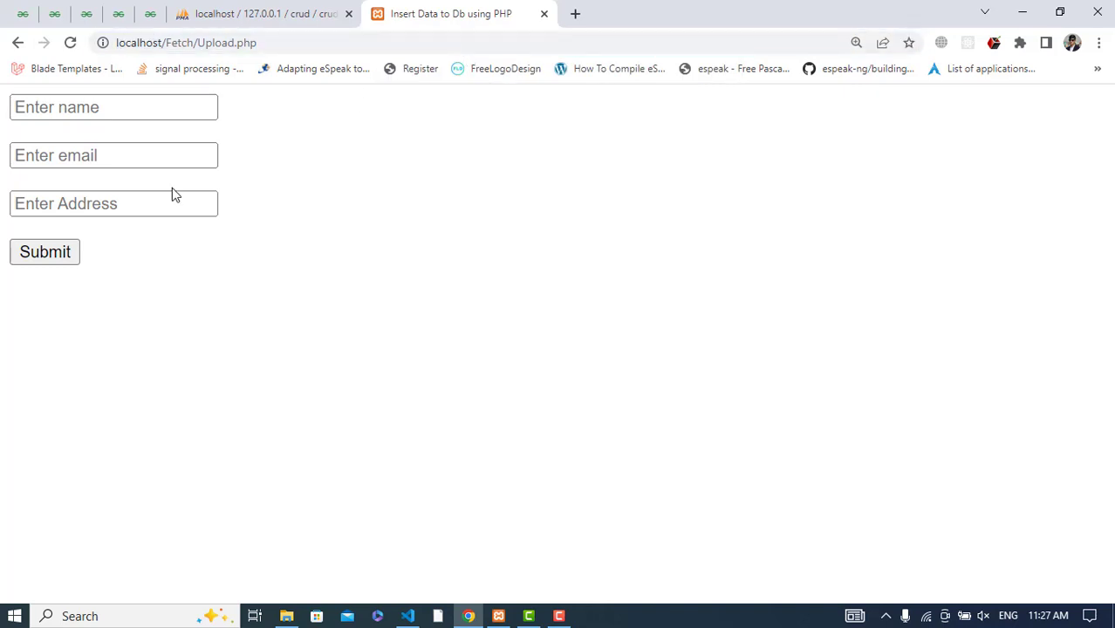
click(113, 107)
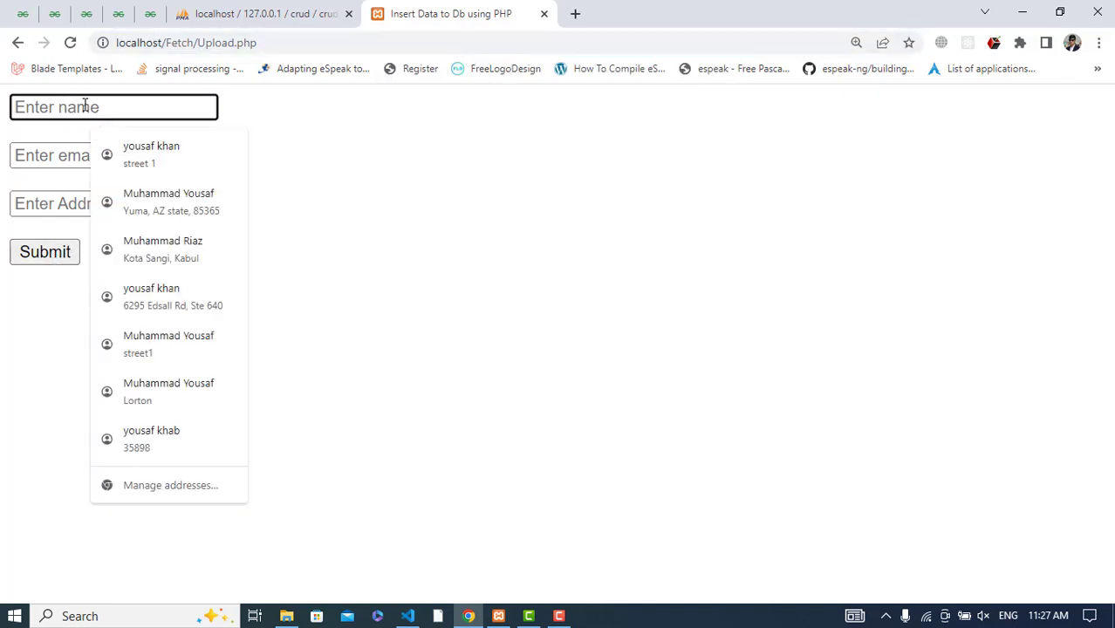
text(kahn)
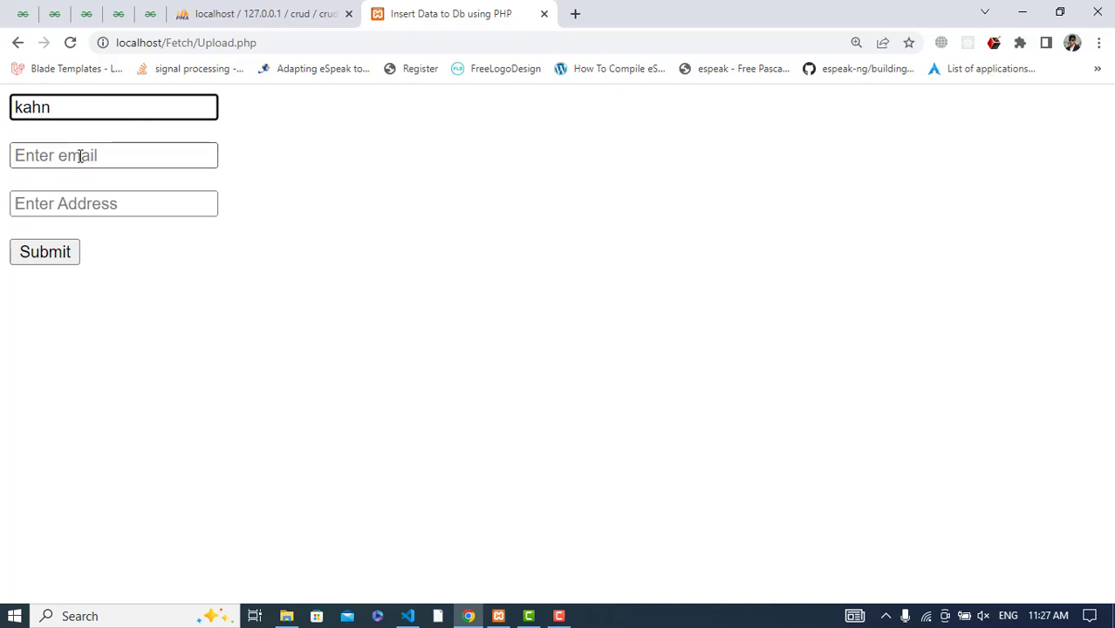
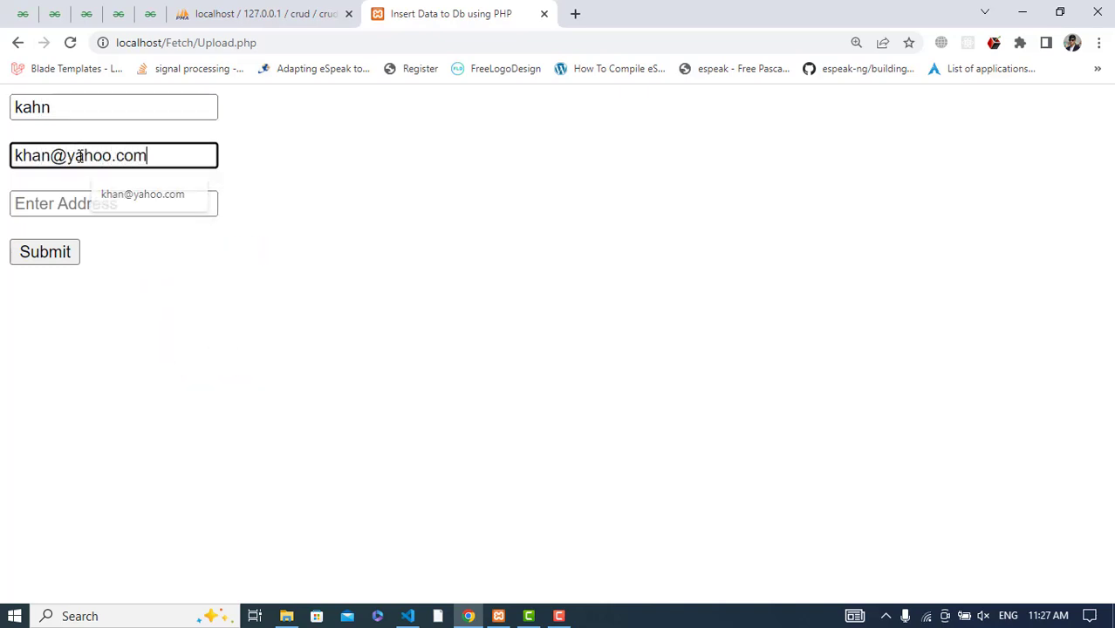
text(new ad)
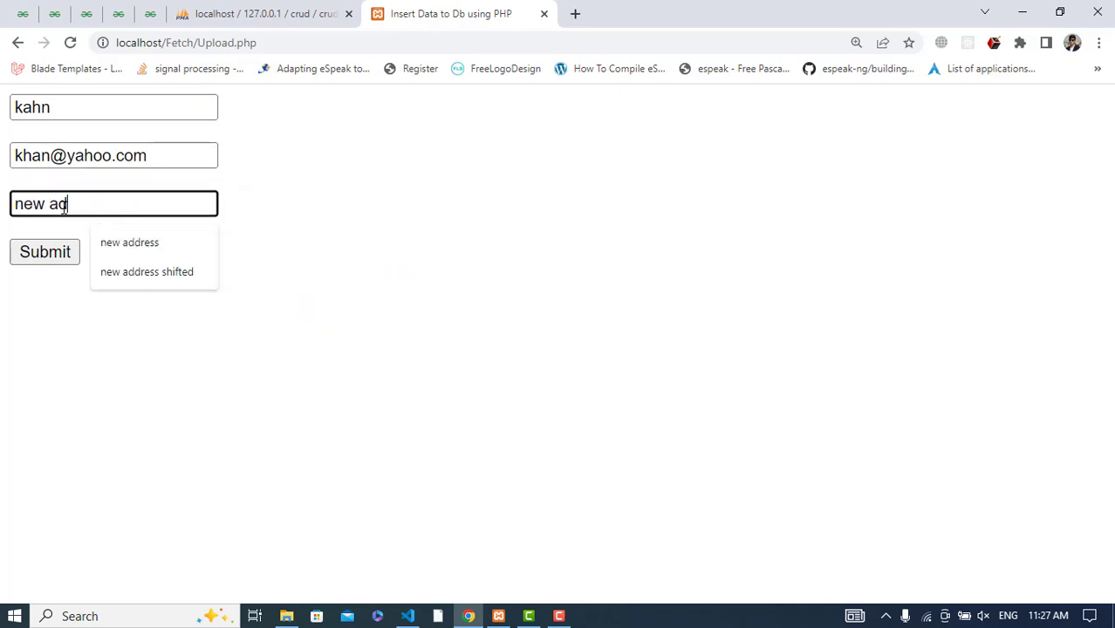
text(dress shif)
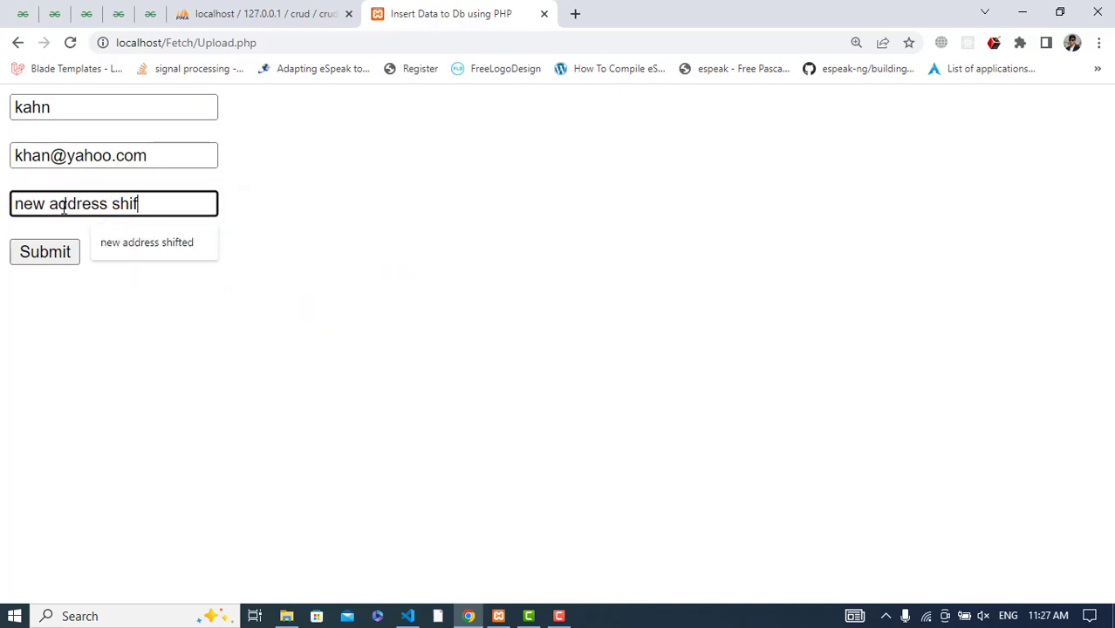
click(45, 251)
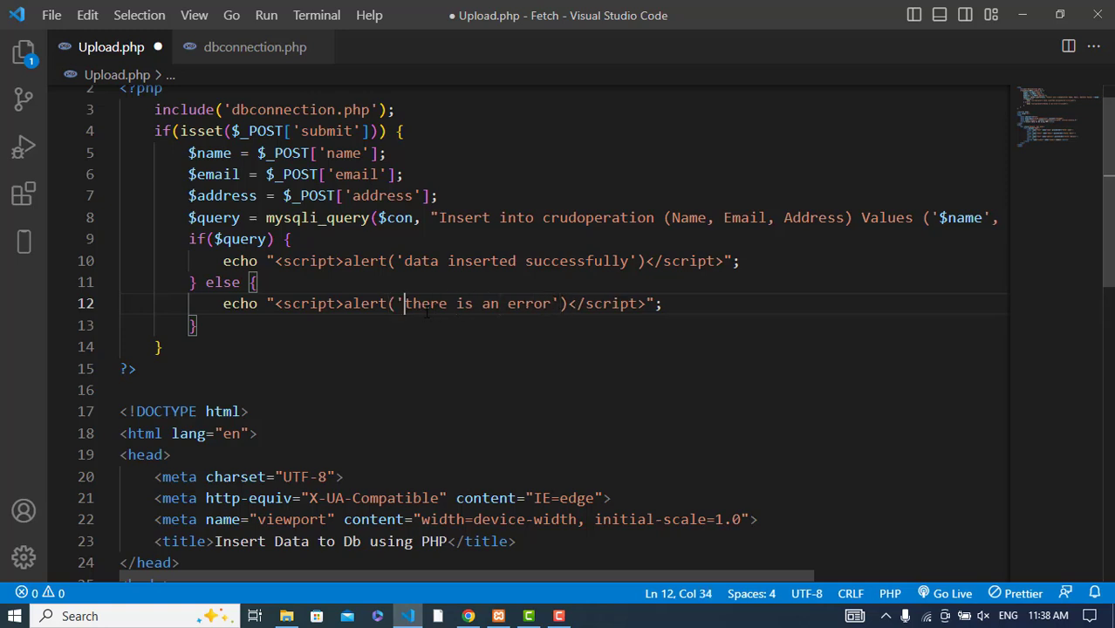
click(467, 614)
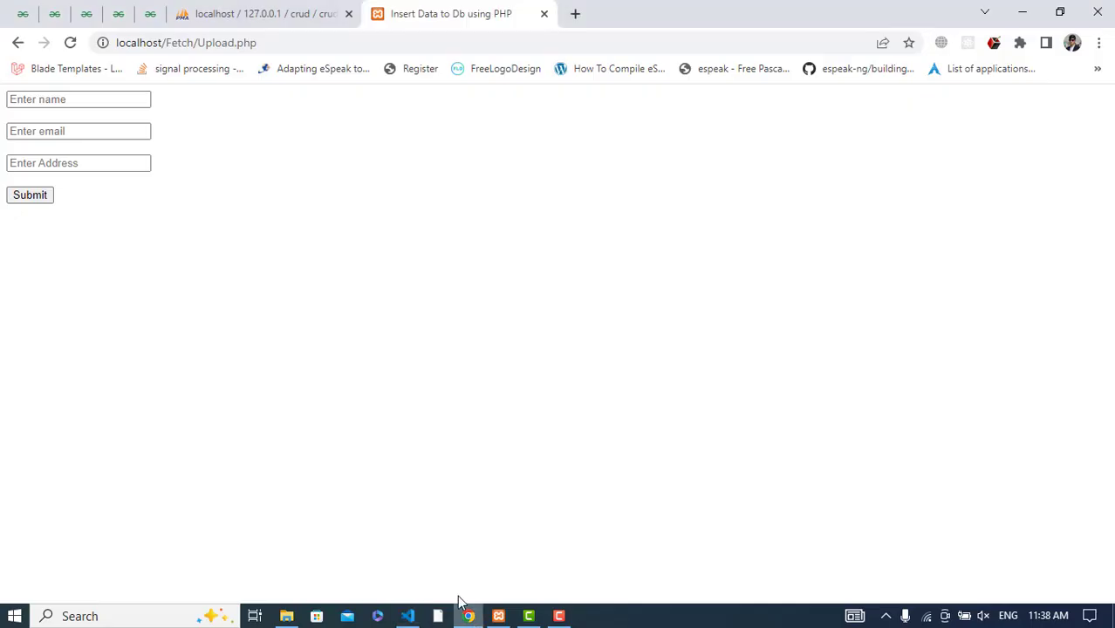
mouse_move(281, 210)
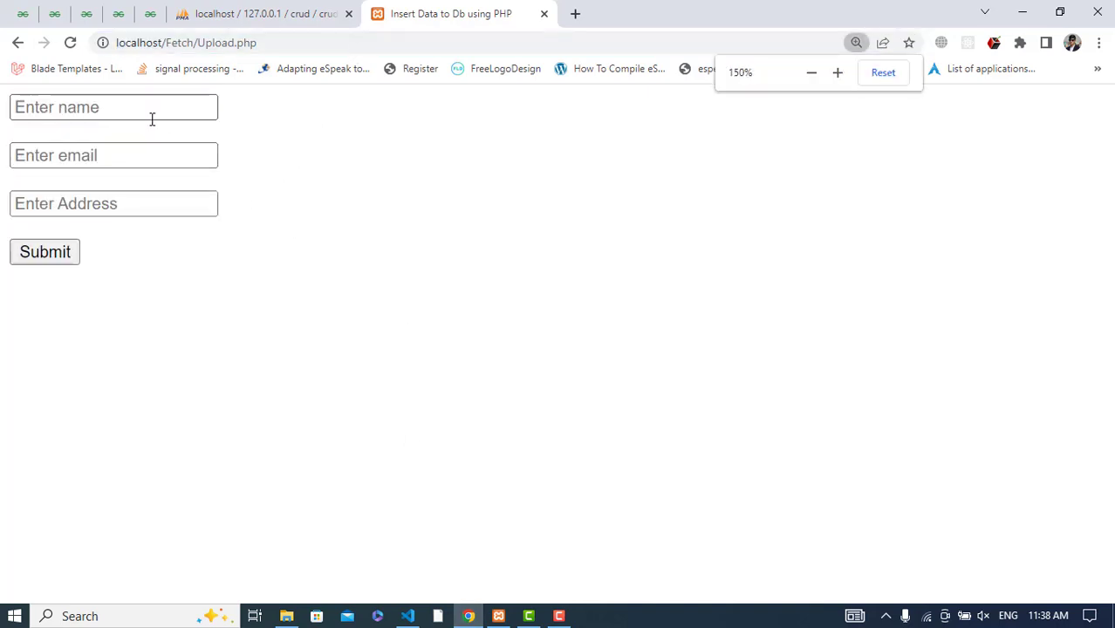
text(khan)
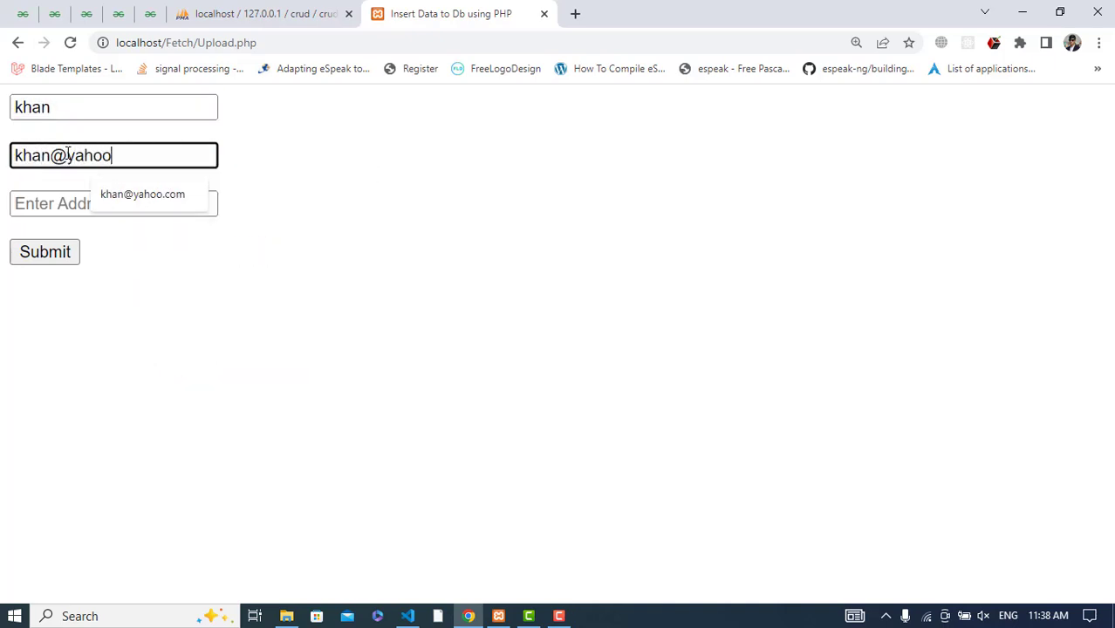
click(113, 202)
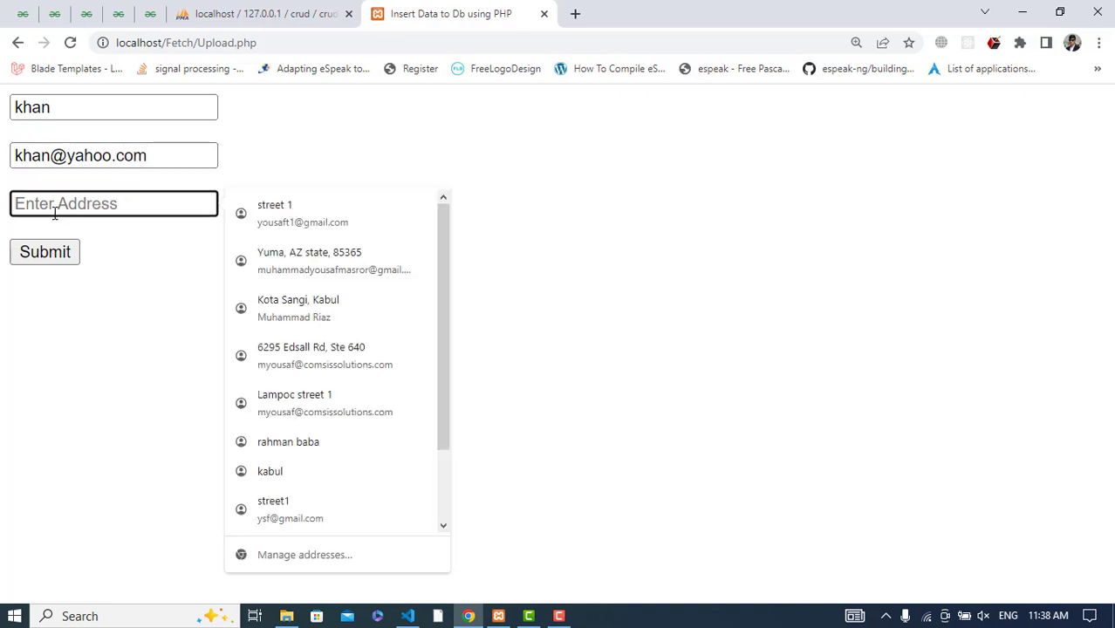
text(new addre)
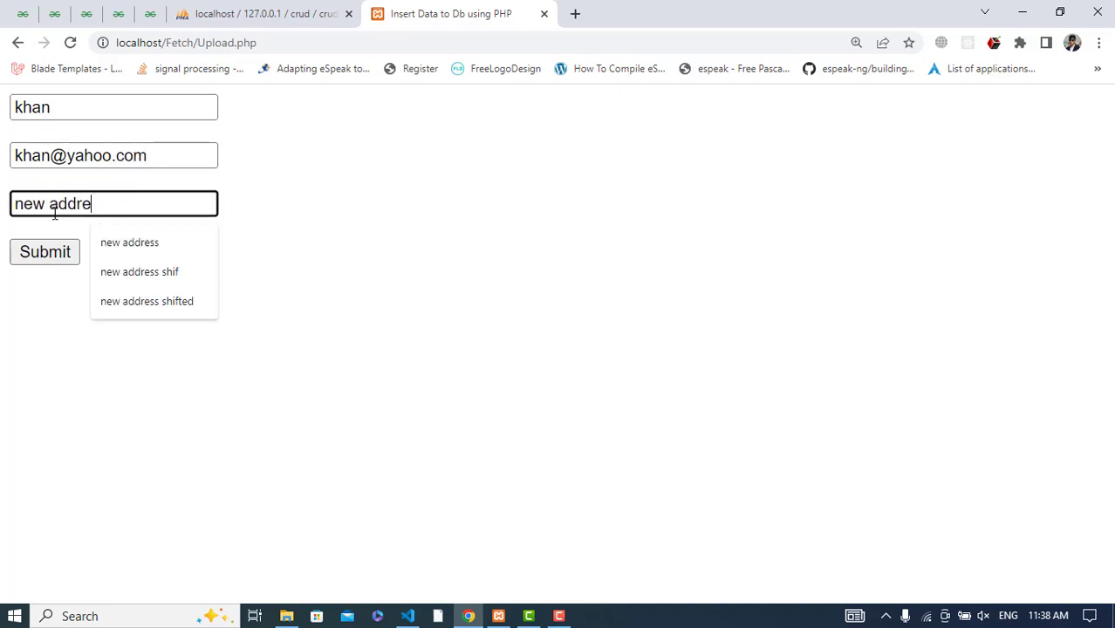
click(261, 14)
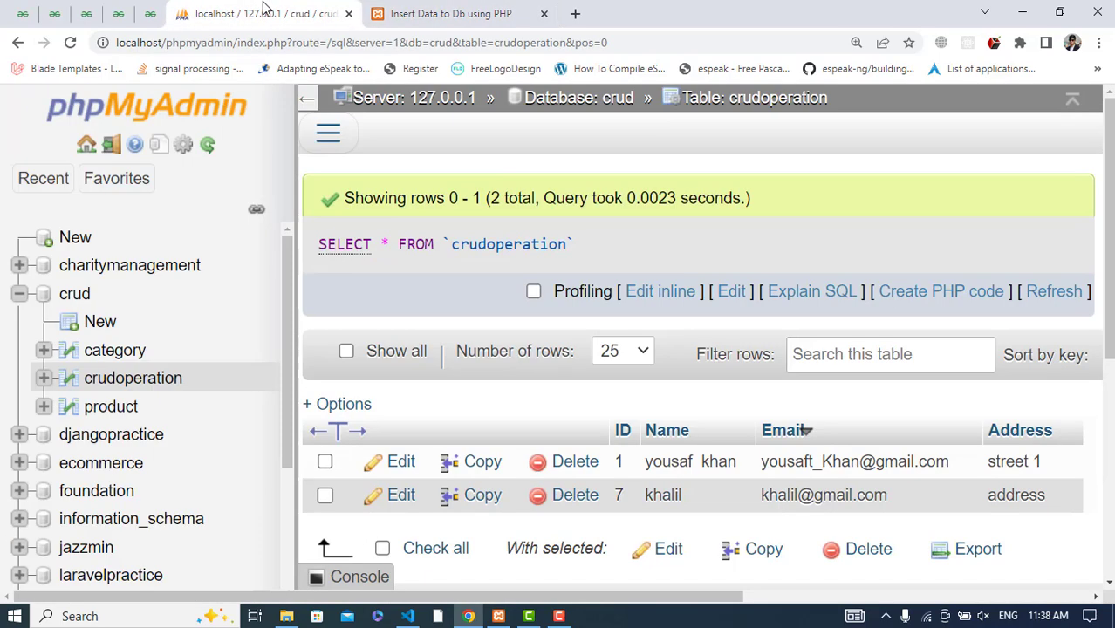
- Refresh the table, submit the khan record and dismiss the 'data inserted successfully' alert
click(132, 377)
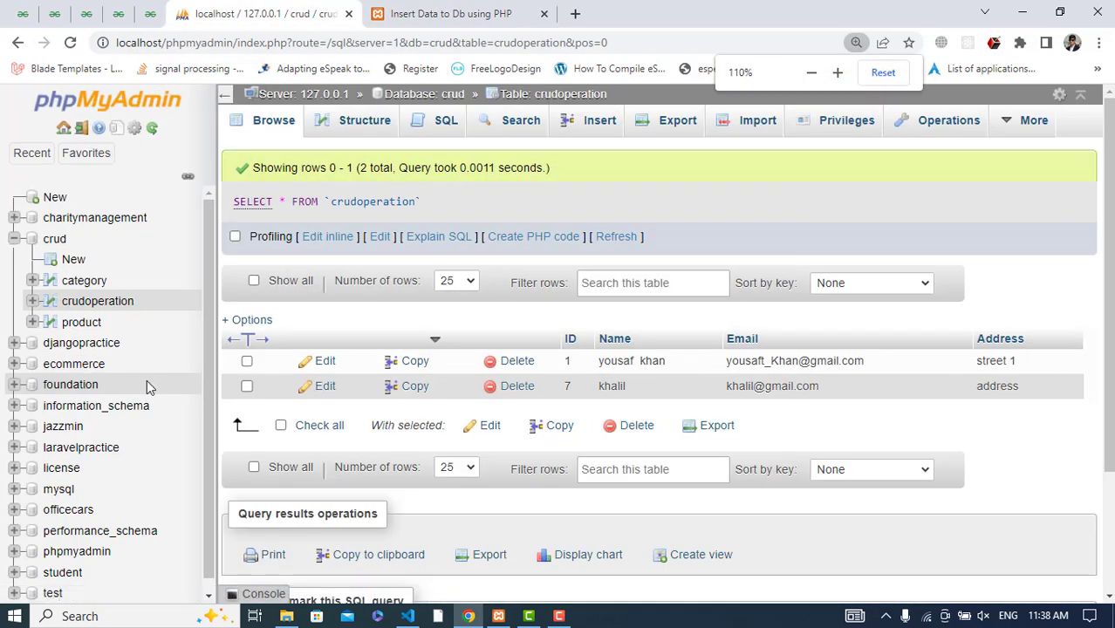
click(467, 14)
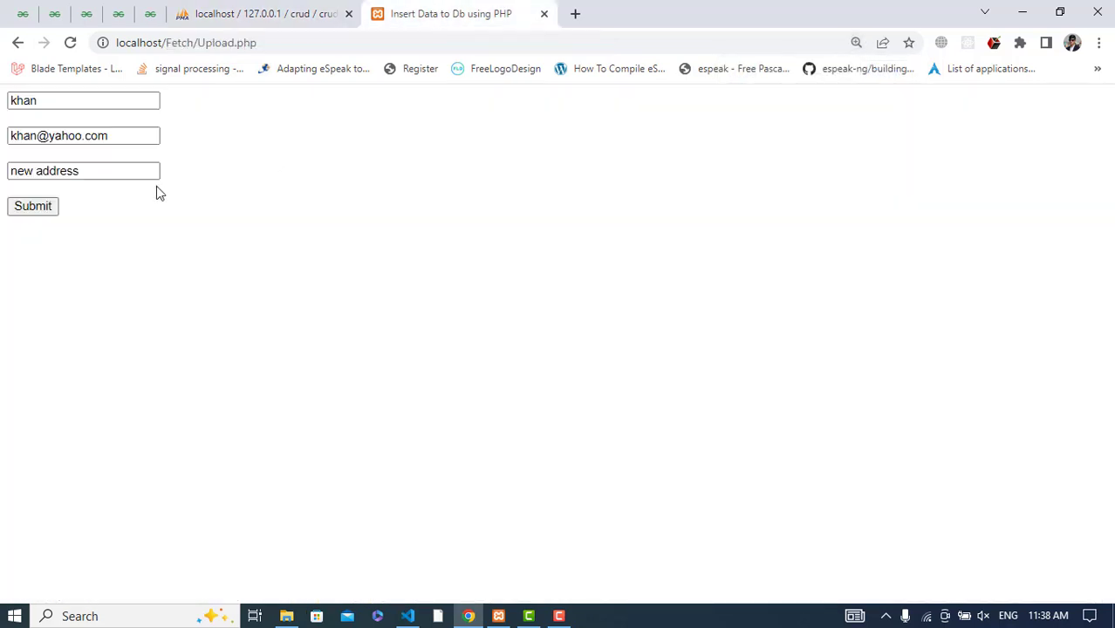
click(31, 205)
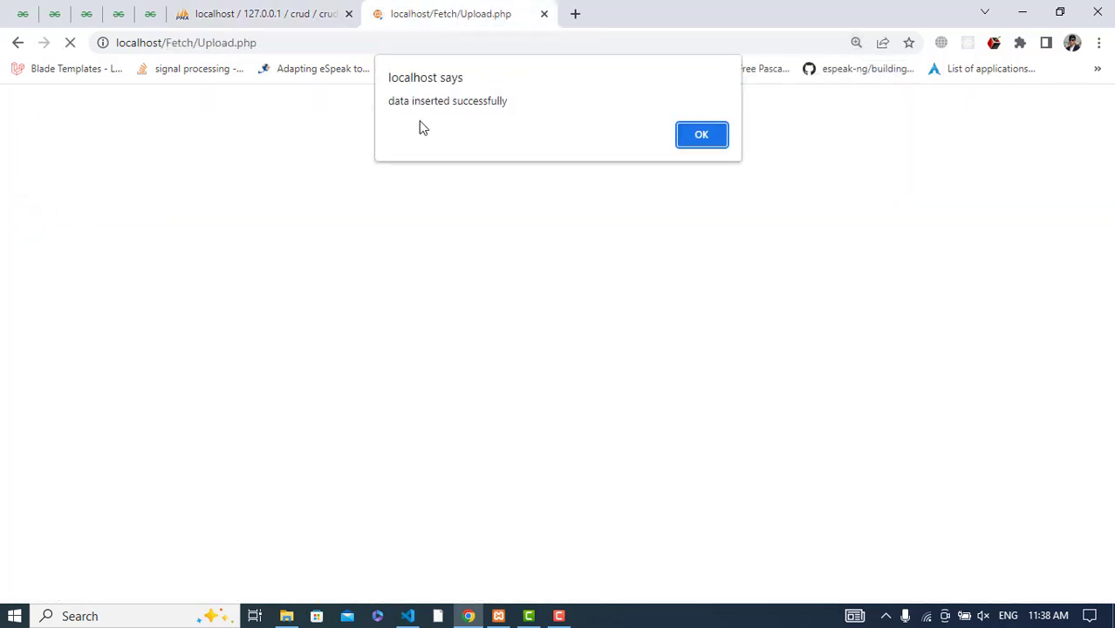
click(701, 134)
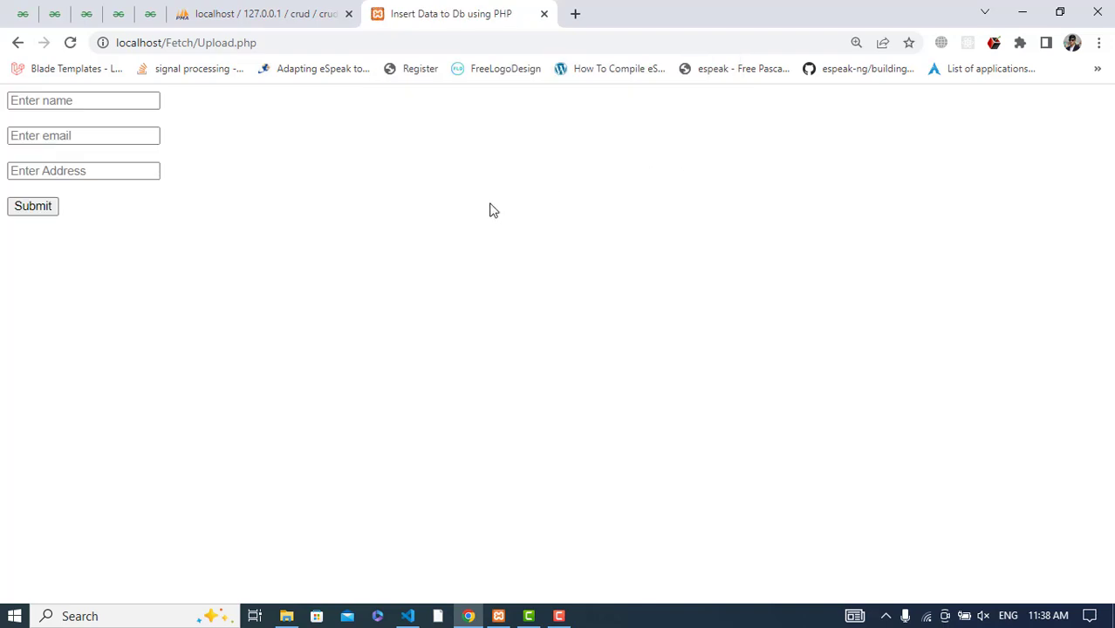
click(261, 14)
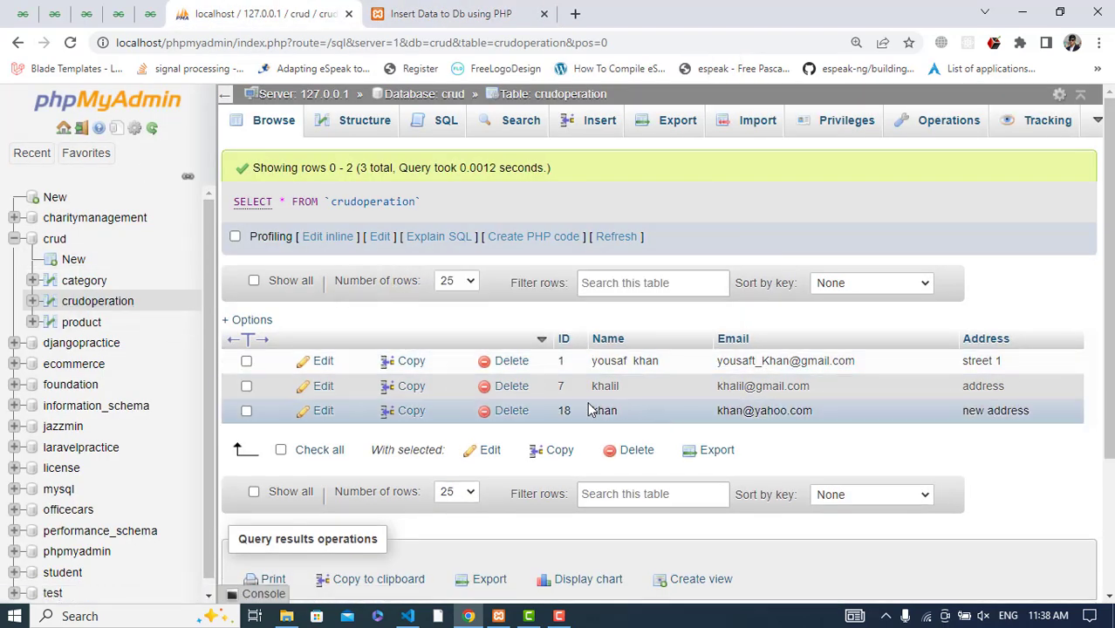
double_click(764, 412)
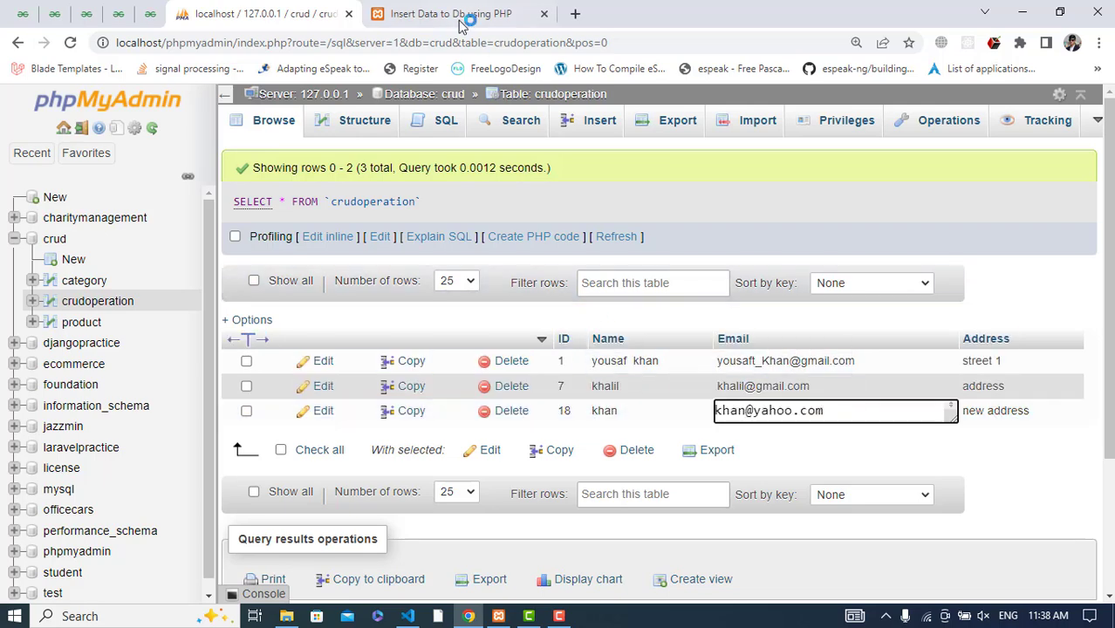
click(450, 14)
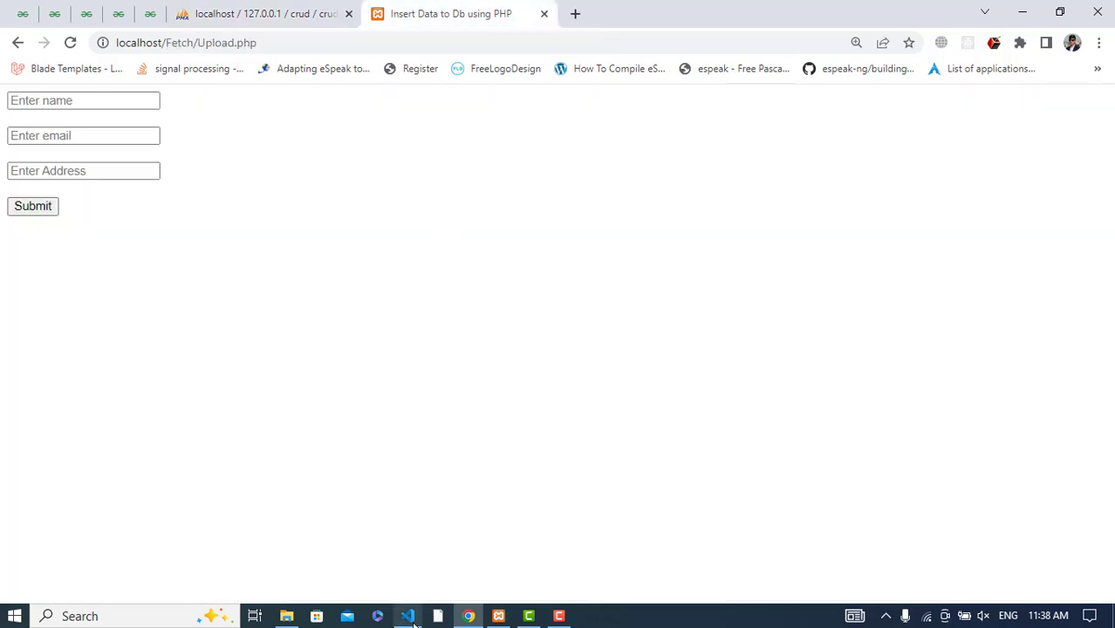
- Return to Upload.php in VS Code and scroll to its <form> markup
click(409, 614)
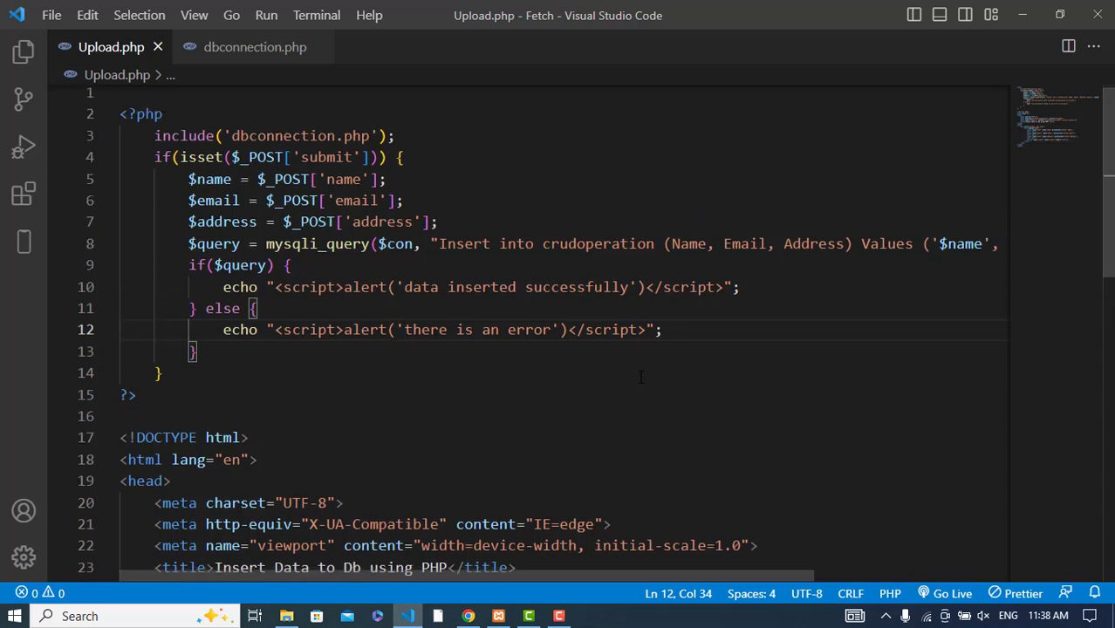
scroll(down, 3)
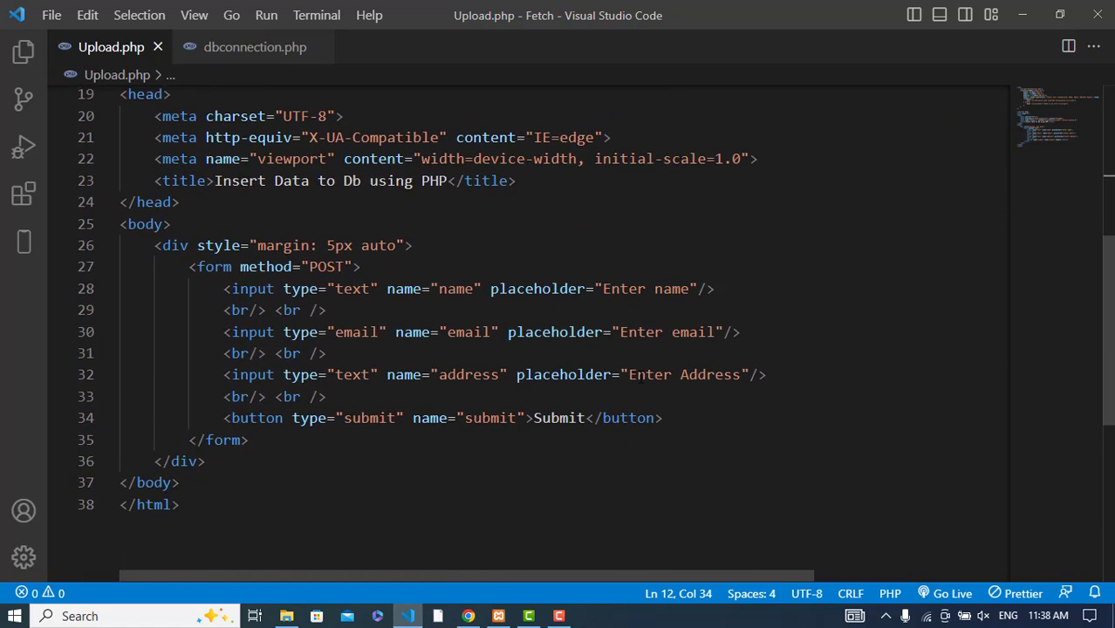